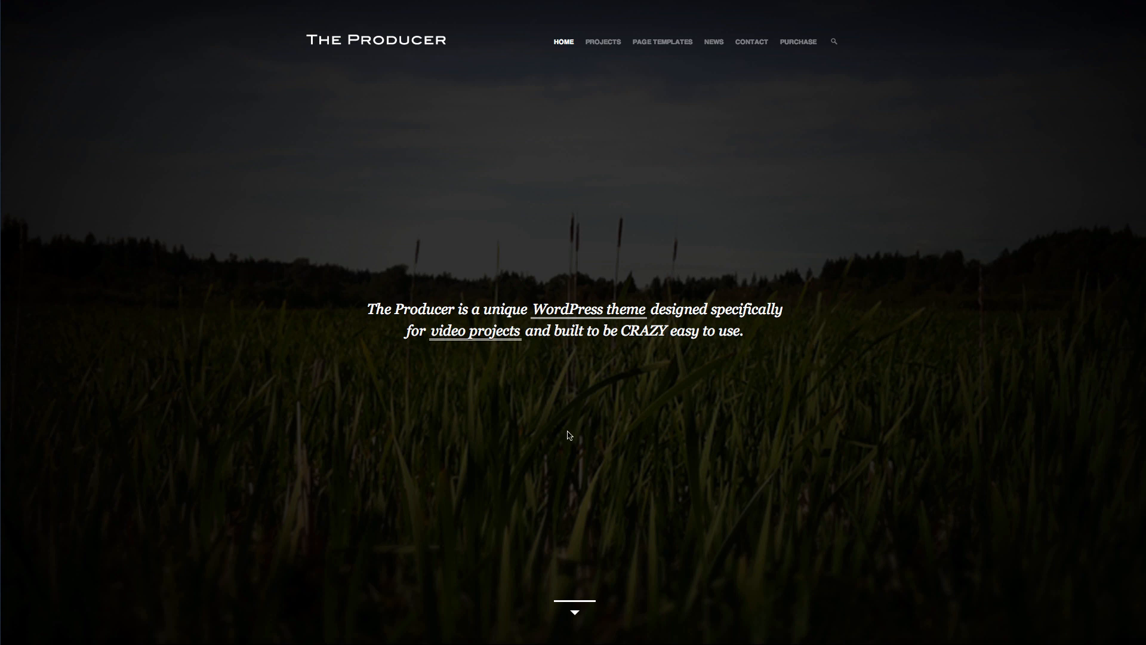
Advance the homepage slider through This Is Ours and Simple Math back to Fantasy by DYE.
scroll("down", 3)
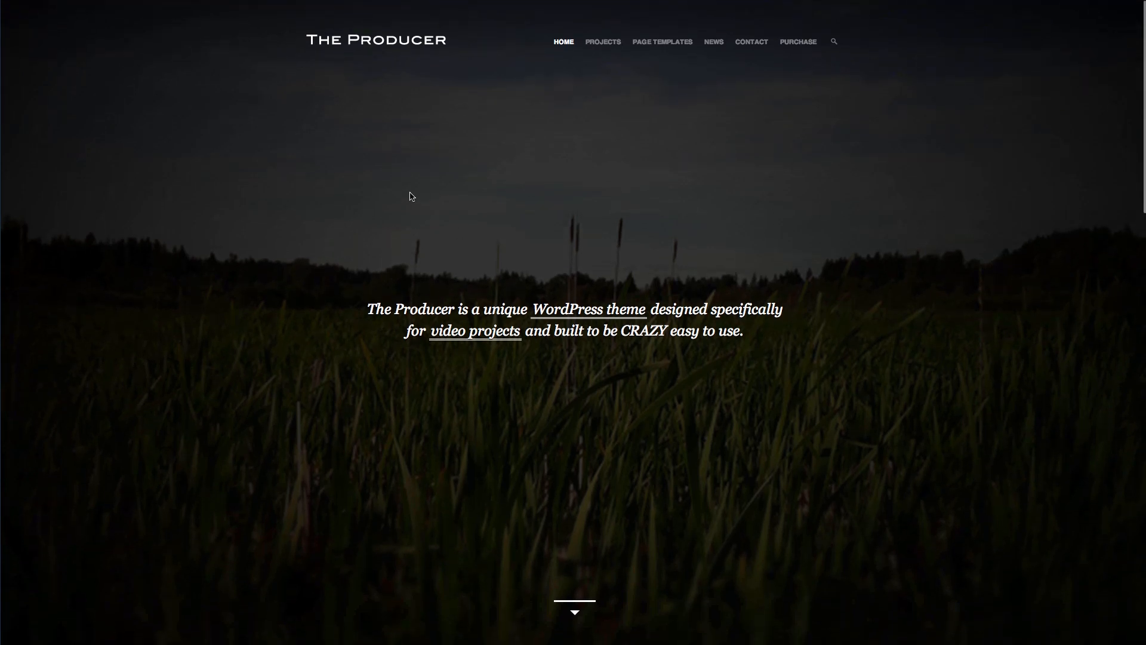
mouse_move(387, 208)
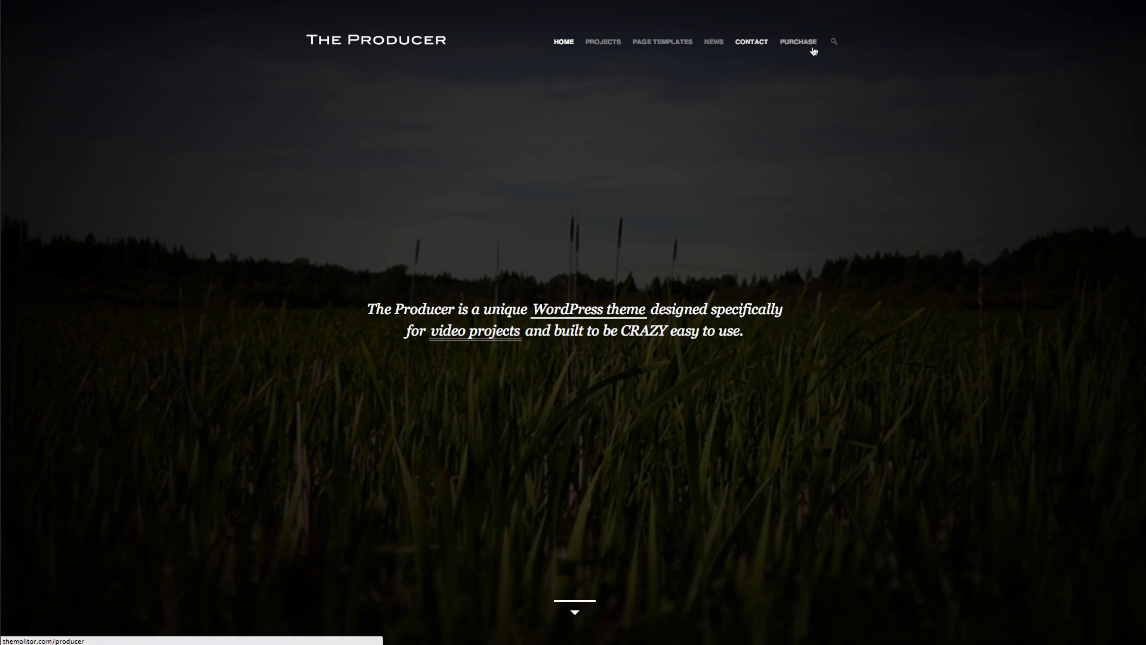
left_click(833, 42)
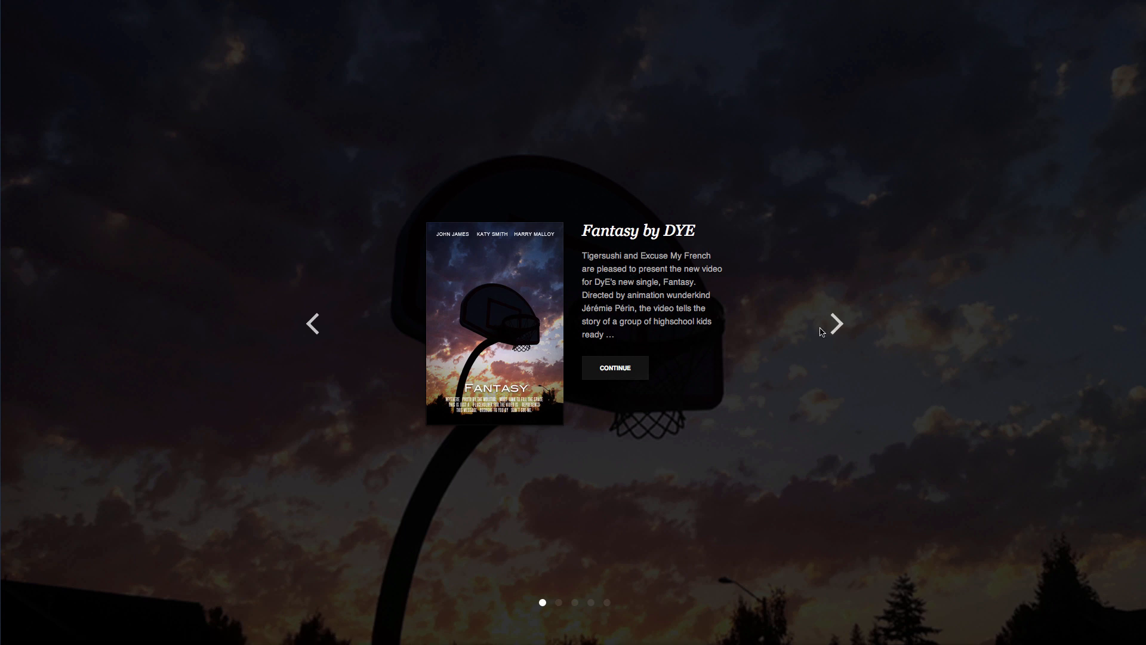
left_click(835, 324)
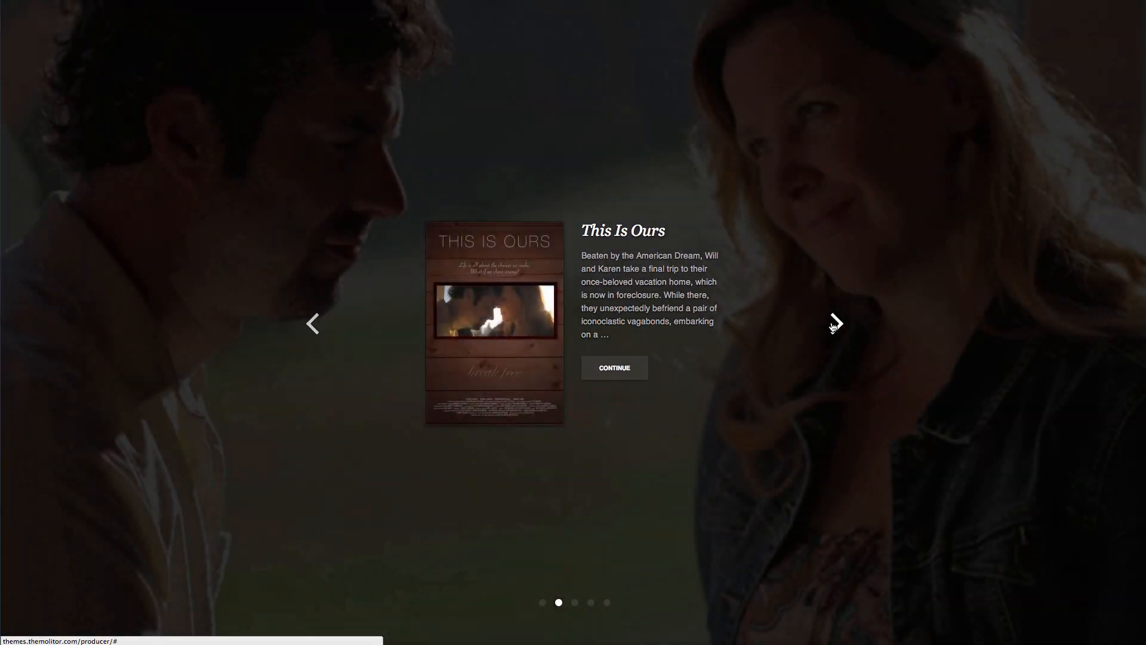
left_click(836, 323)
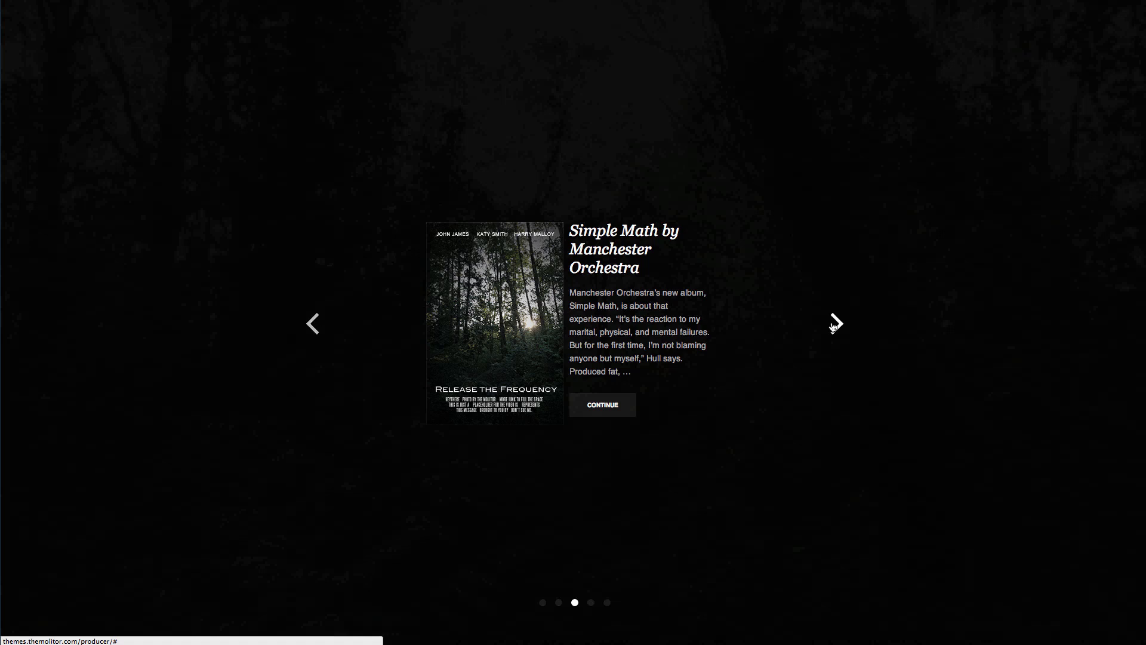
left_click(836, 323)
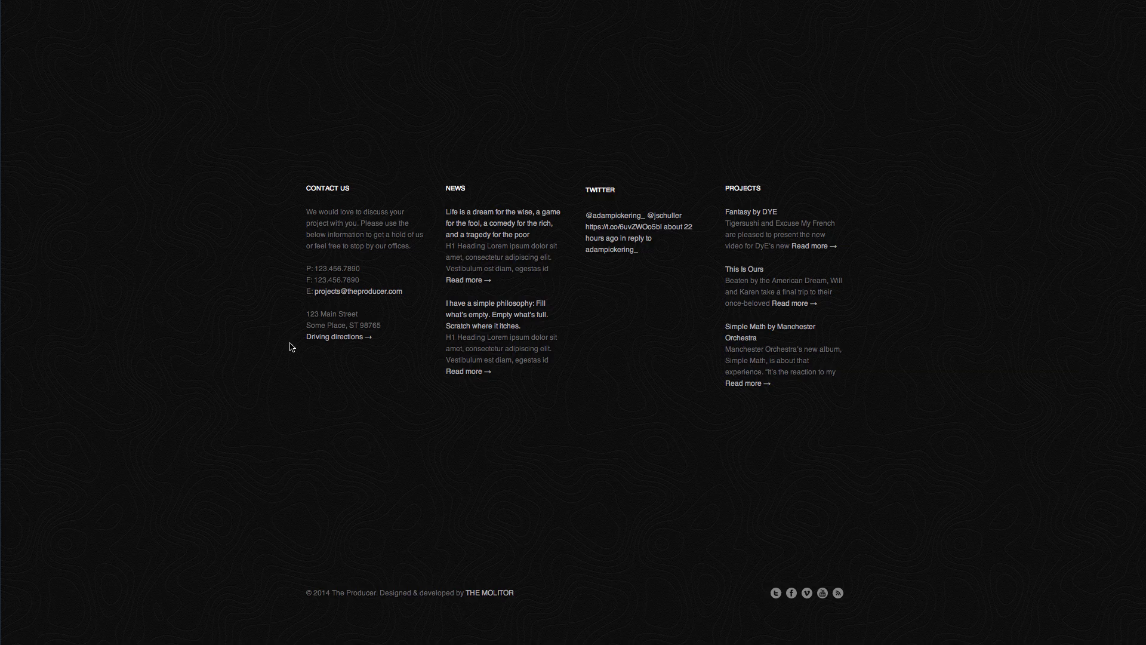
mouse_move(637, 384)
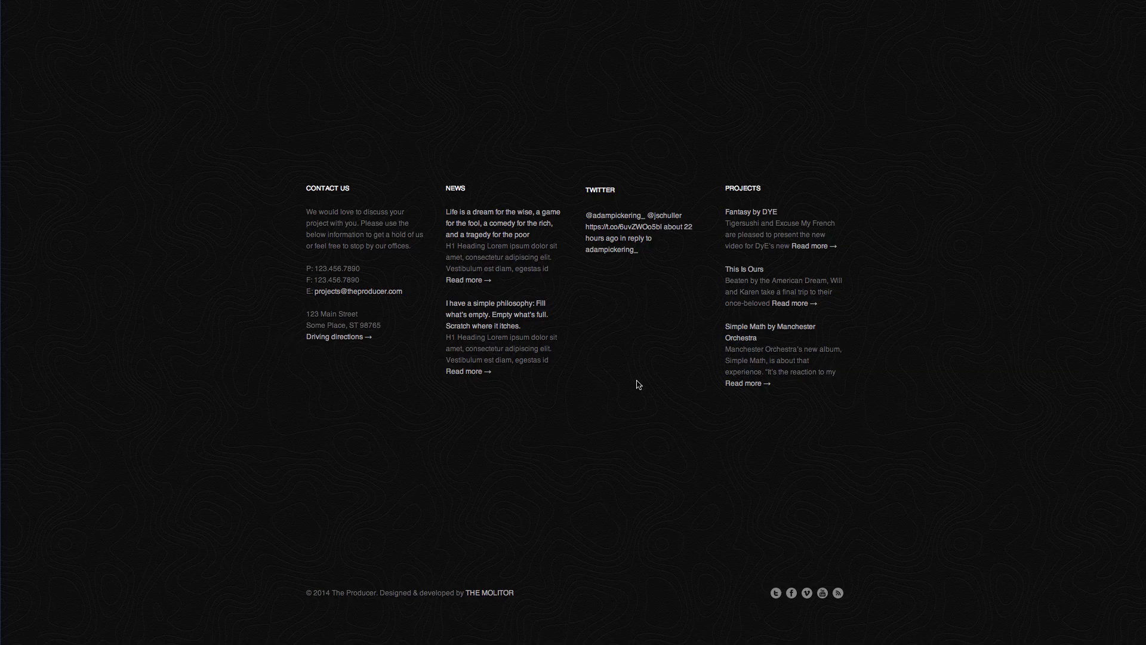
mouse_move(287, 336)
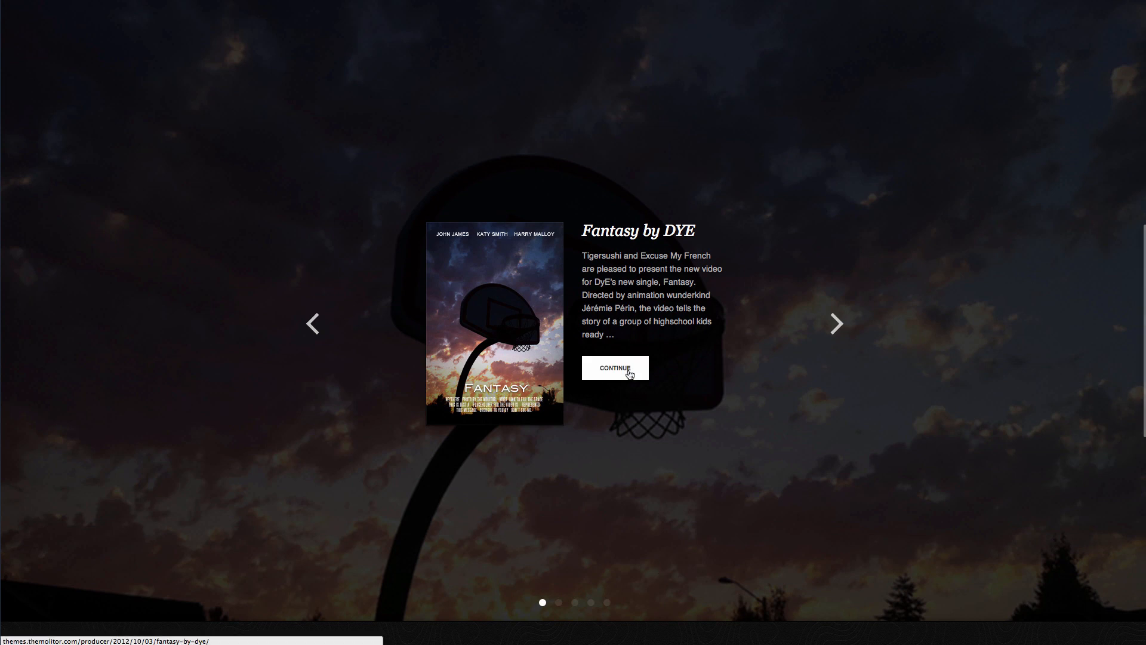
Continue from the Fantasy by DYE slide into its project page with the embedded Vimeo video.
left_click(613, 367)
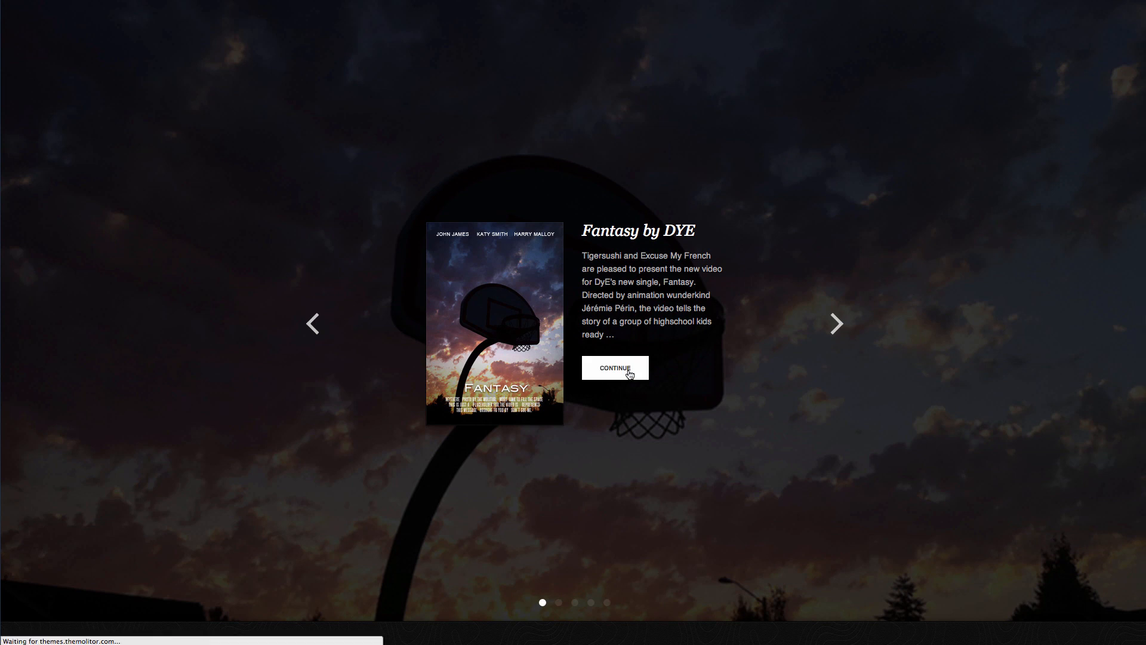
left_click(615, 368)
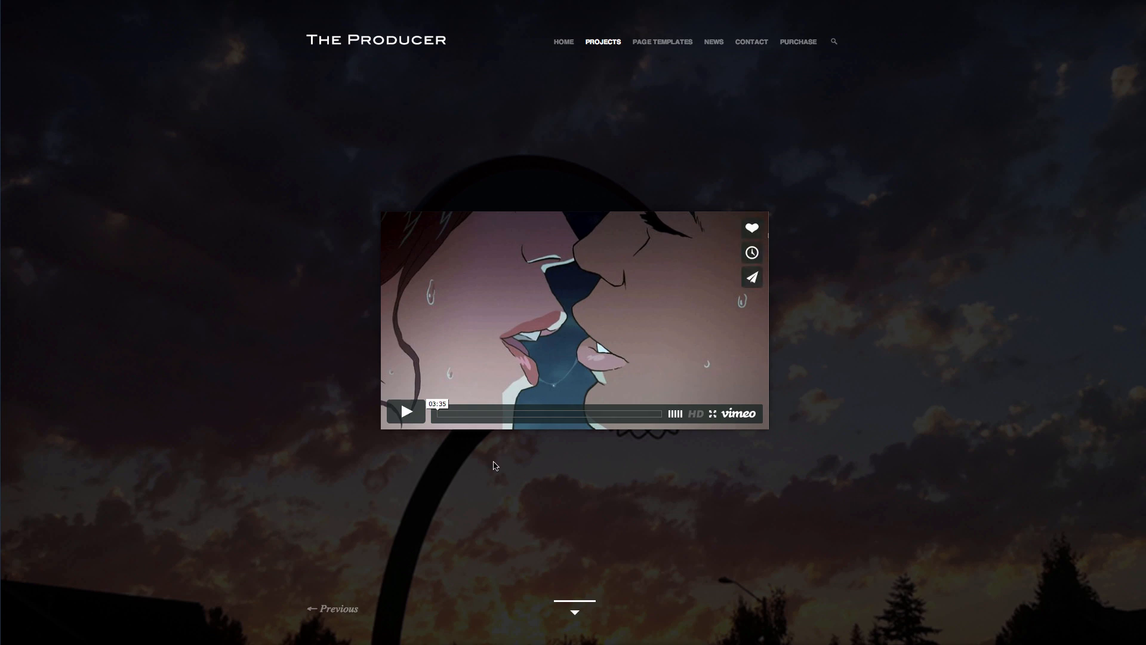
mouse_move(399, 334)
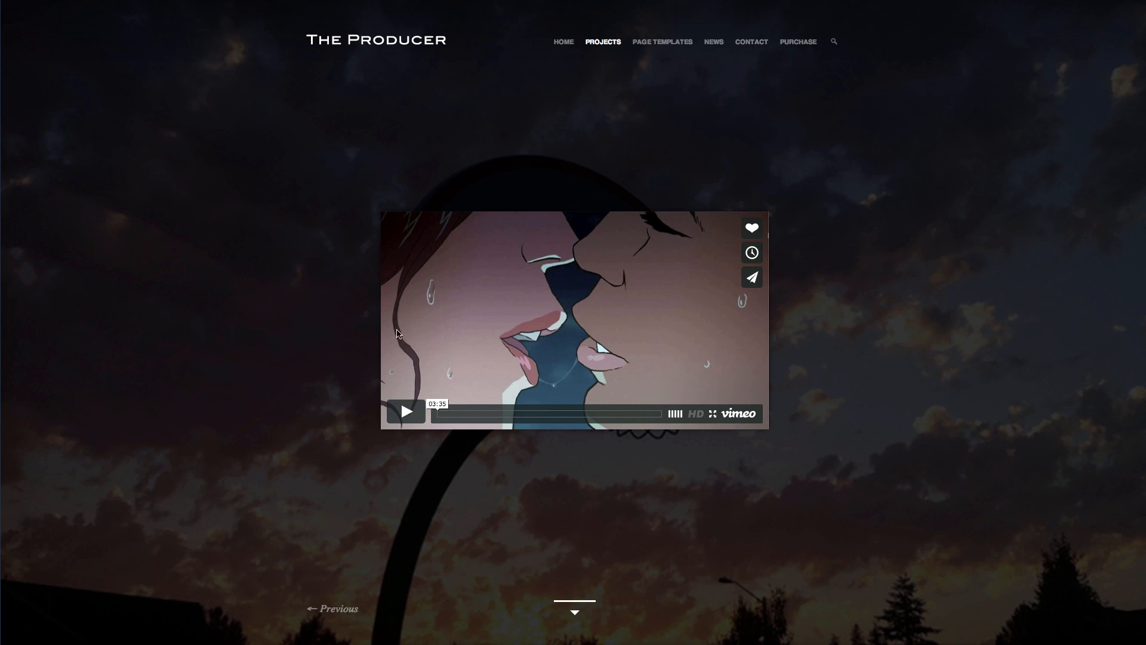
mouse_move(606, 476)
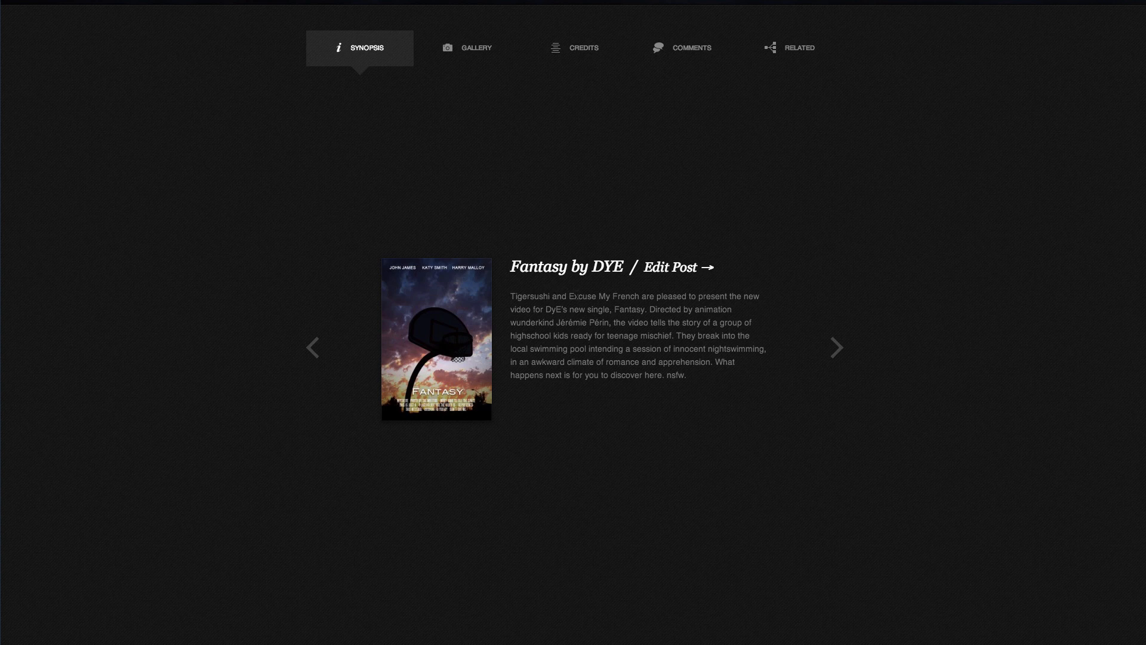
mouse_move(695, 385)
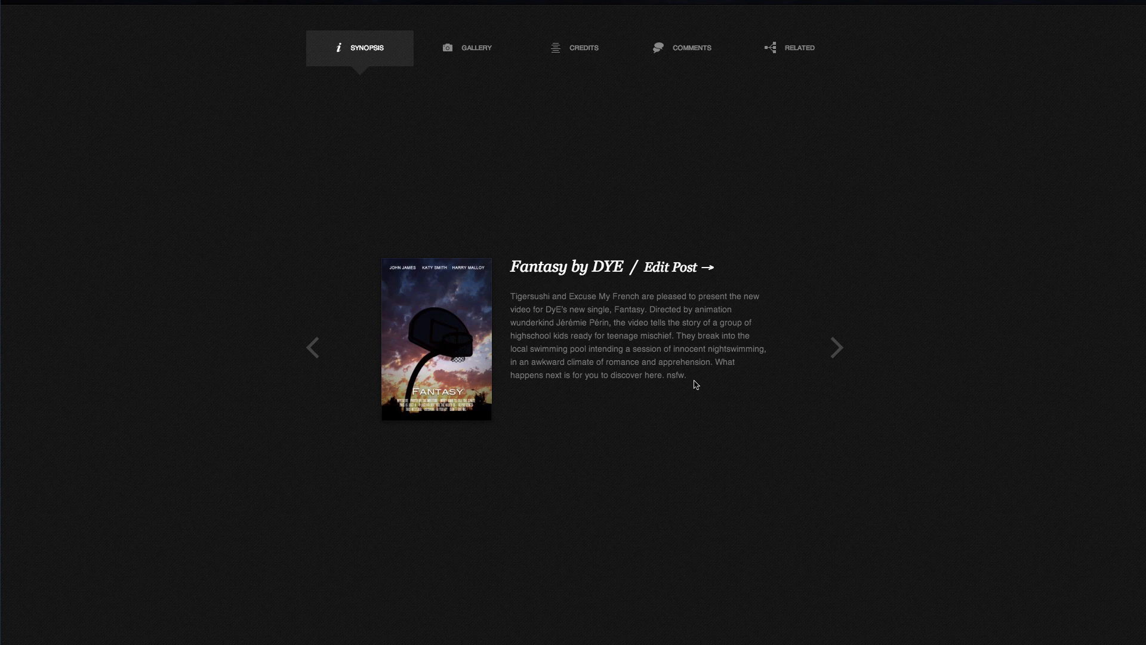
mouse_move(685, 379)
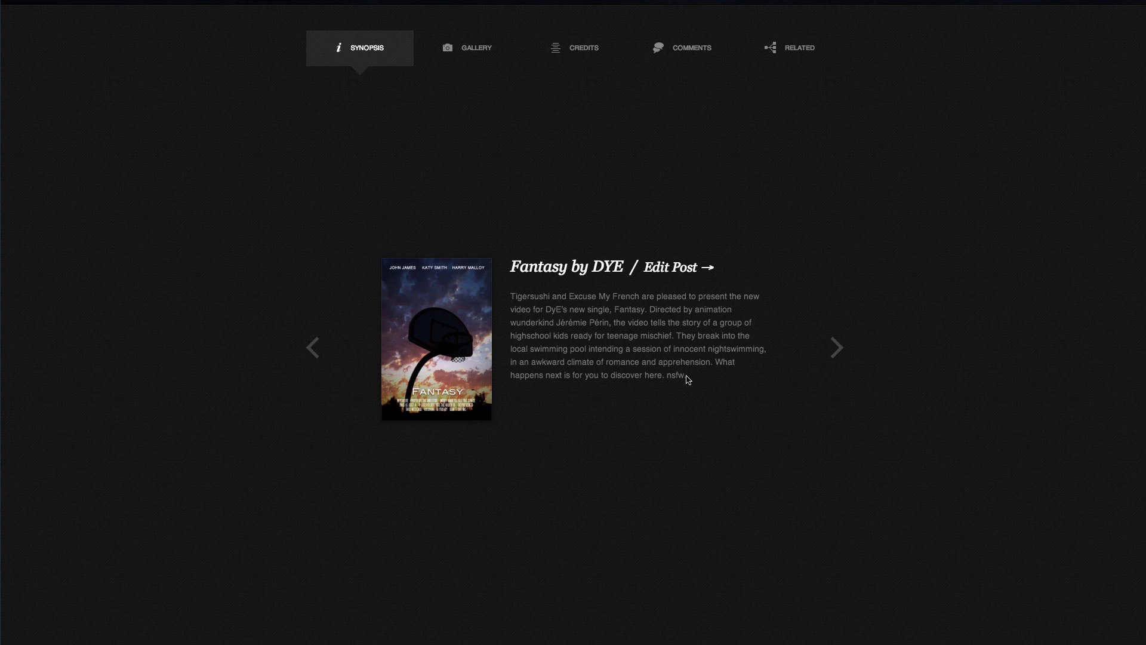
mouse_move(687, 379)
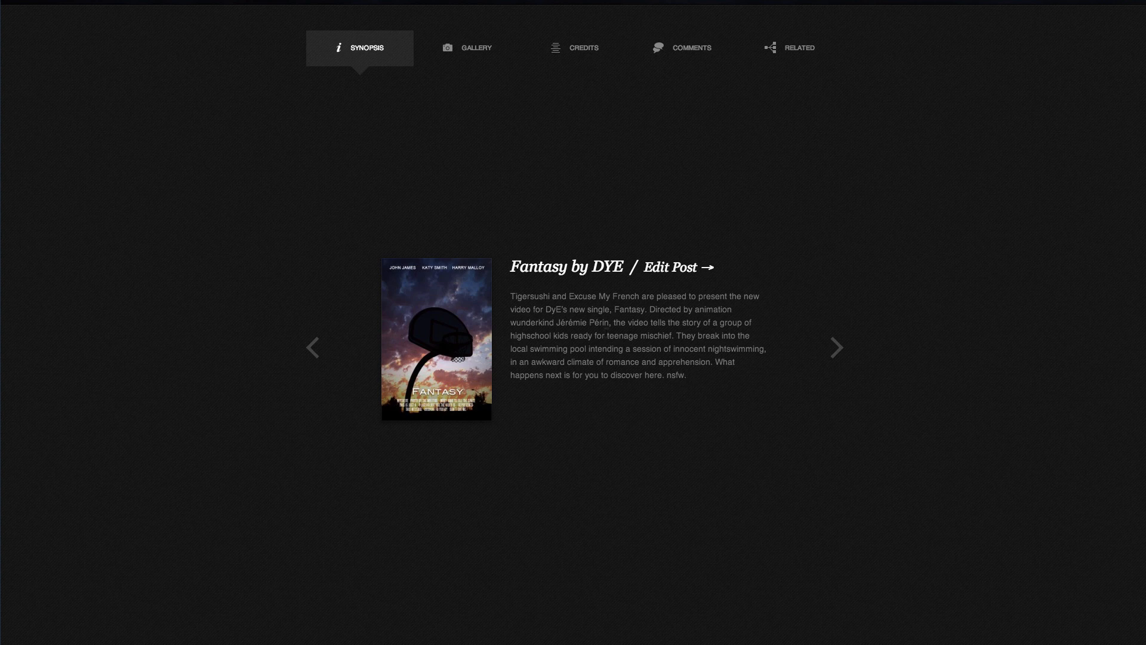
mouse_move(452, 347)
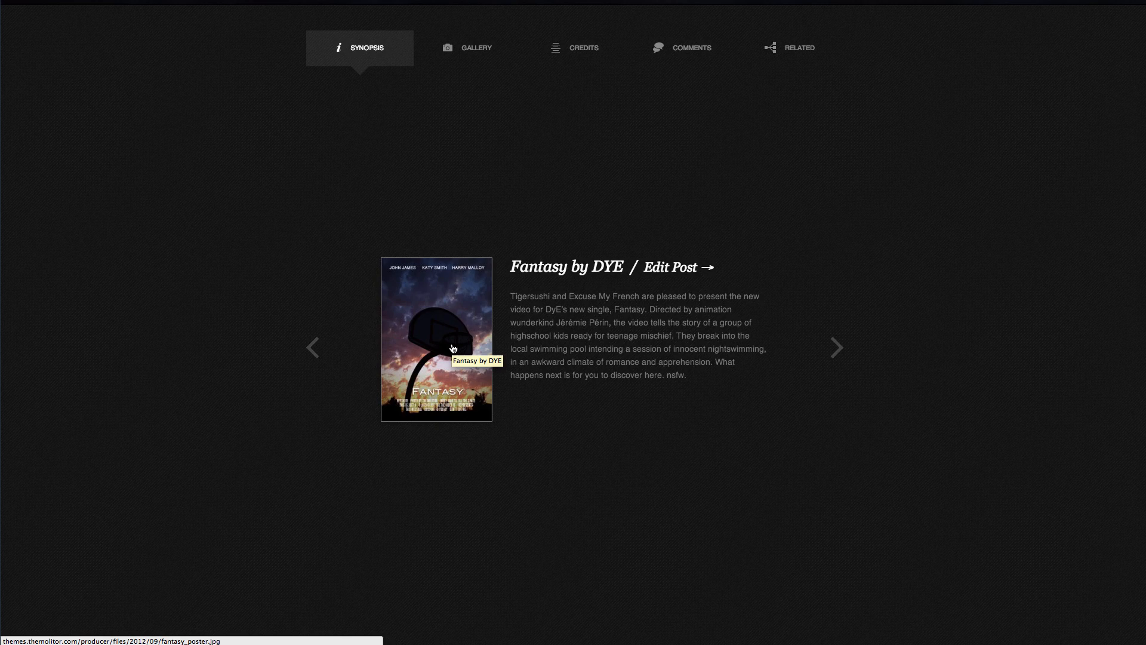
Enlarge the Fantasy by DYE poster, then view the gallery and close the enlarged lake-boat photo.
left_click(476, 48)
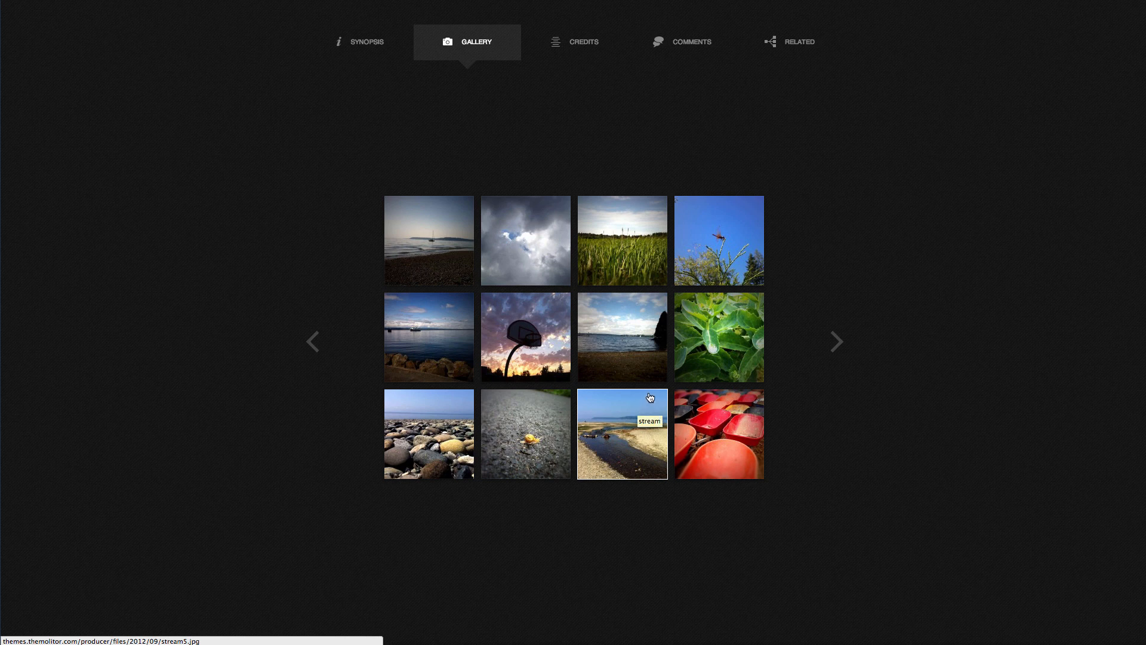
mouse_move(638, 404)
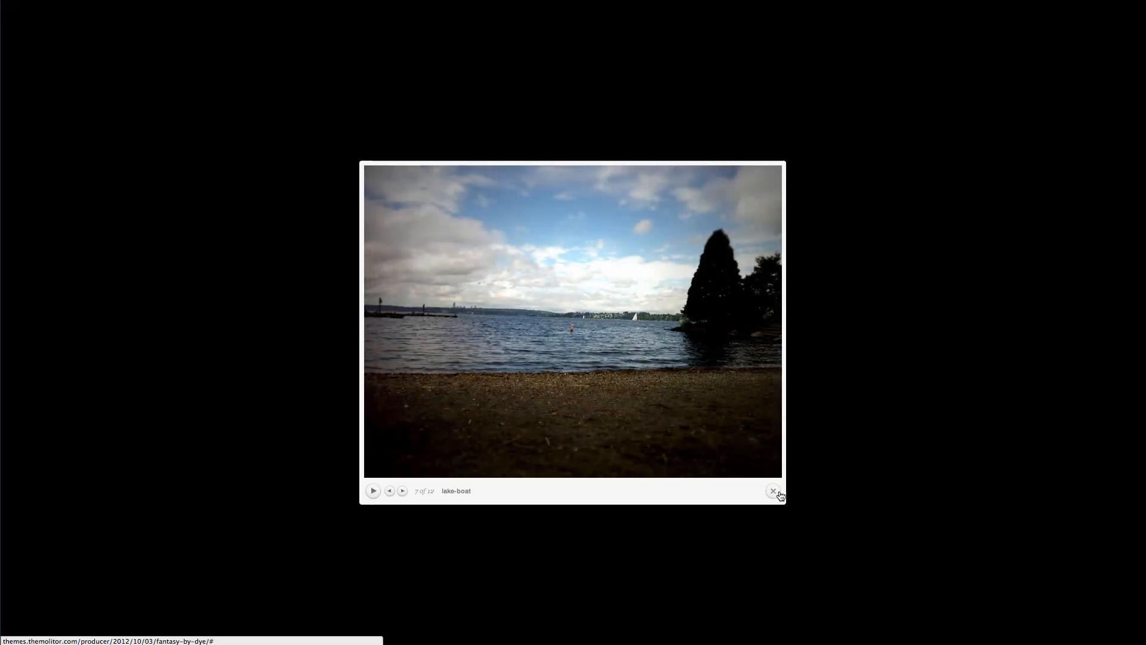
left_click(772, 491)
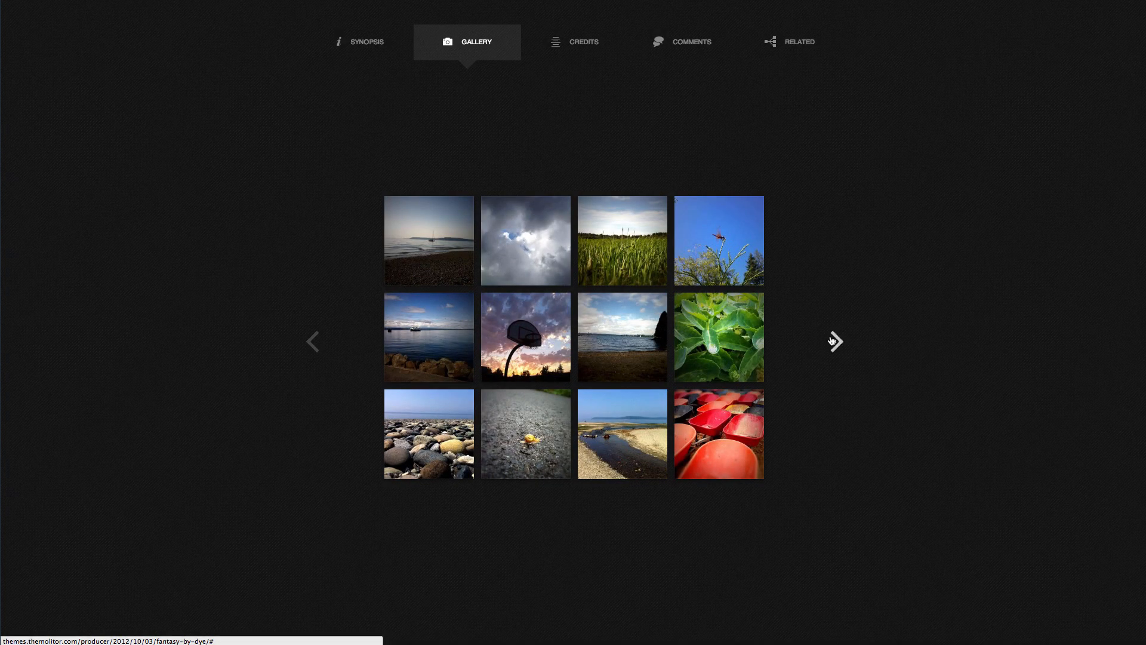
Show the Fantasy by DYE credits and read through them.
left_click(582, 41)
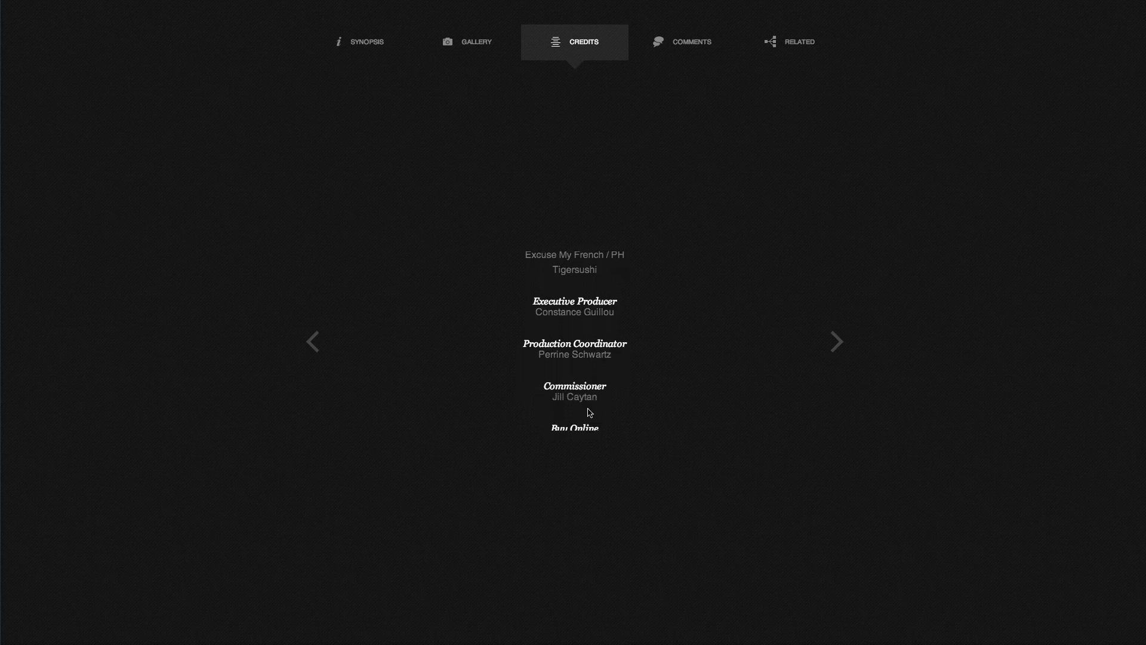
scroll("down", 3)
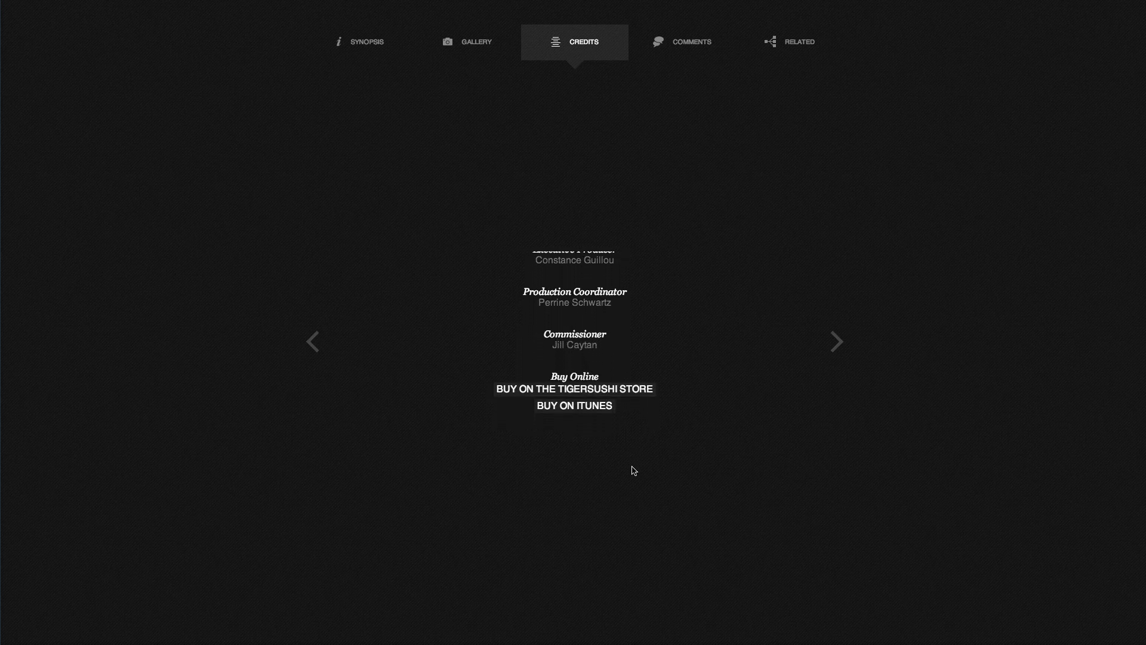
scroll("down", 3)
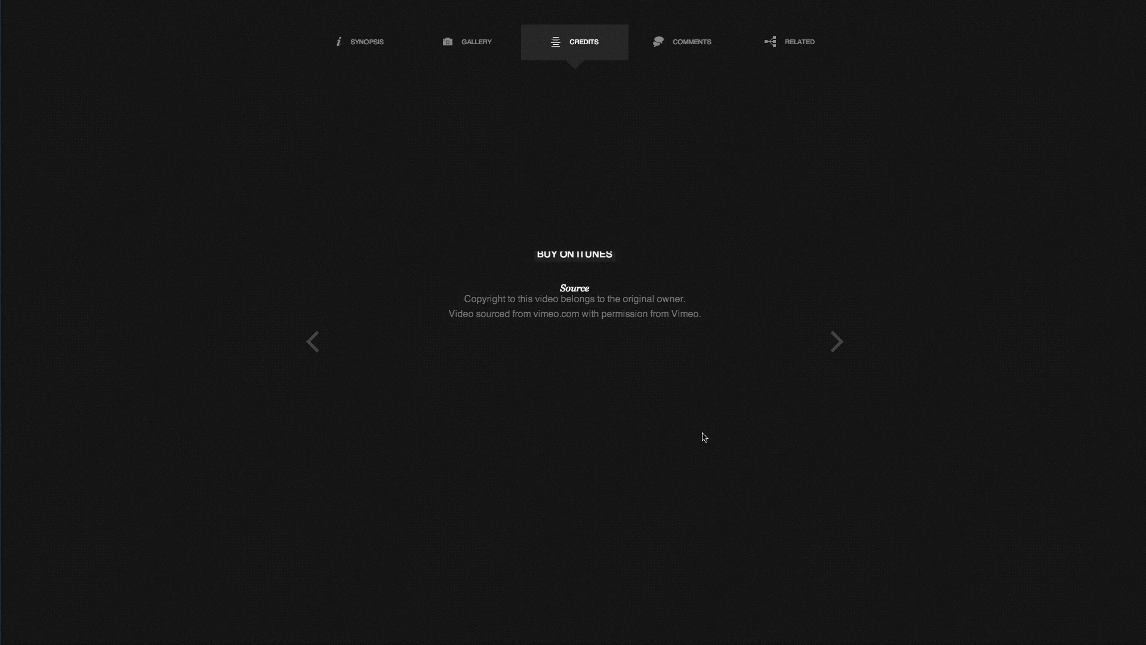
Show the project's Comments section and browse the threaded comments.
left_click(691, 41)
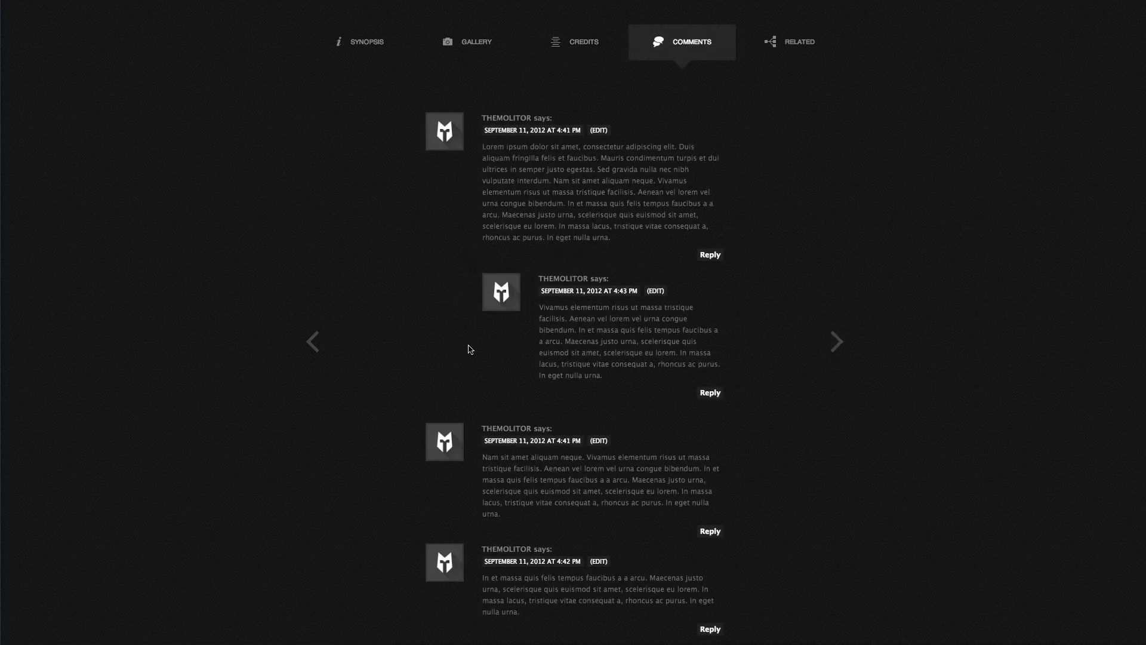
scroll("down", 3)
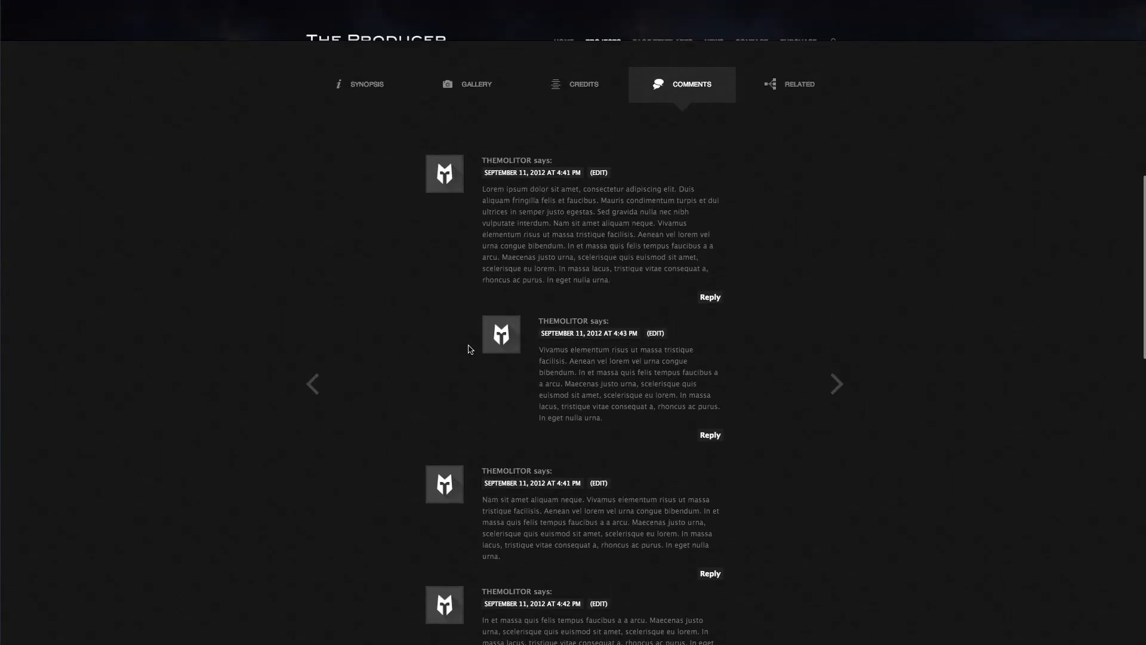
scroll("down", 3)
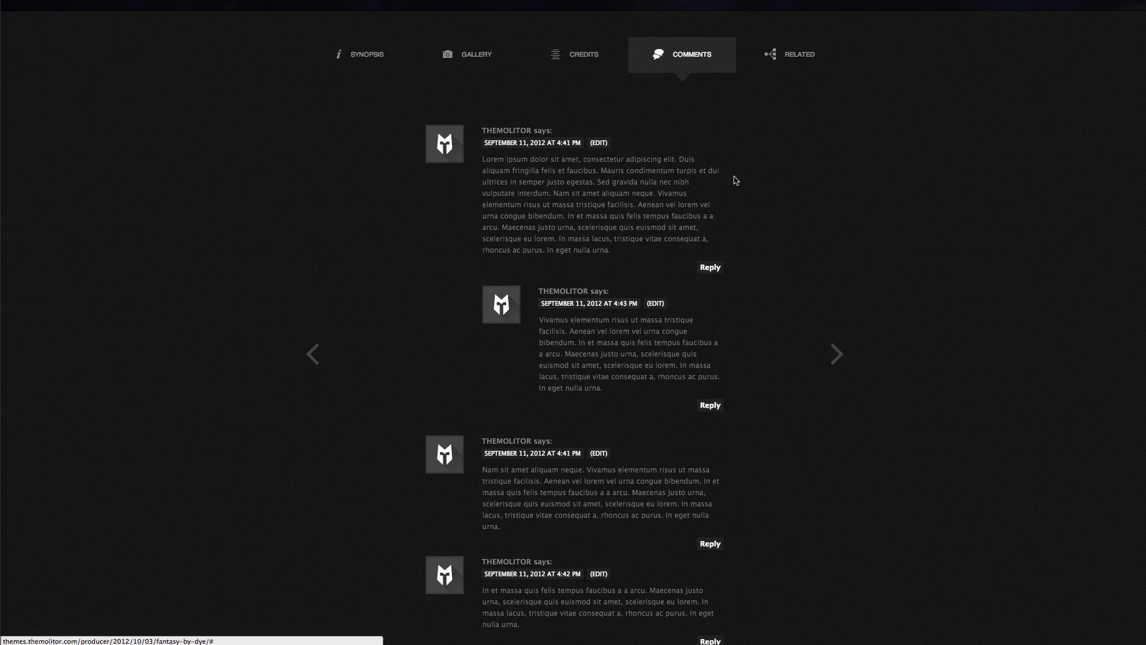
Show the Related section with Machine Gun, Release the Frequency and Luv Deluxe posters.
left_click(789, 54)
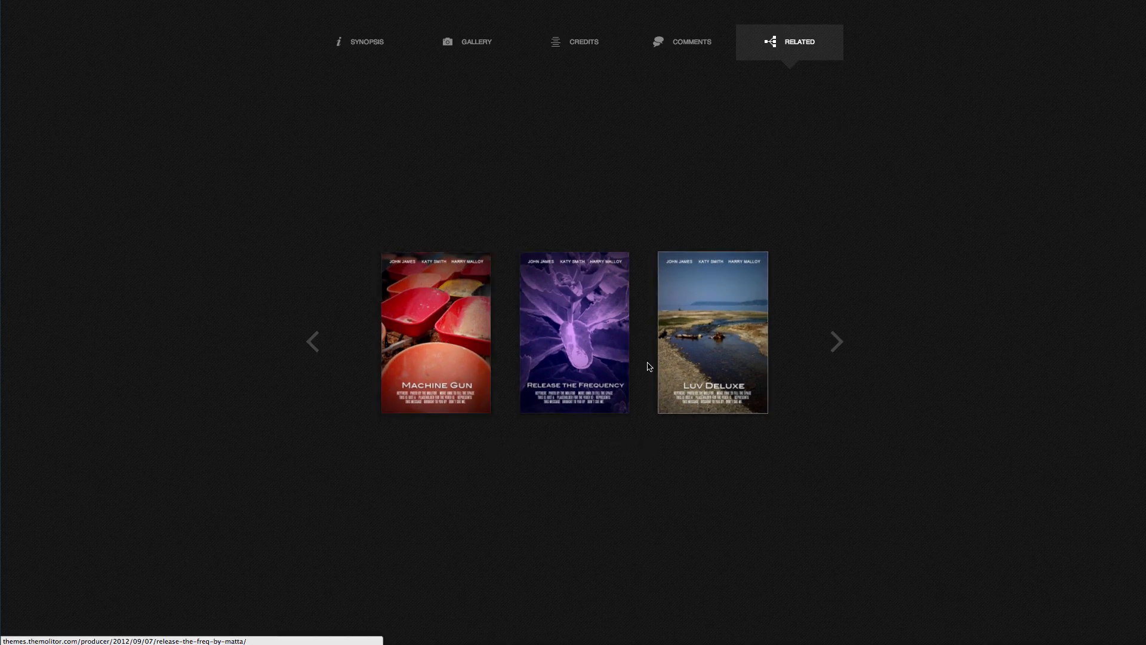
mouse_move(729, 350)
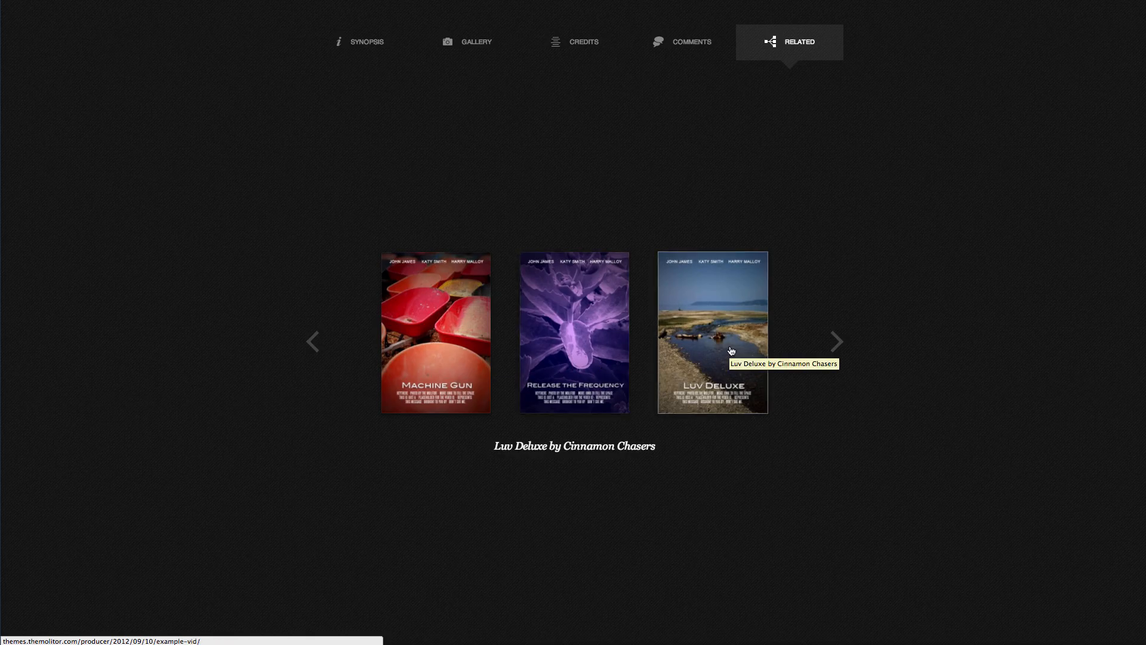
mouse_move(565, 456)
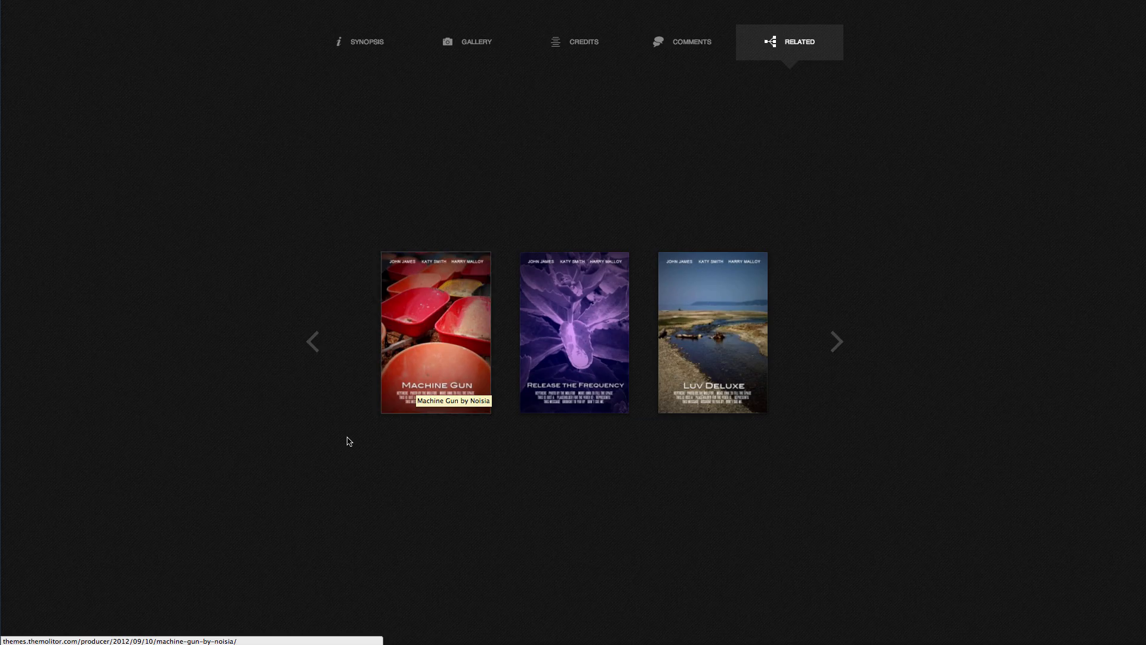
mouse_move(363, 438)
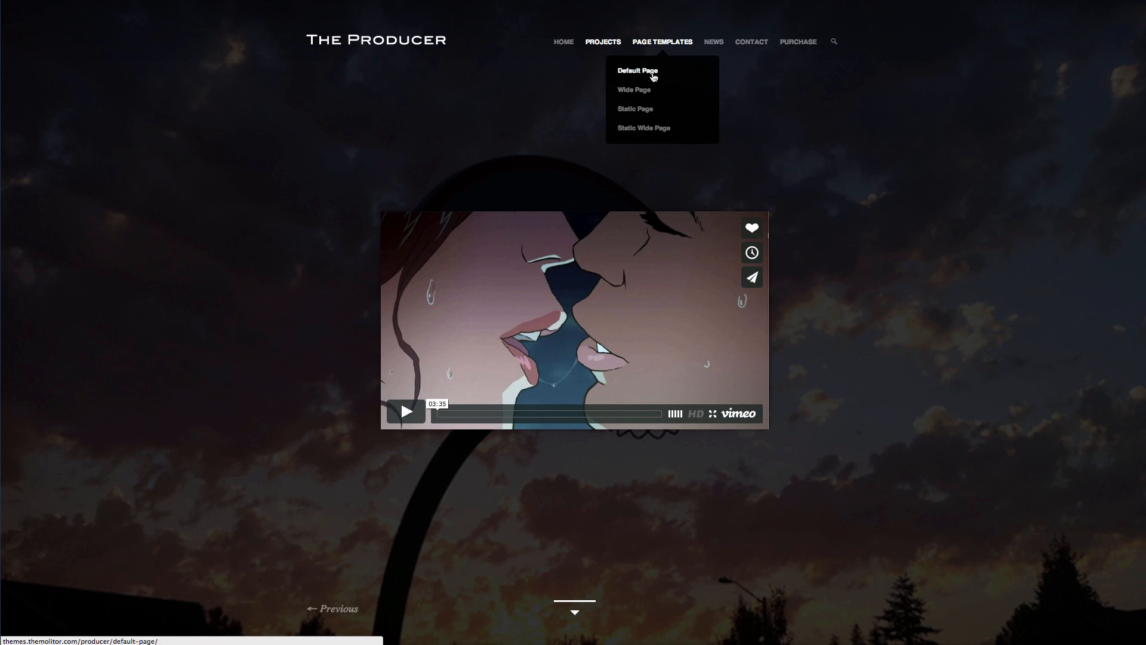
View the Default Page template demo and browse its full content.
left_click(636, 70)
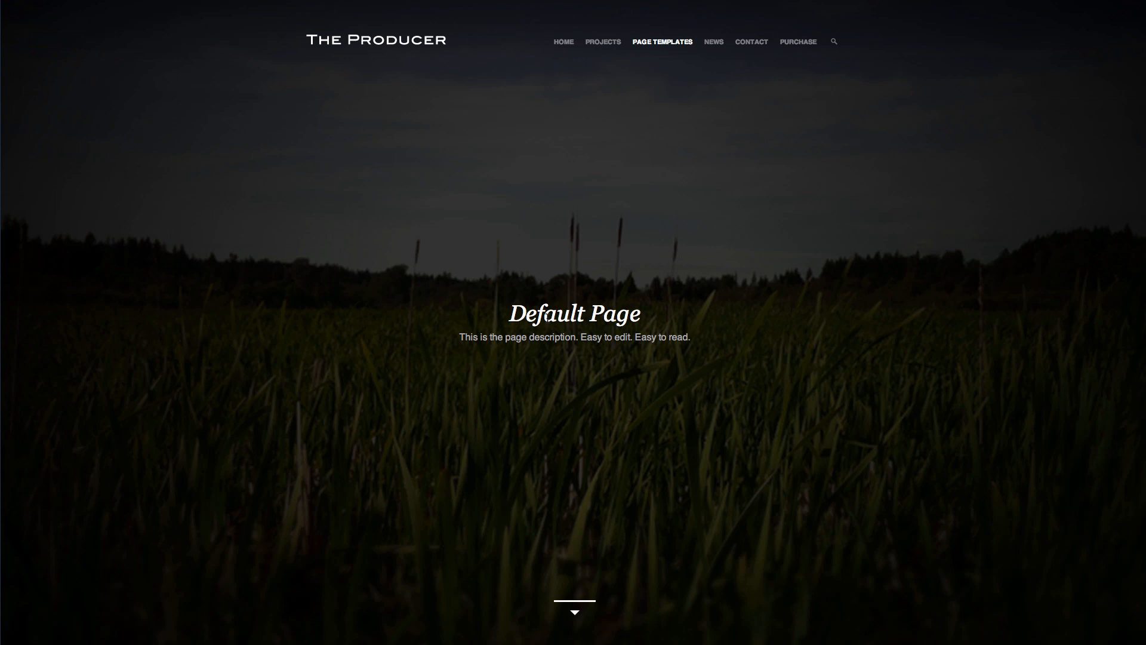
scroll("down", 3)
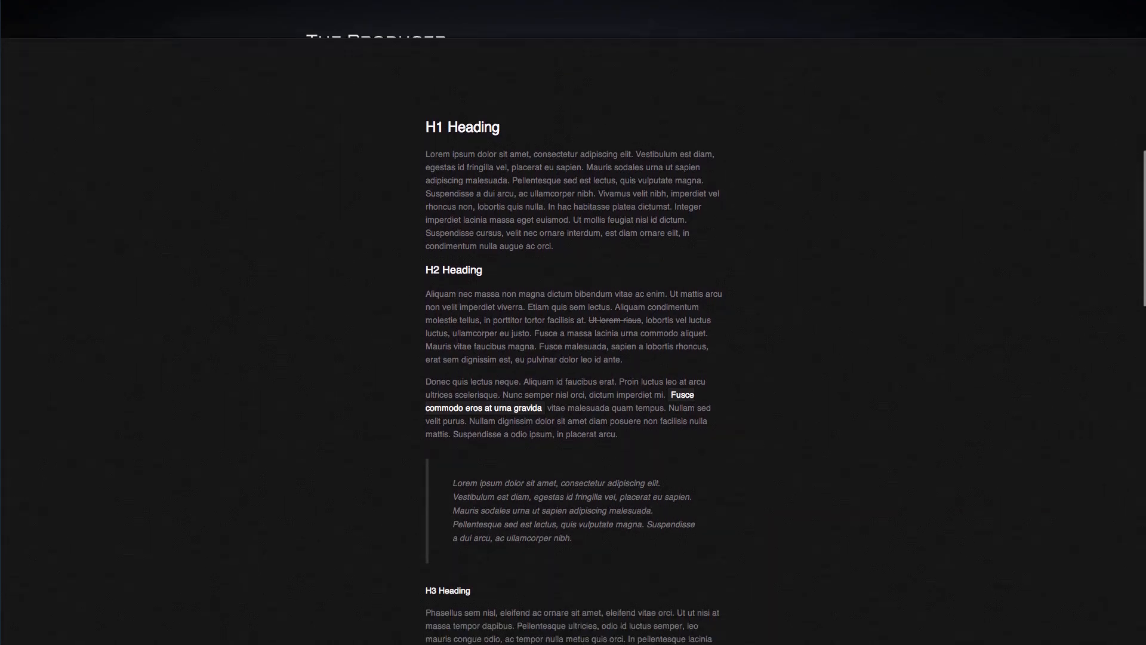
scroll("down", 3)
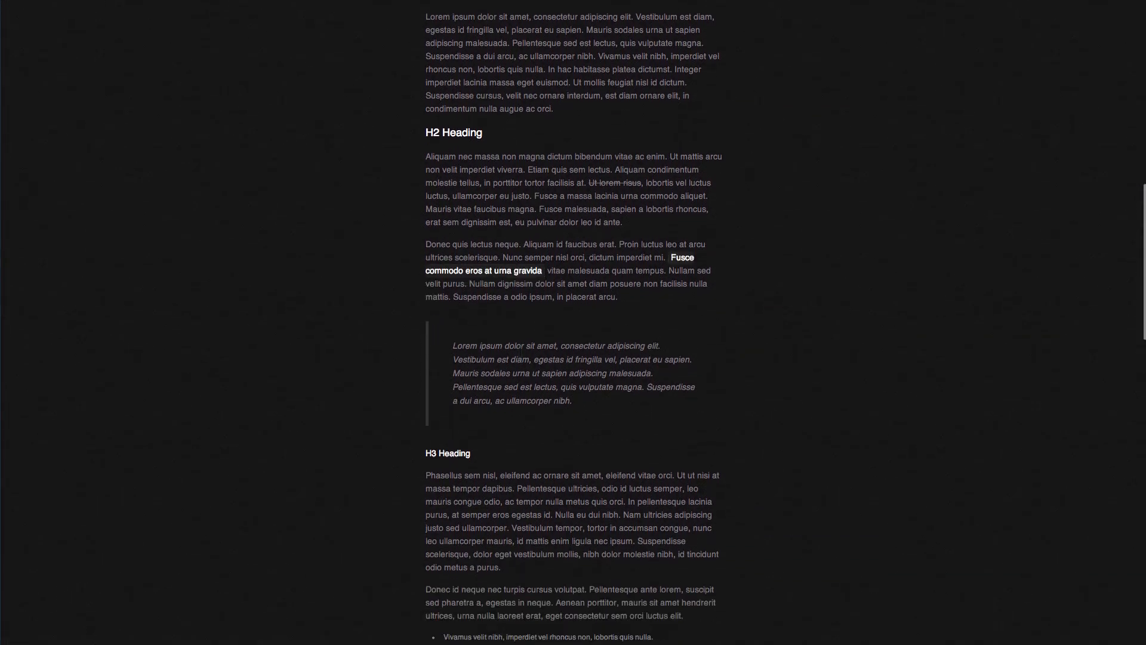
scroll("down", 3)
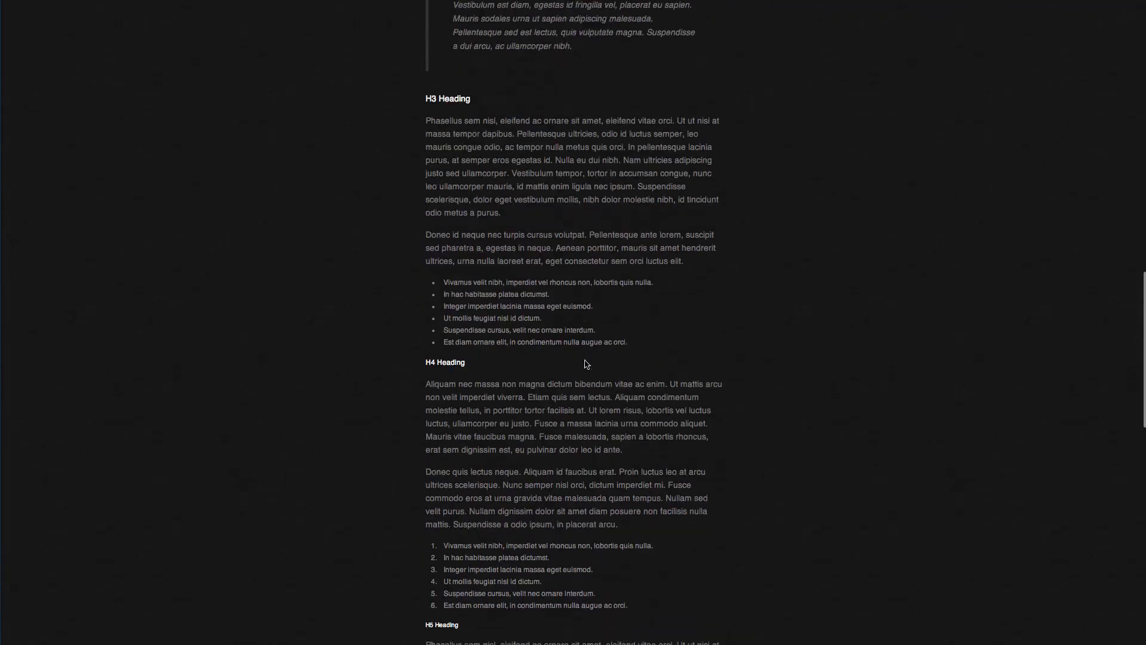
scroll("down", 3)
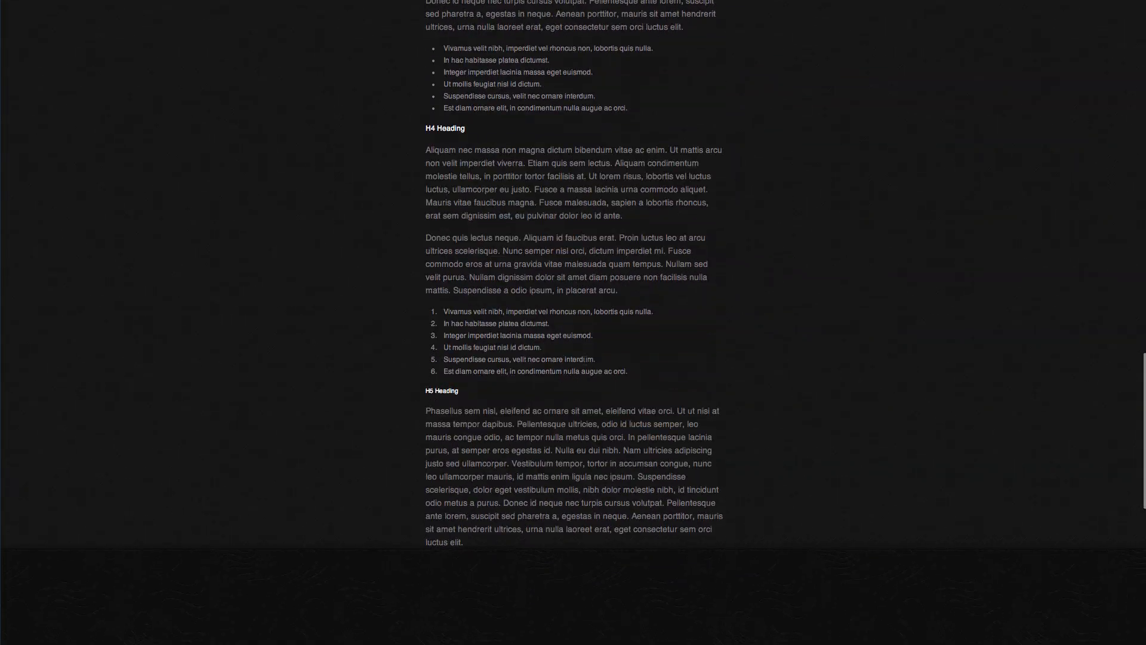
scroll("up", 3)
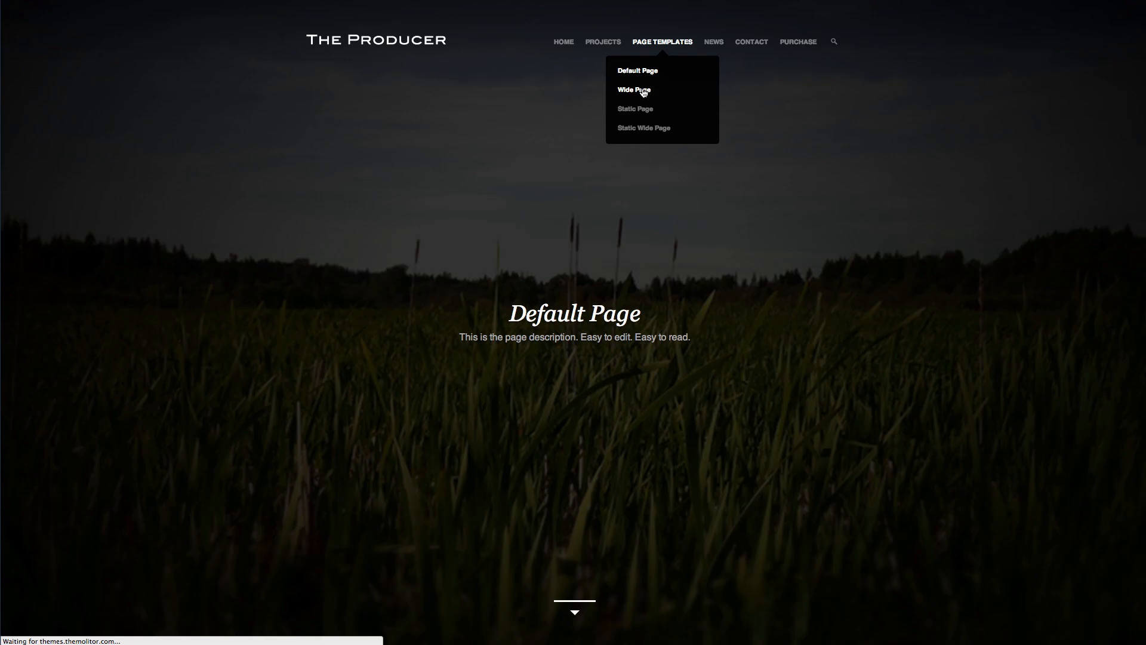
View the Wide Page, Static Page and Static Wide Page template demos in turn.
left_click(633, 89)
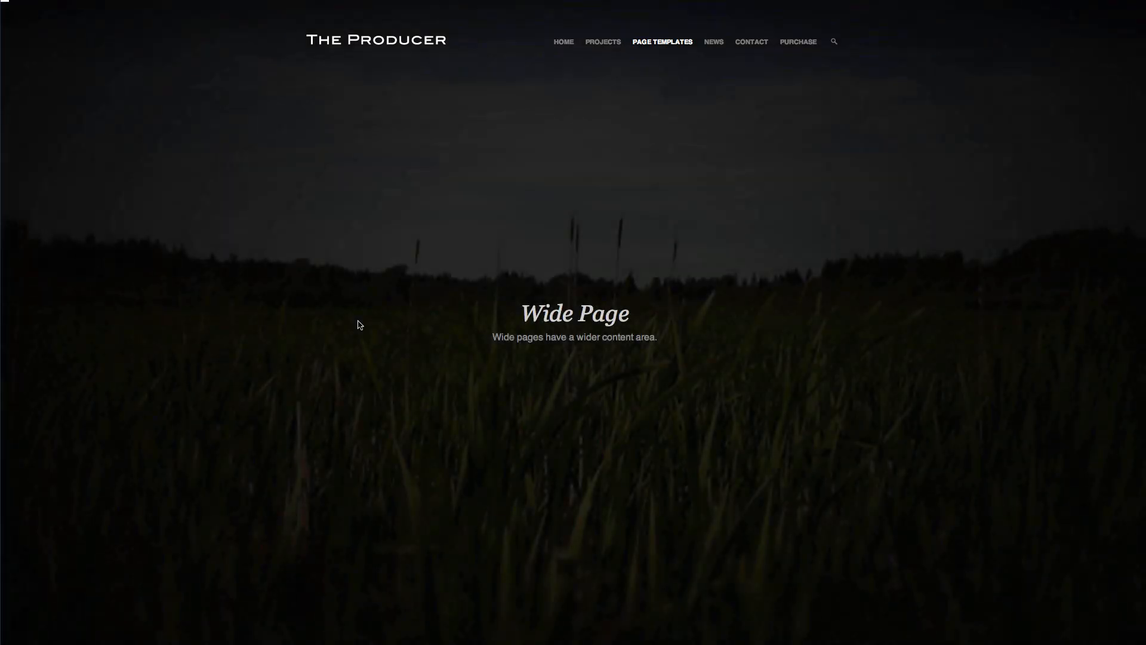
scroll("down", 3)
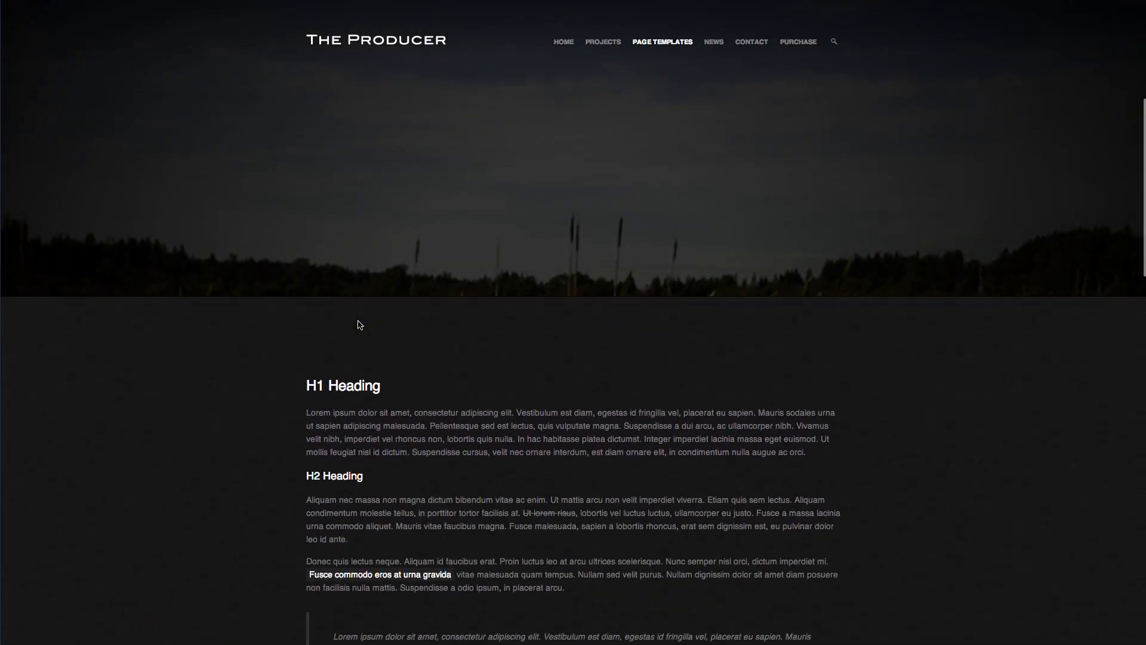
left_click(661, 42)
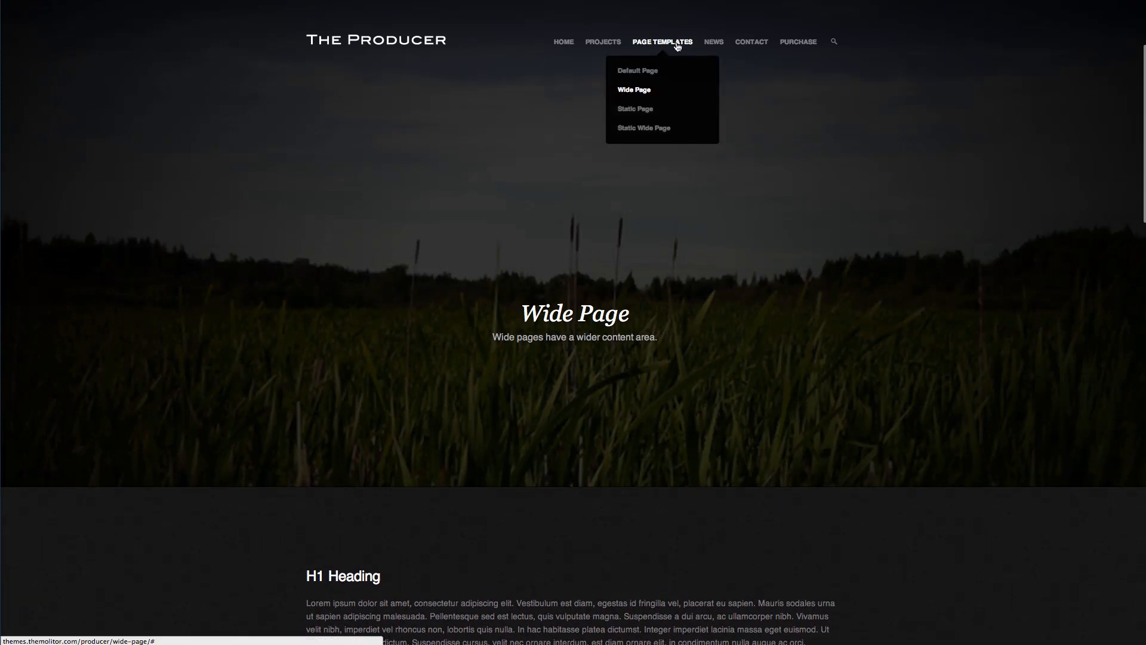
left_click(634, 90)
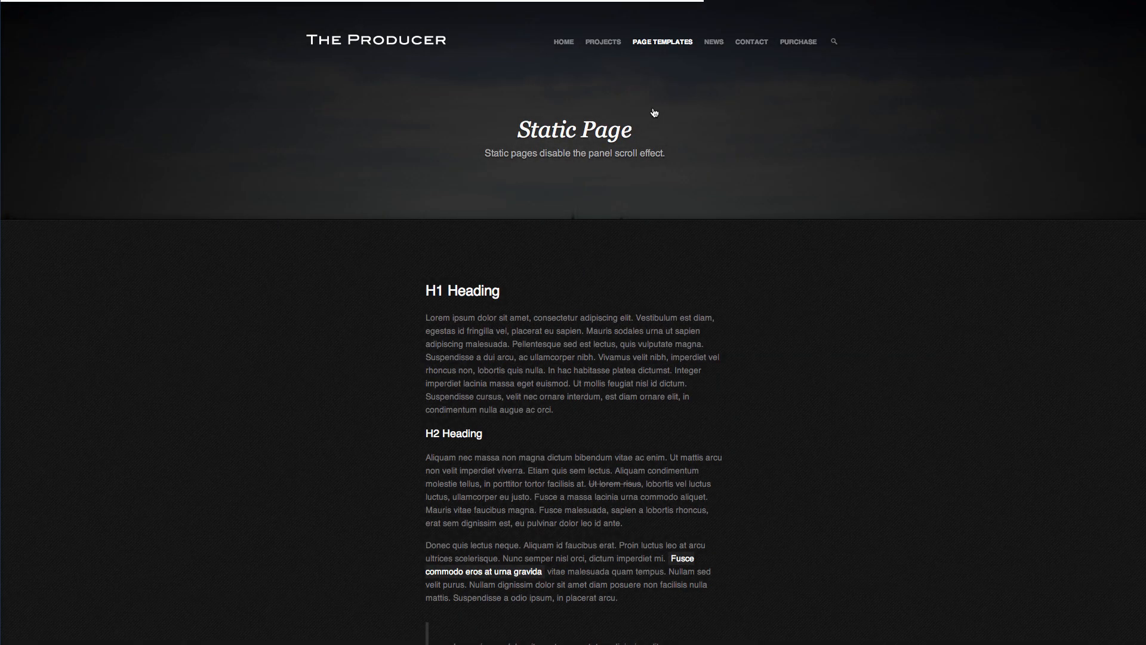
scroll("down", 3)
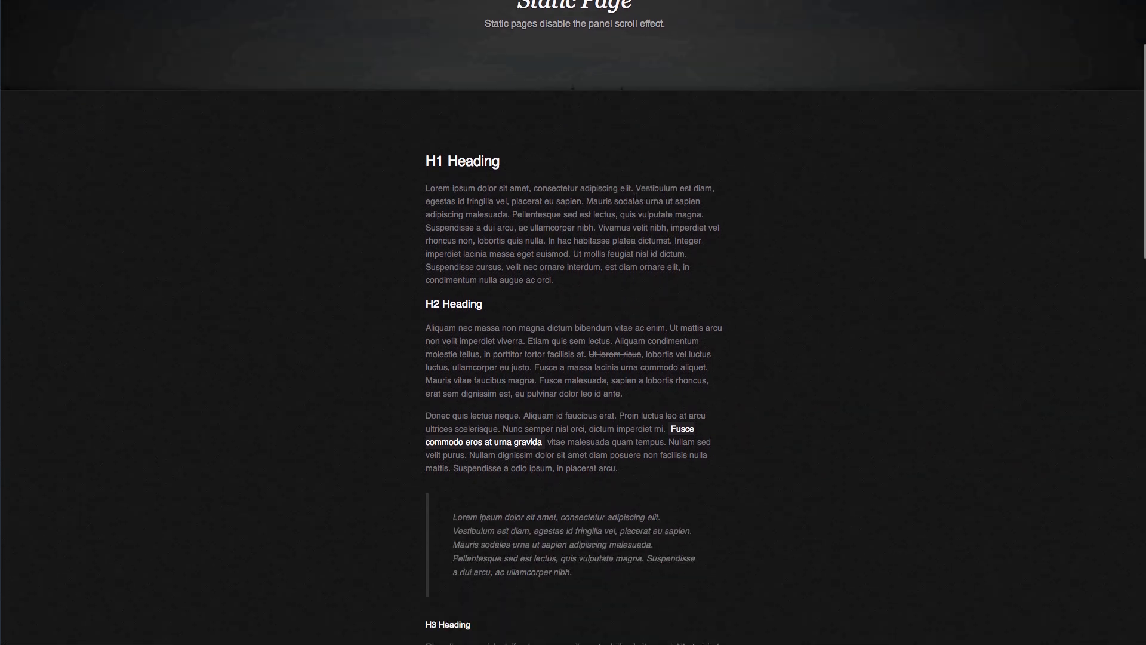
scroll("down", 3)
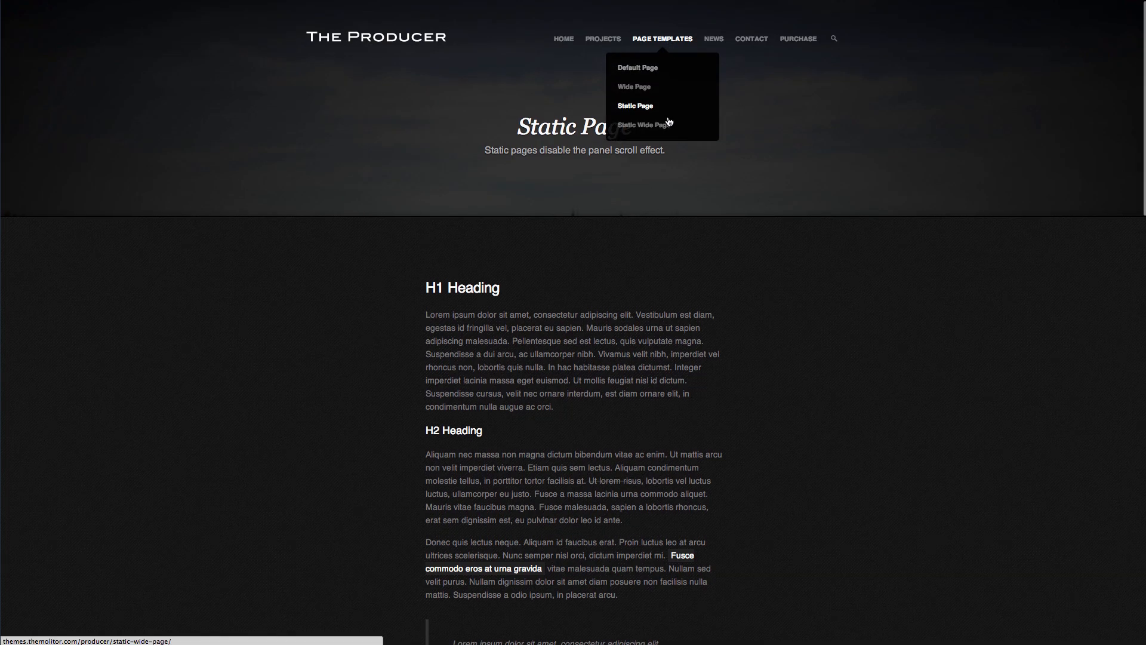
left_click(643, 125)
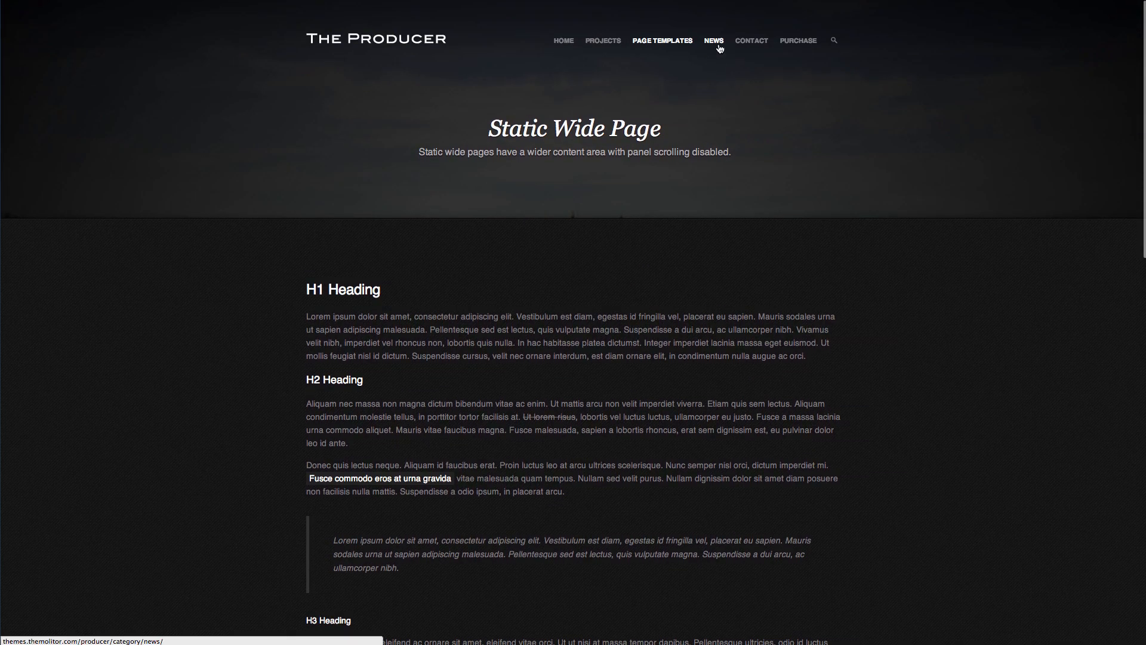
Browse the News listing of blog posts with featured photos, excerpts and continue links.
left_click(713, 41)
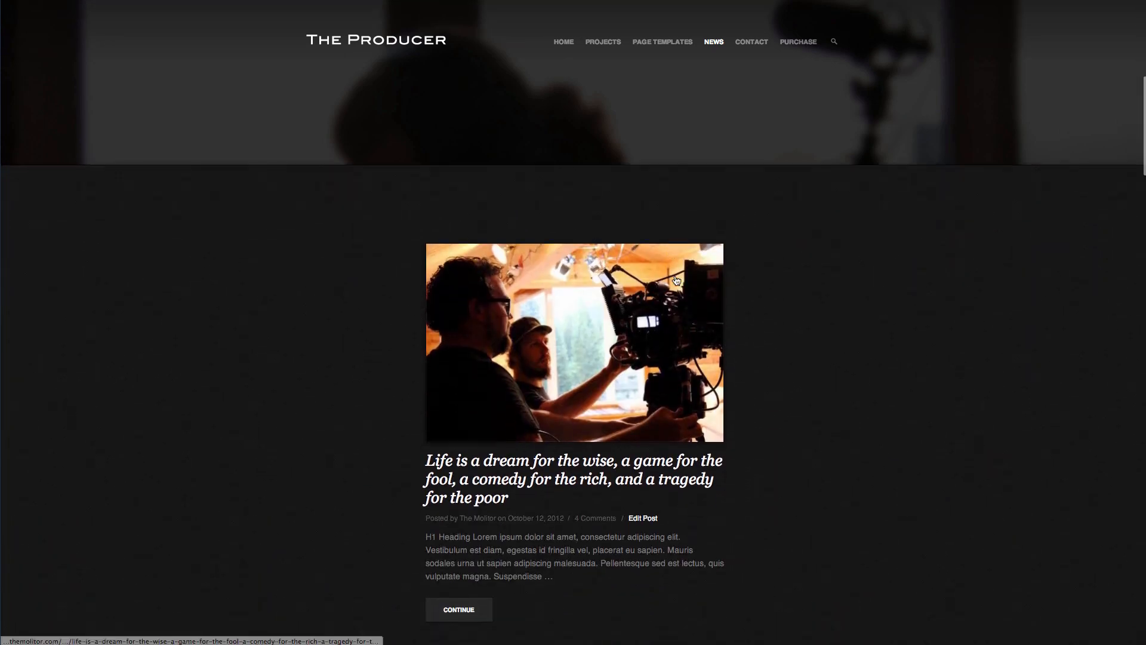
scroll("down", 3)
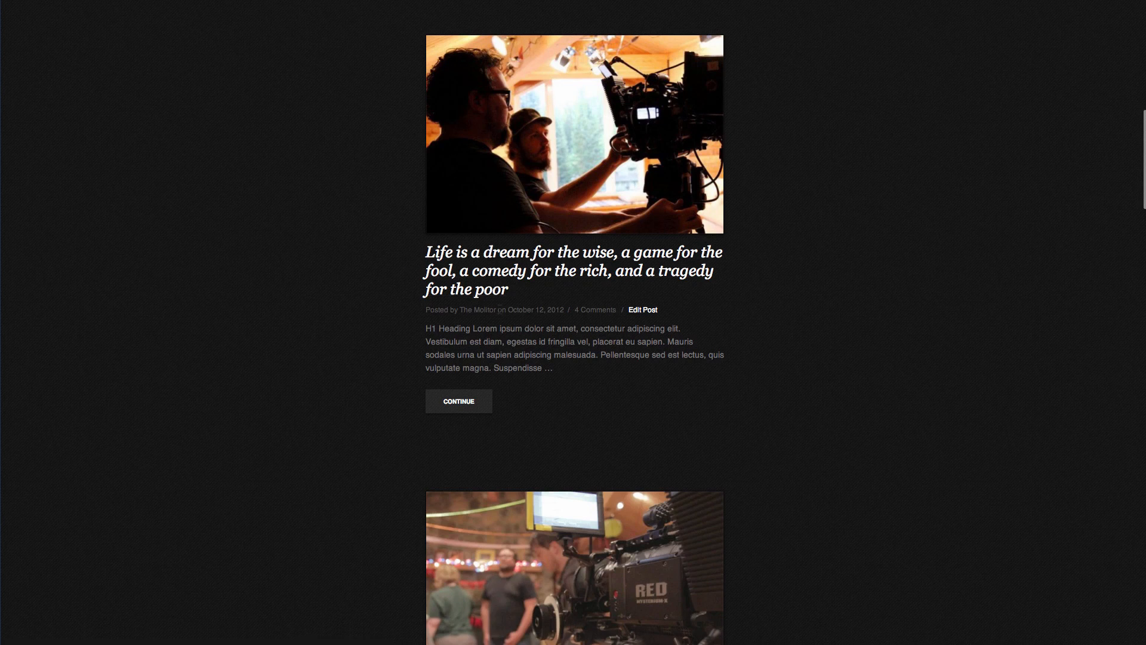
scroll("down", 3)
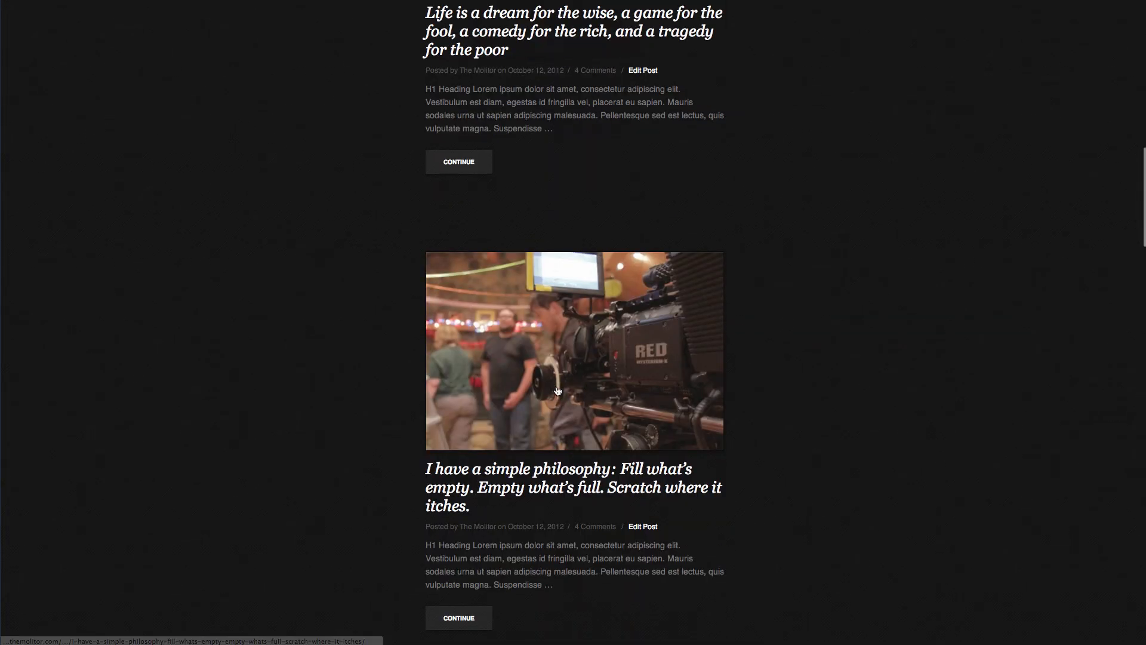
scroll("down", 3)
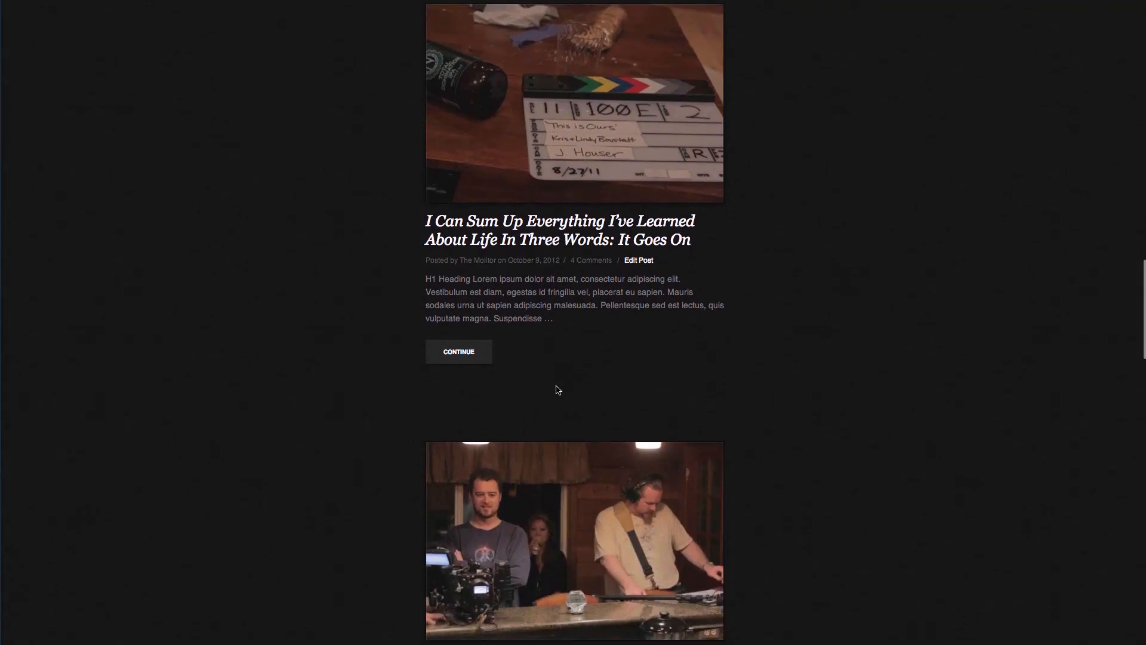
scroll("up", 3)
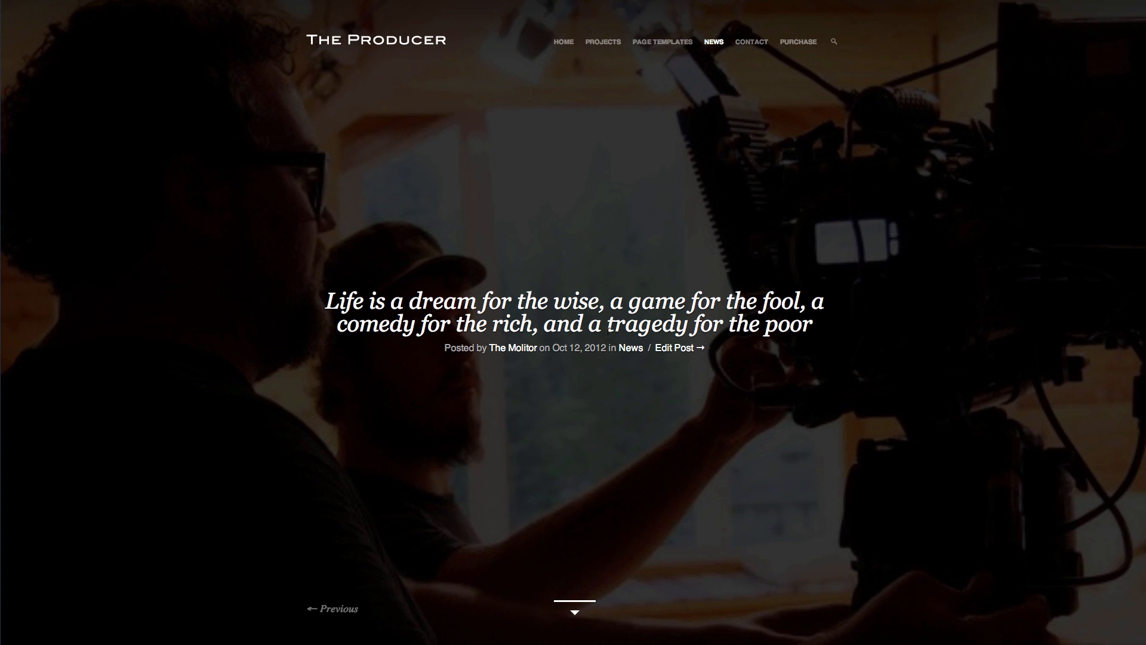
mouse_move(490, 537)
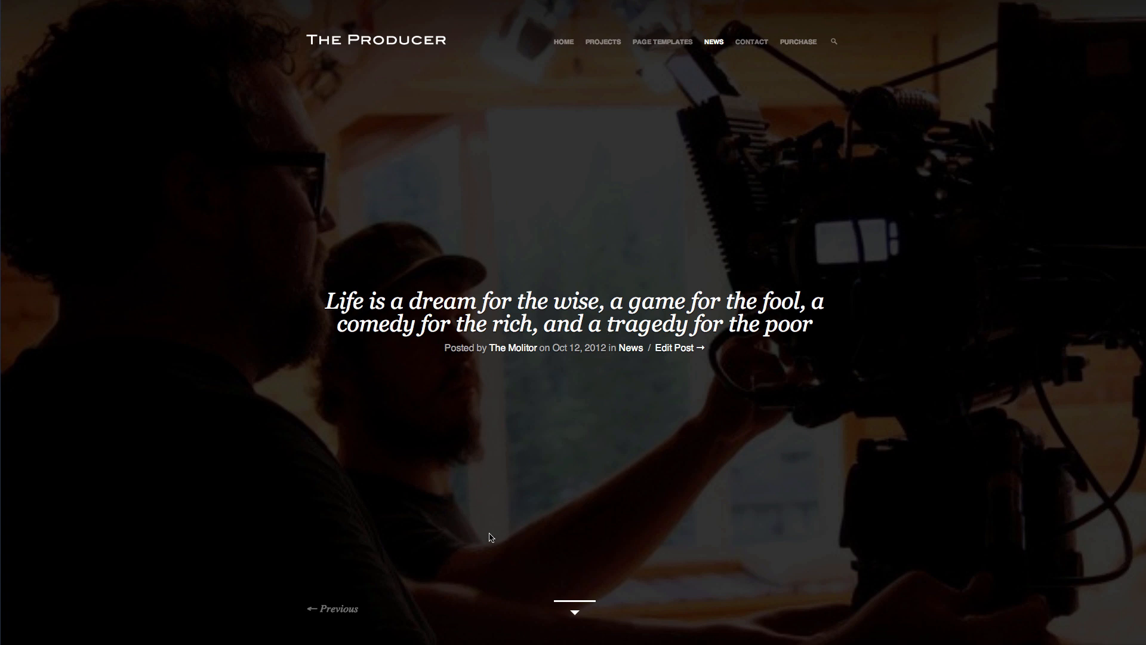
Read the first post's body text, then move on to the Contact page.
scroll("down", 3)
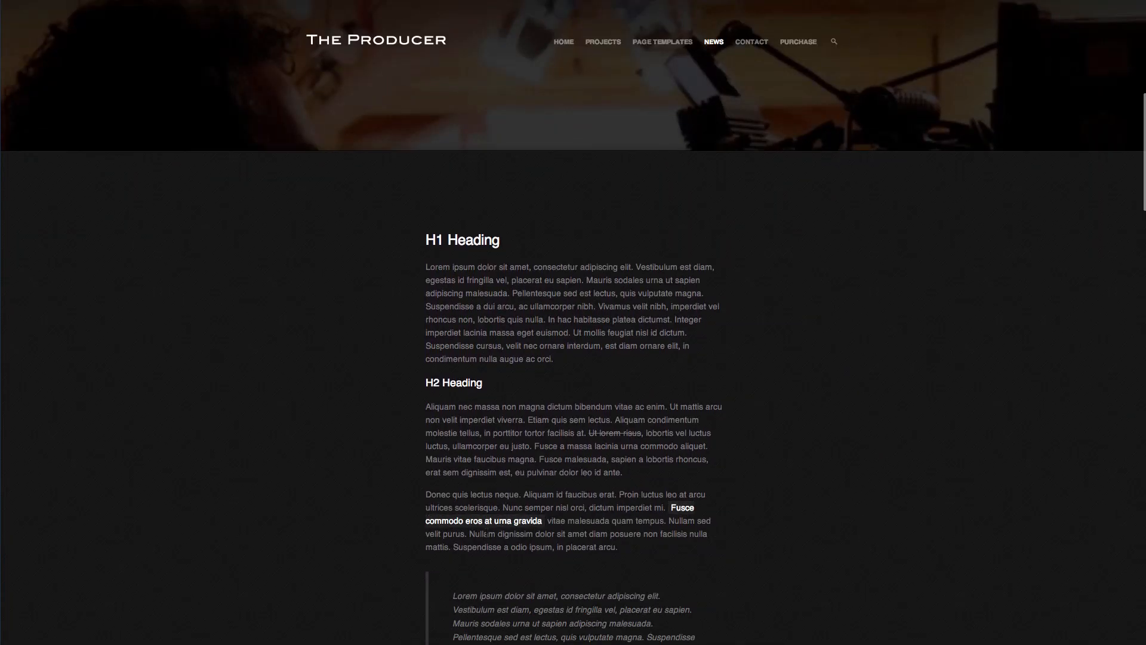
scroll("down", 3)
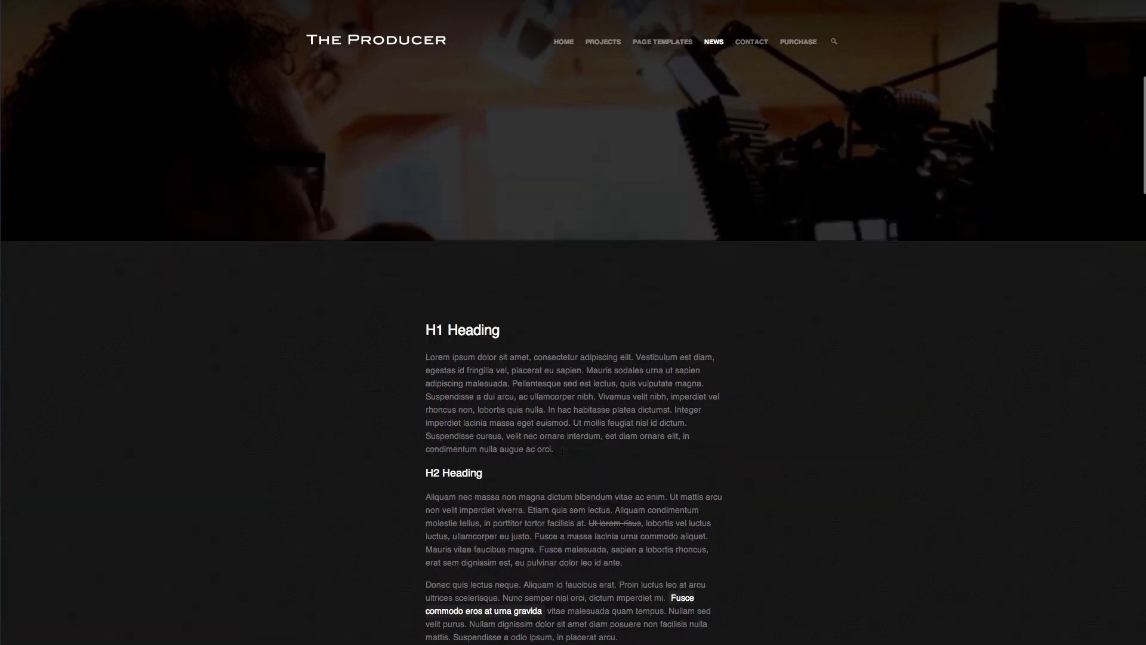
left_click(750, 42)
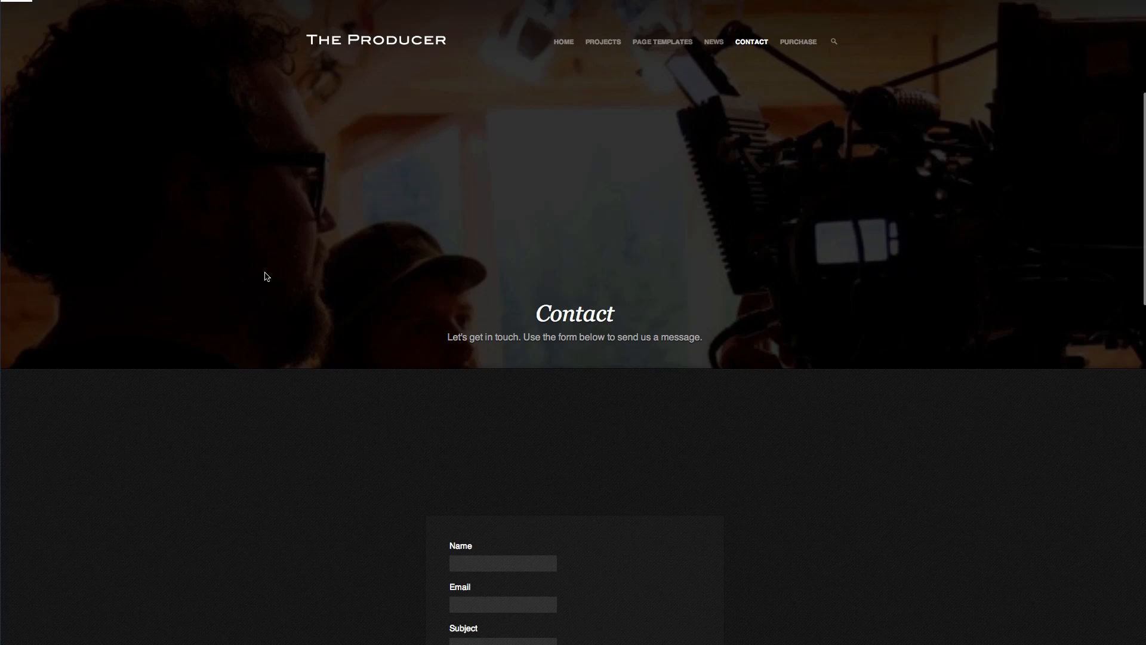
Browse down the Contact page to its message form.
scroll("down", 3)
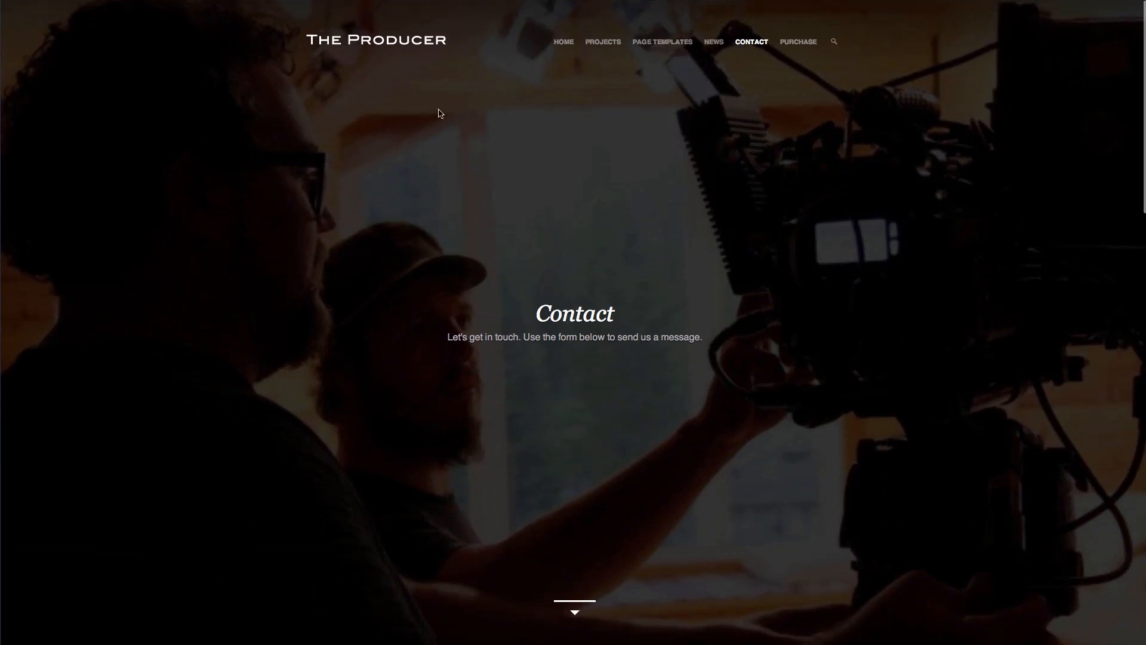
mouse_move(813, 224)
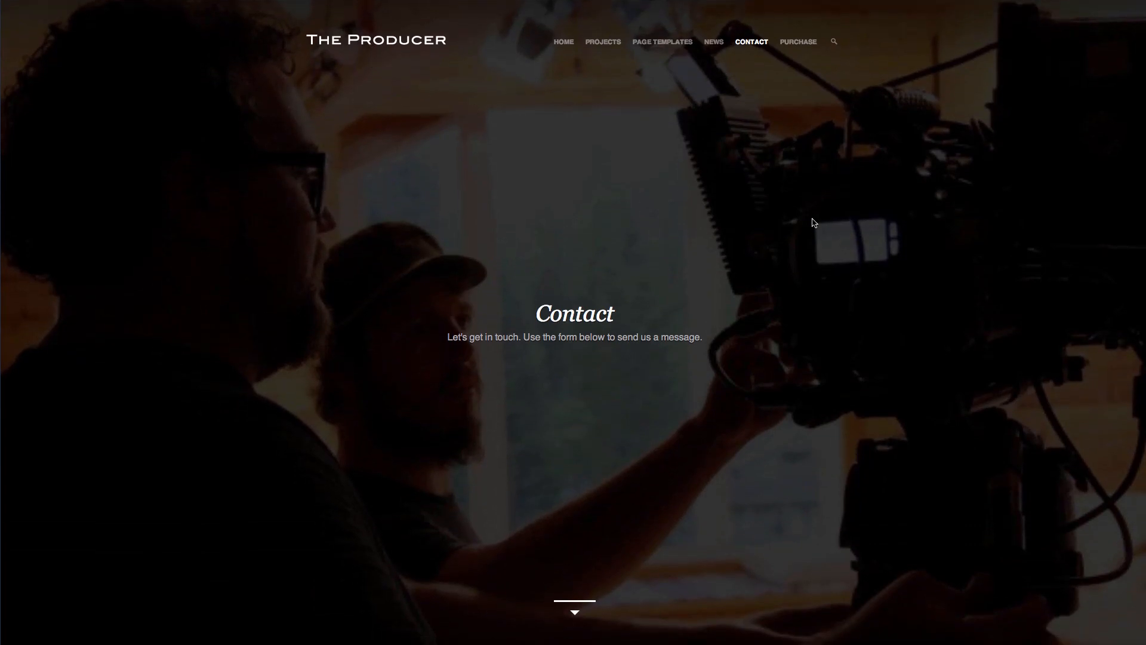
mouse_move(240, 232)
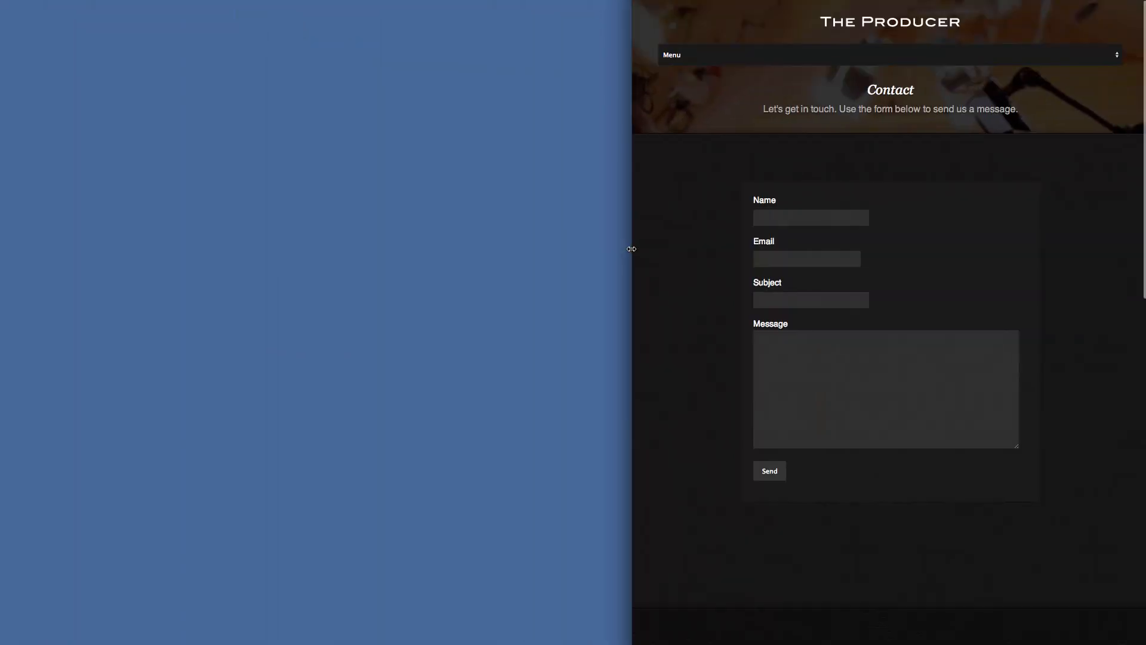
Expand the collapsed mobile Menu dropdown on the narrow Contact page and pick an entry.
left_click(889, 53)
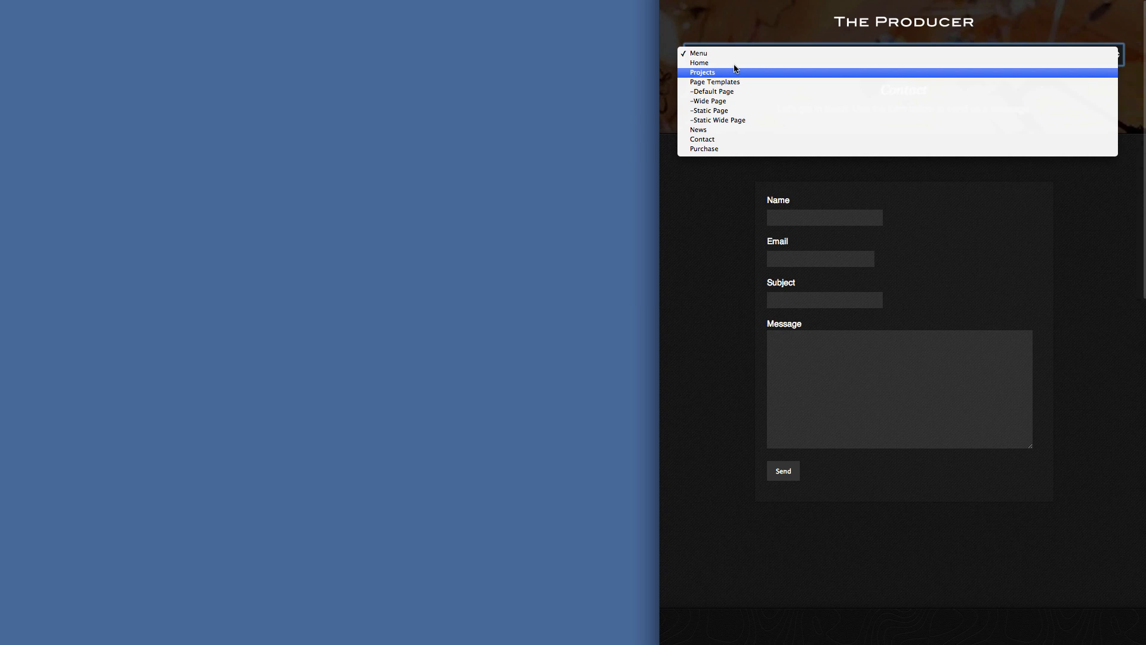
left_click(699, 62)
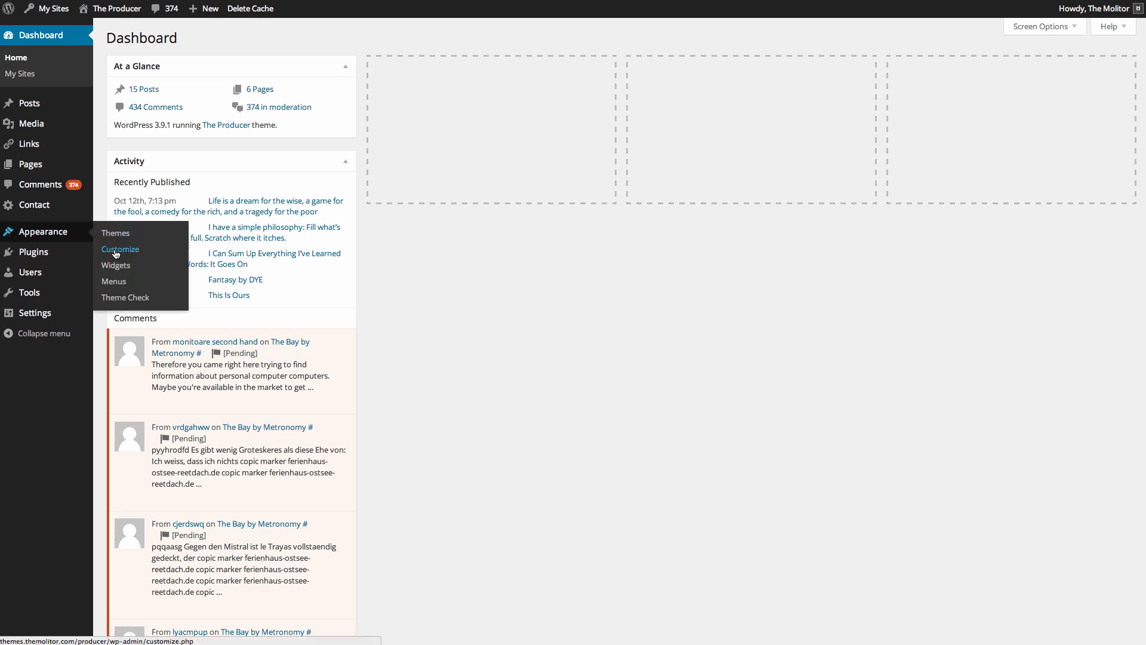
Launch the theme customizer for The Producer from Appearance > Customize.
left_click(120, 249)
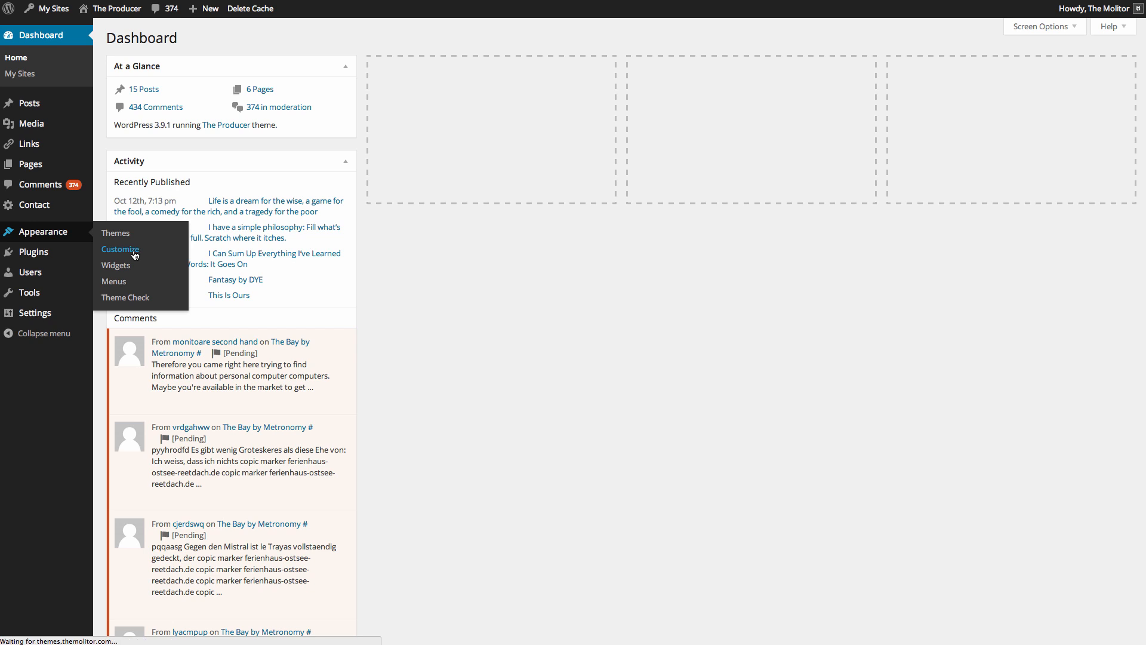
left_click(119, 249)
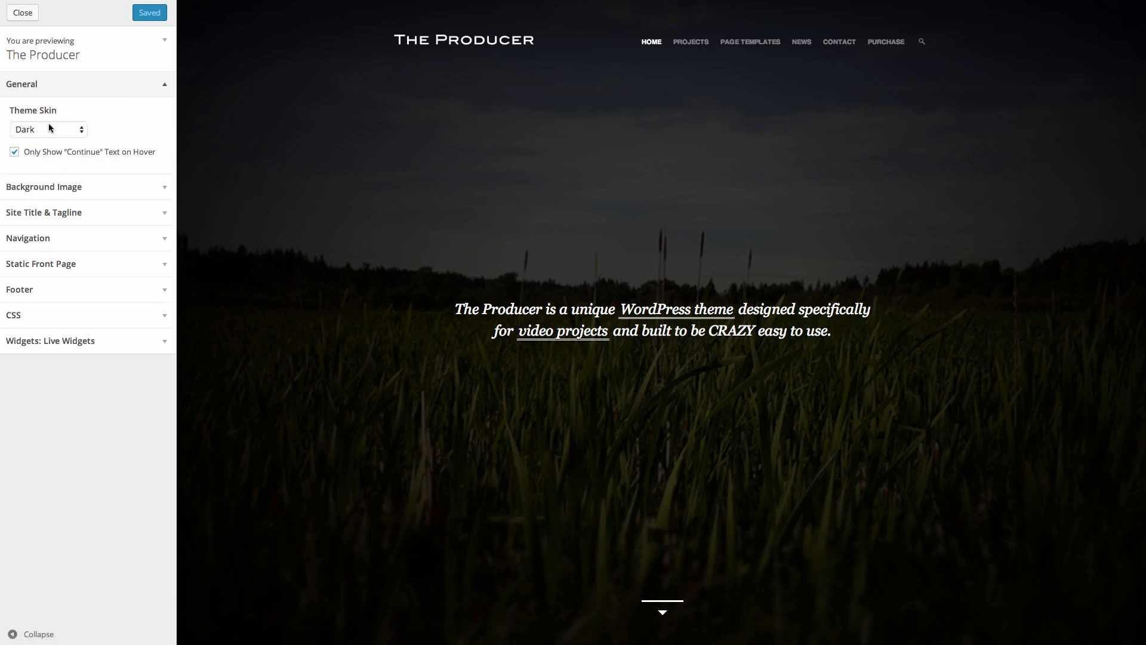
left_click(46, 129)
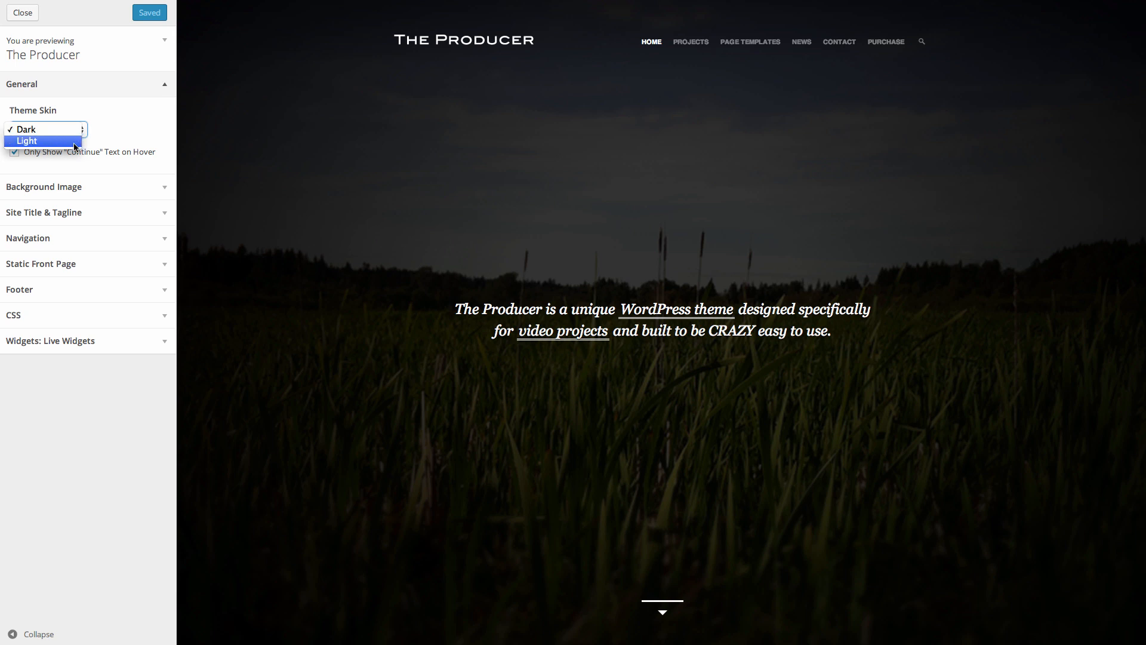
left_click(25, 129)
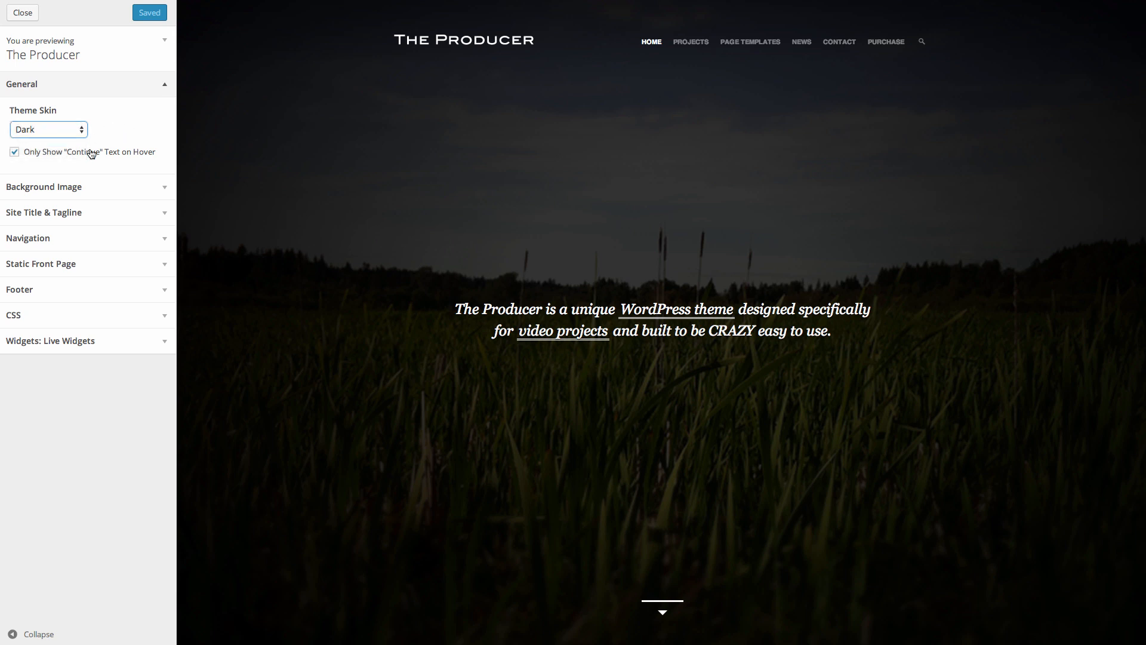
left_click(13, 152)
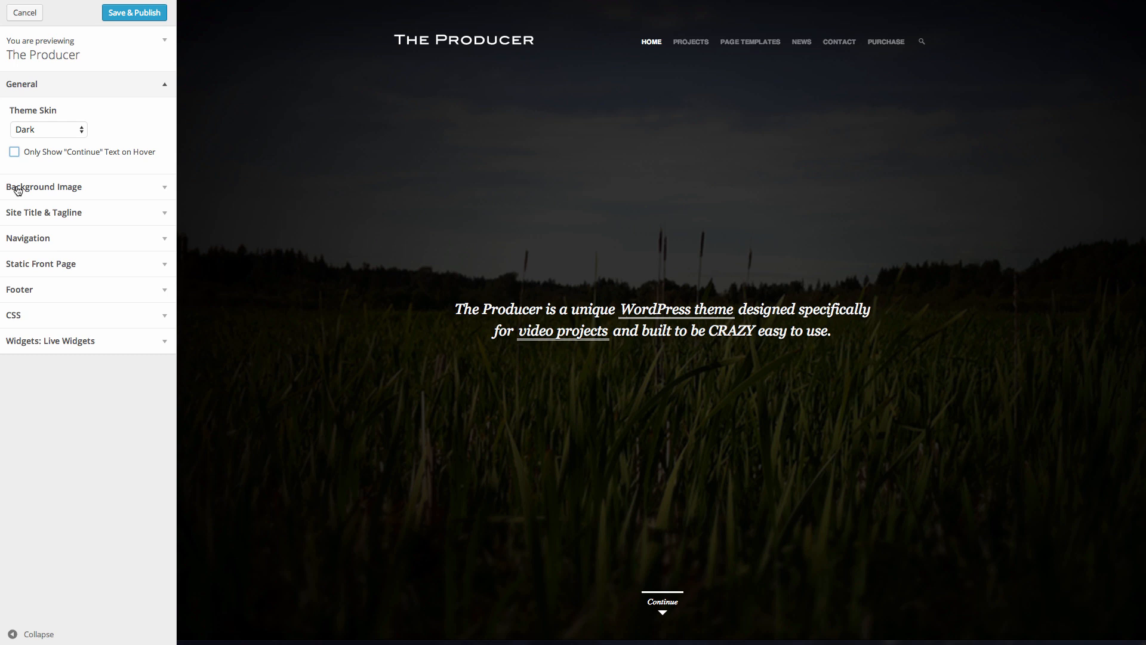
left_click(14, 151)
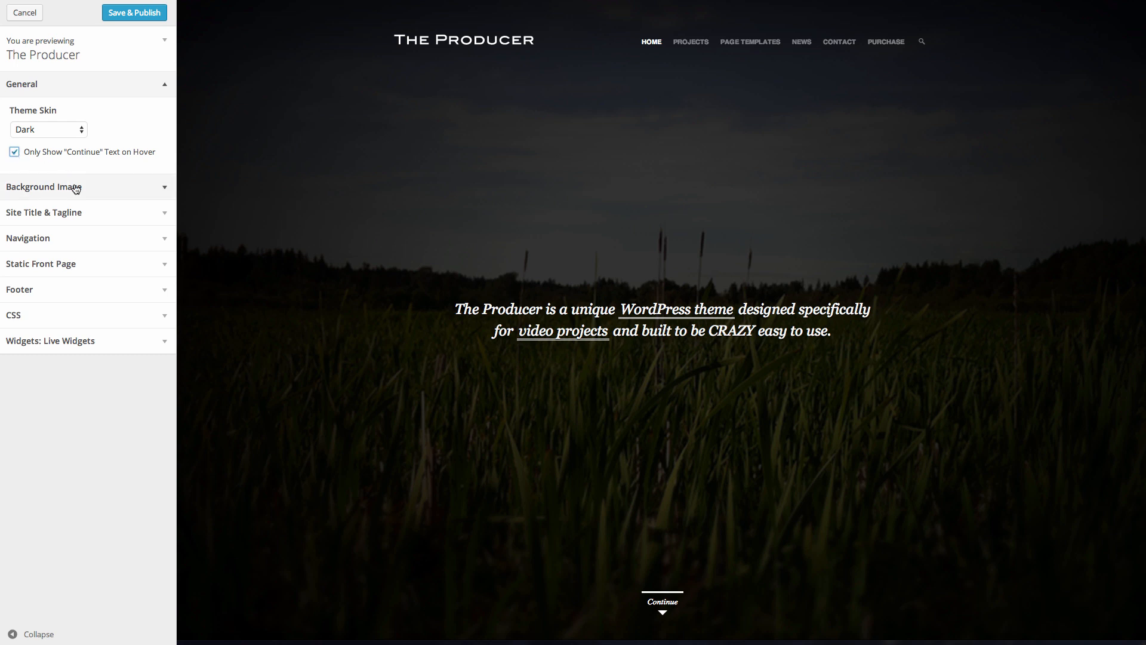
left_click(44, 186)
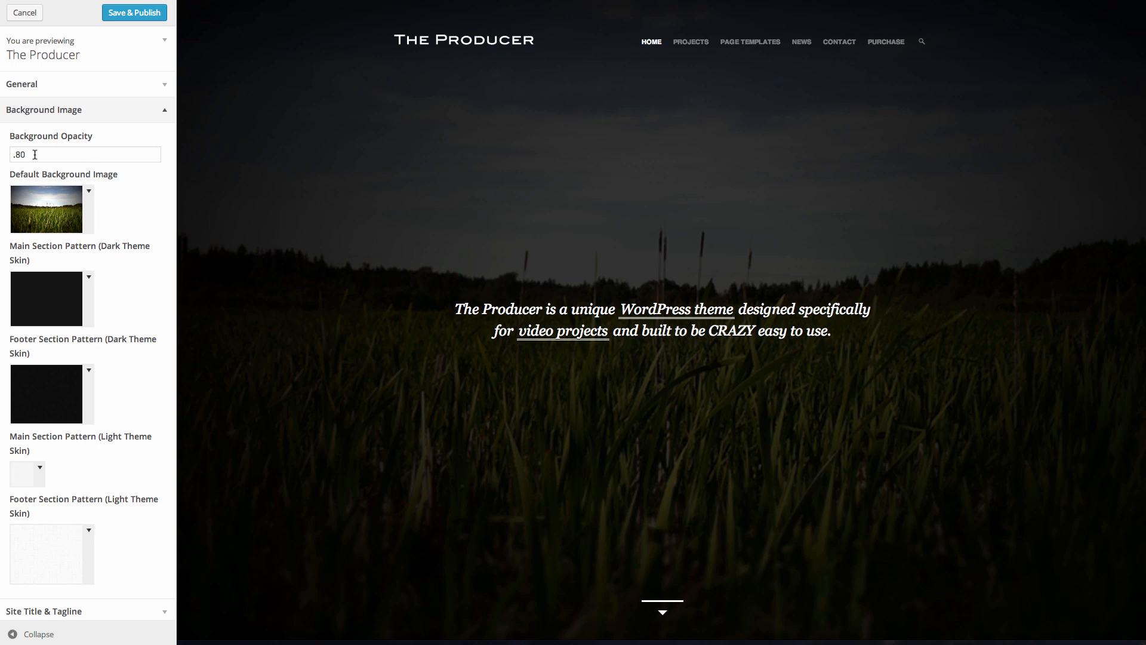
Review the .80 background opacity and the dark and light section patterns, then move on to Site Title & Tagline.
left_click(85, 154)
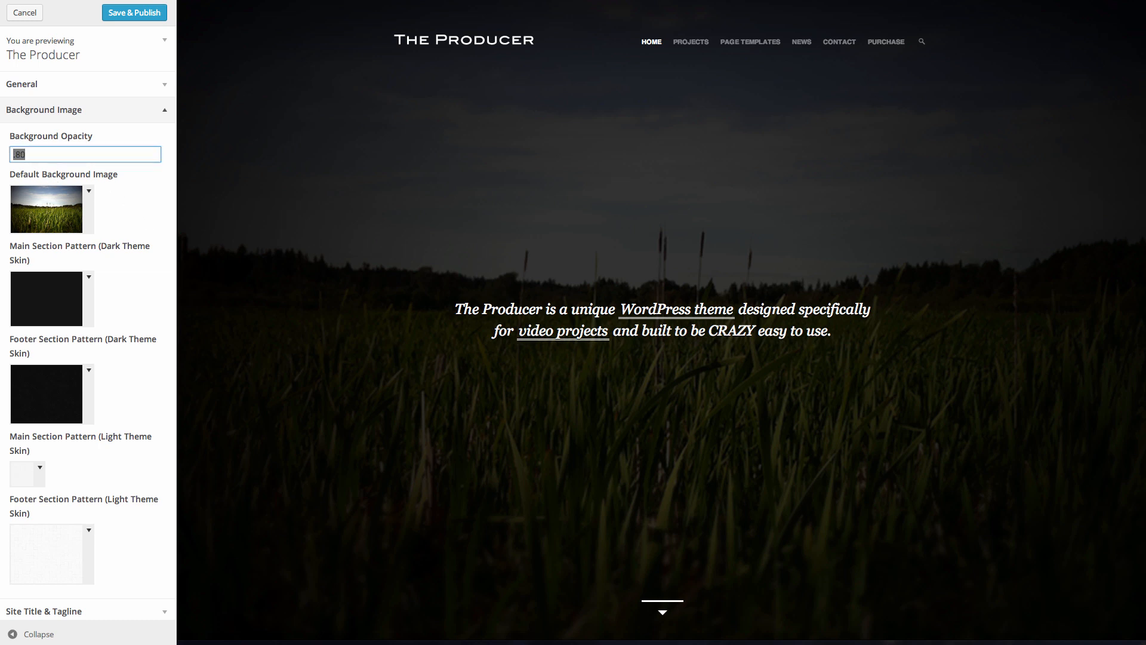
mouse_move(65, 161)
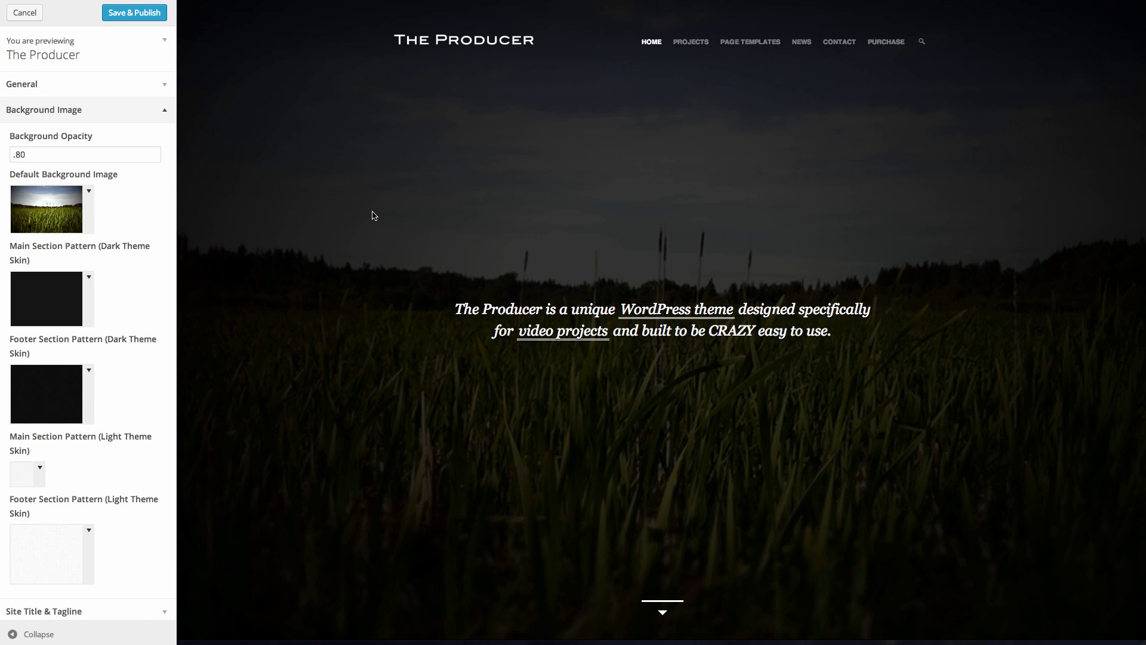
scroll("down", 3)
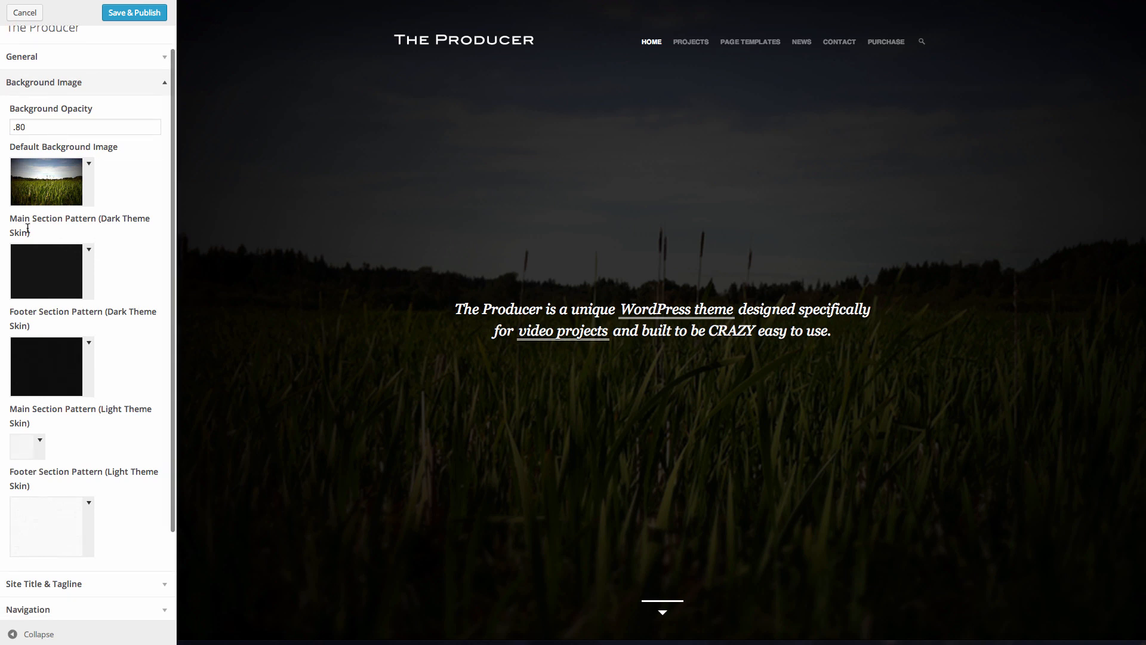
mouse_move(383, 324)
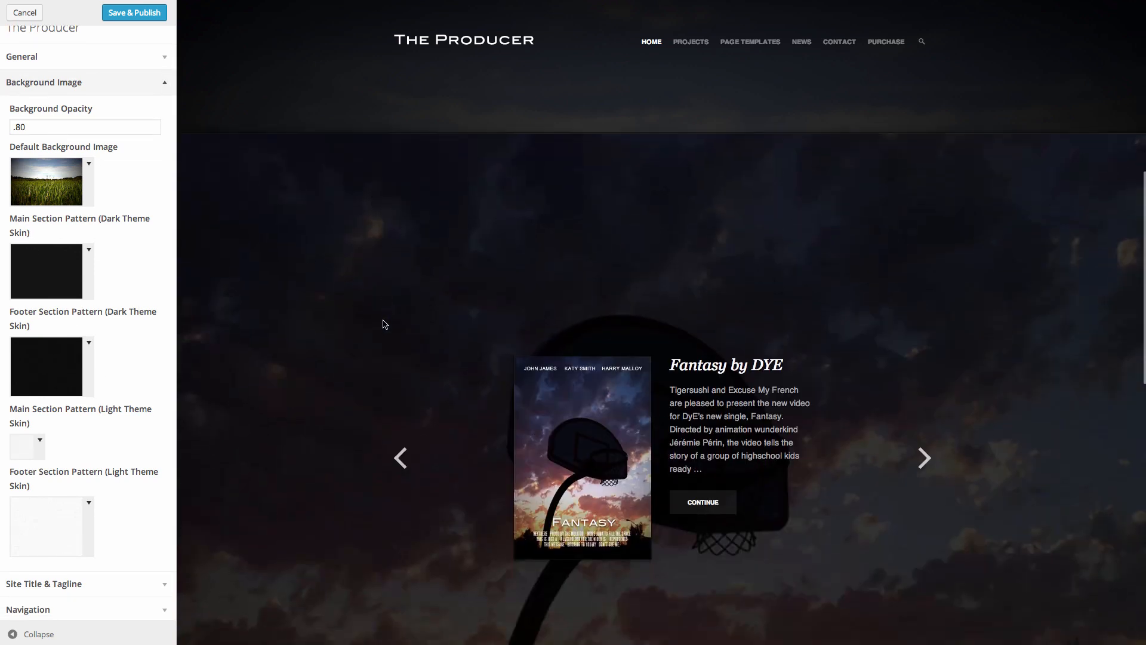
scroll("down", 3)
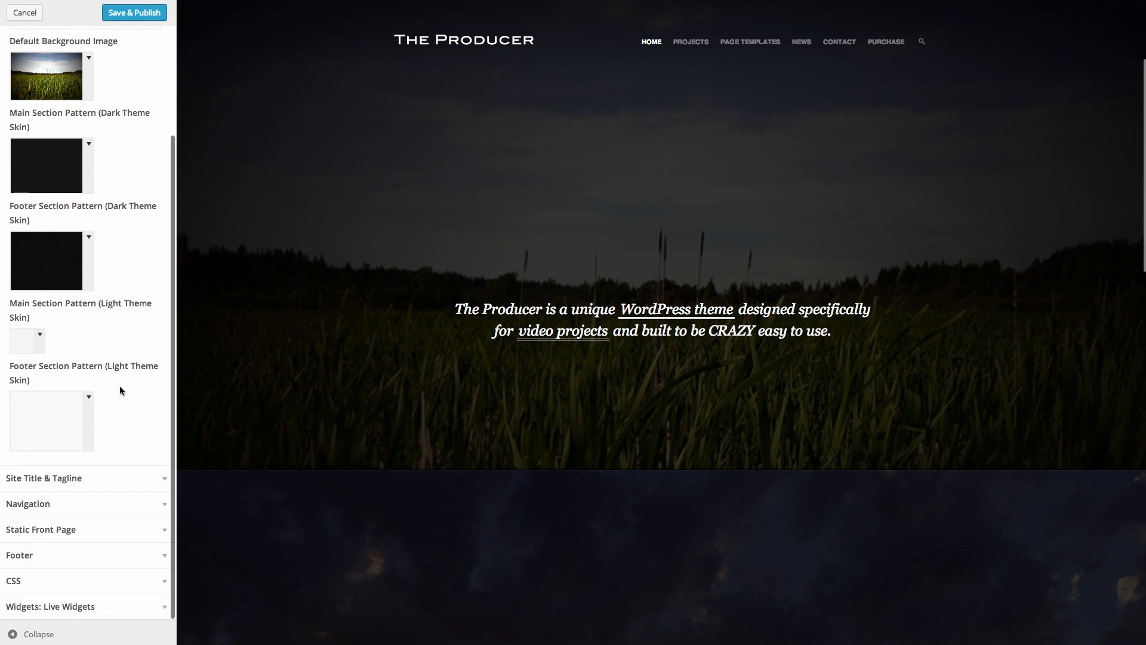
mouse_move(31, 421)
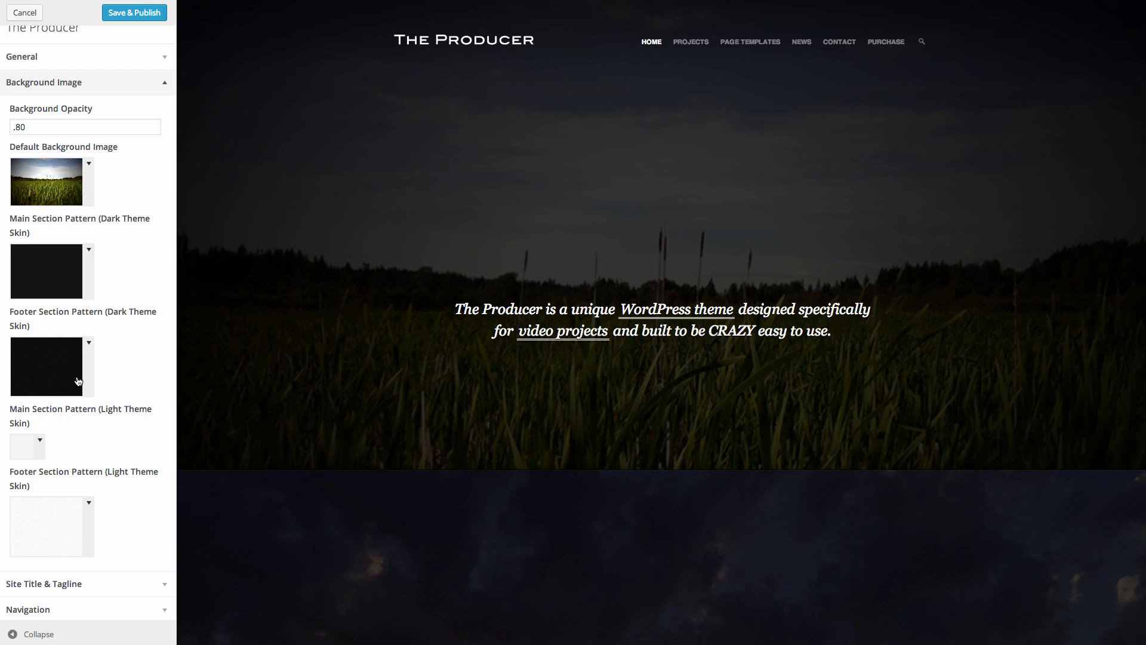
scroll("down", 3)
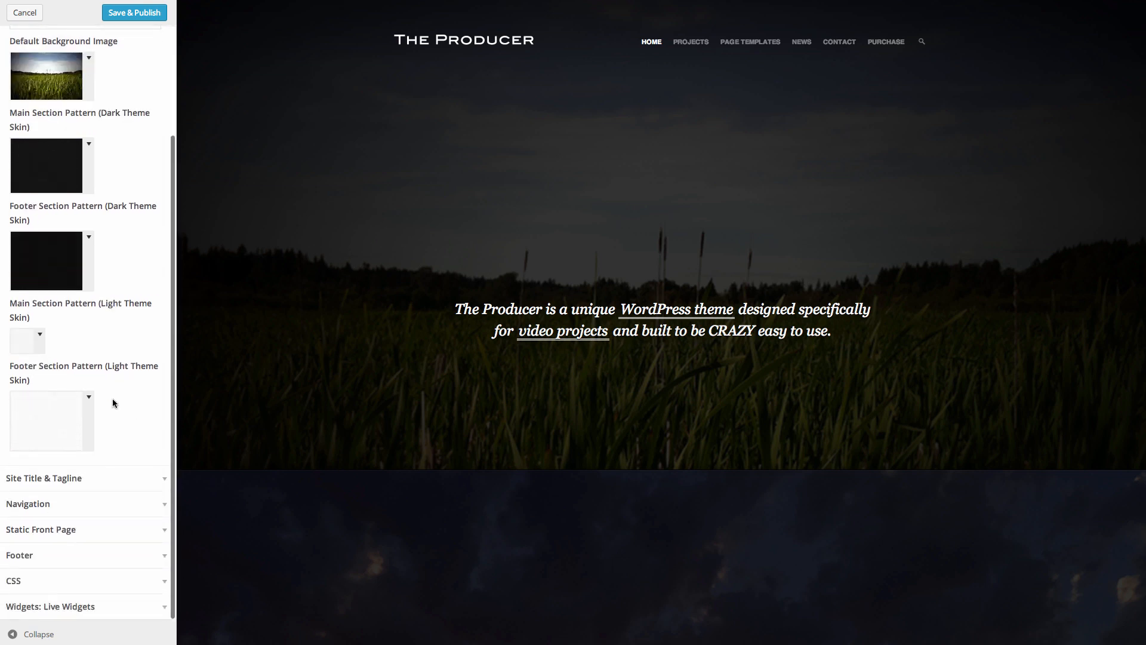
left_click(43, 477)
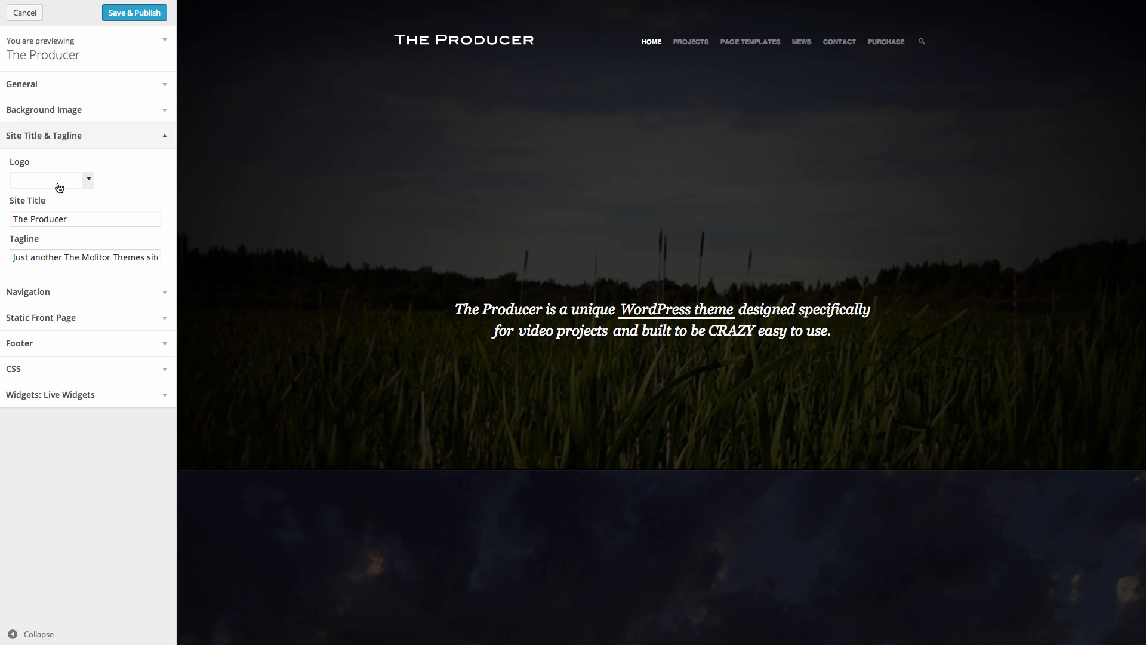
Check the empty Logo dropdown's Upload New option and place the cursor in the Site Title field.
left_click(48, 180)
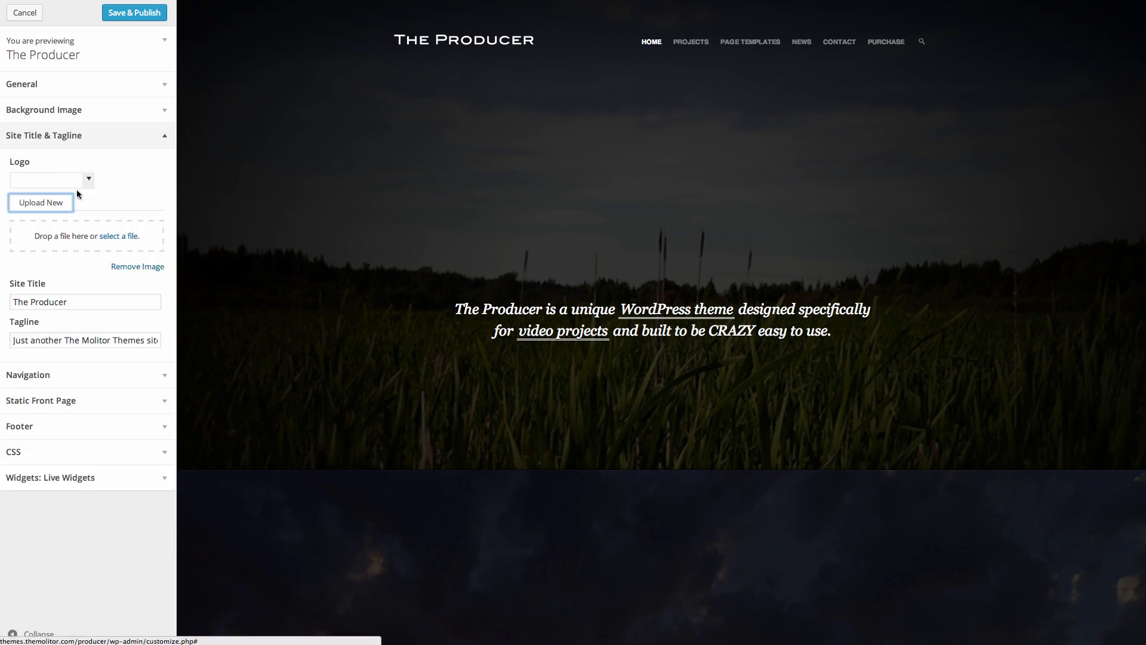
left_click(85, 217)
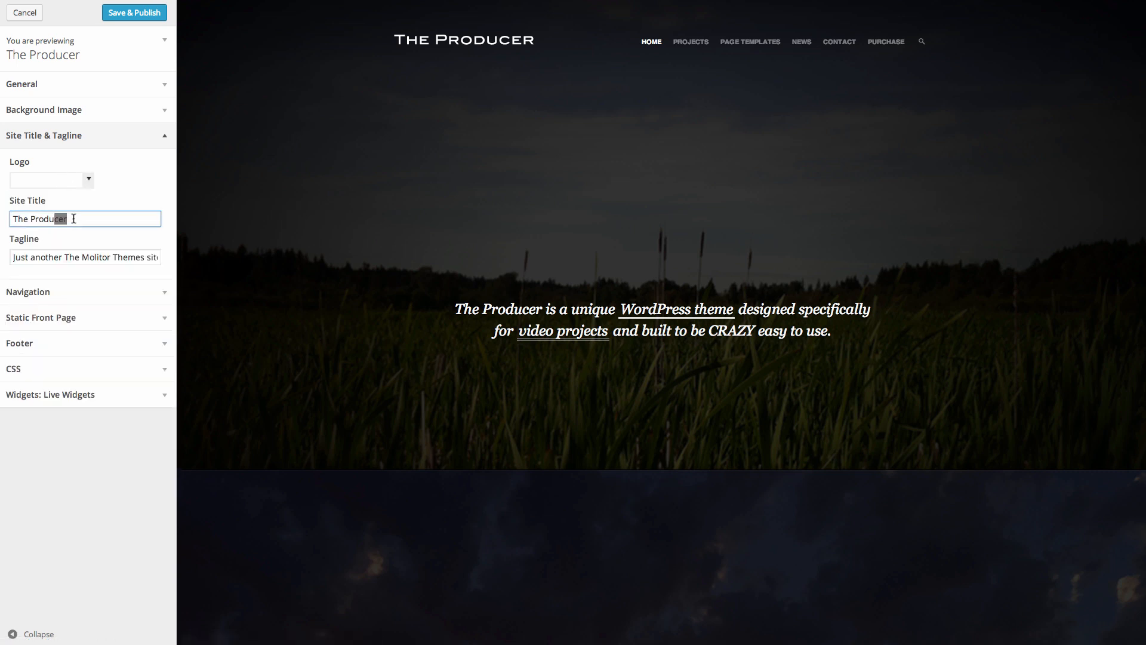
left_click(83, 258)
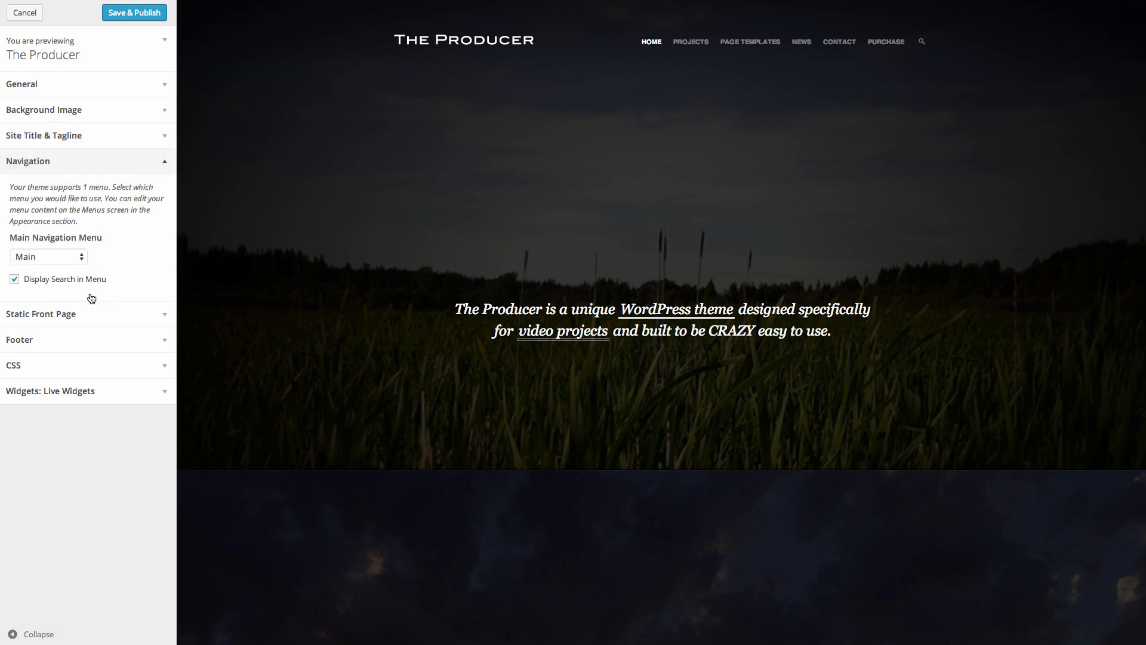
Keep Main as the navigation menu and leave Display Search in Menu switched on.
left_click(47, 257)
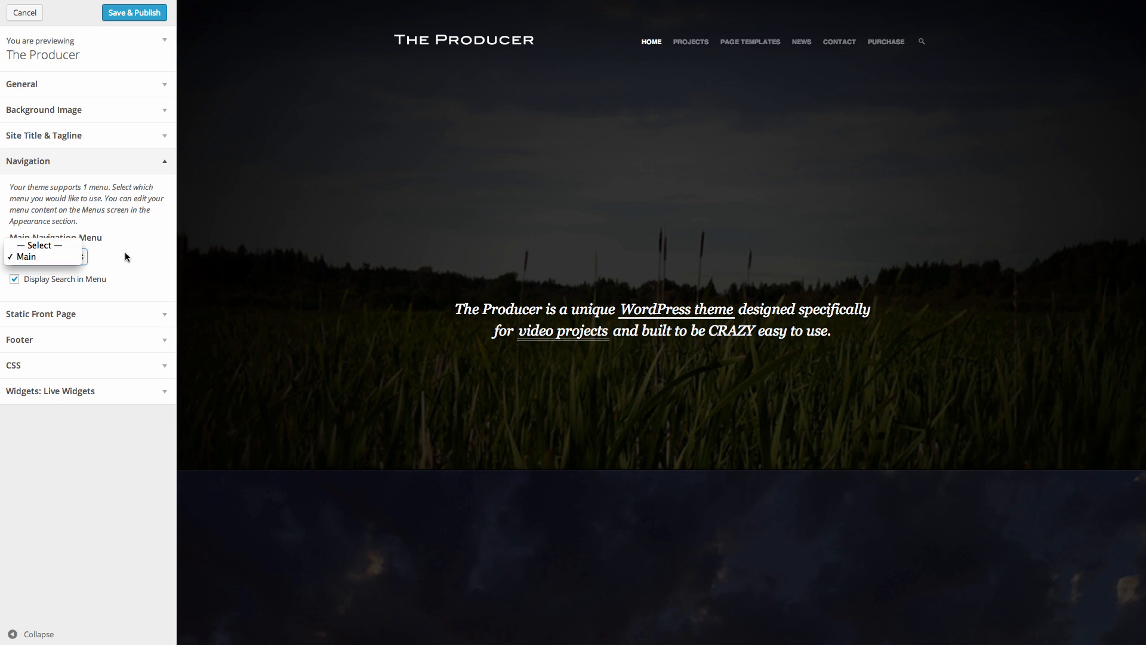
left_click(15, 279)
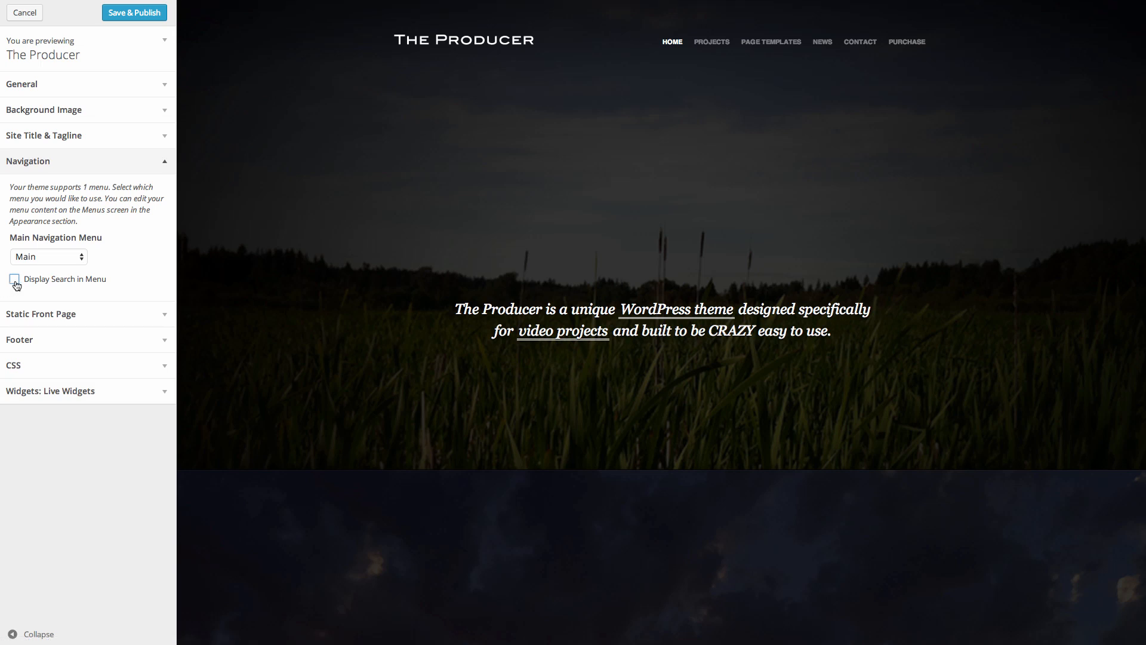
left_click(14, 278)
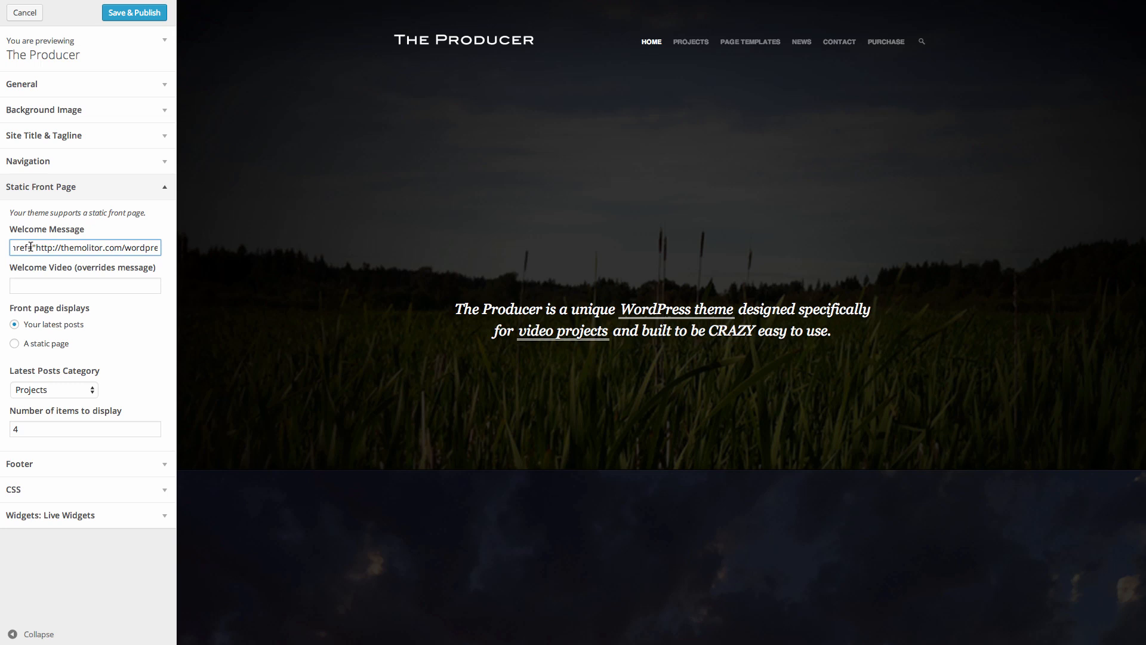
Keep Projects as the latest posts category and set the number of items to display to 4.
left_click(83, 285)
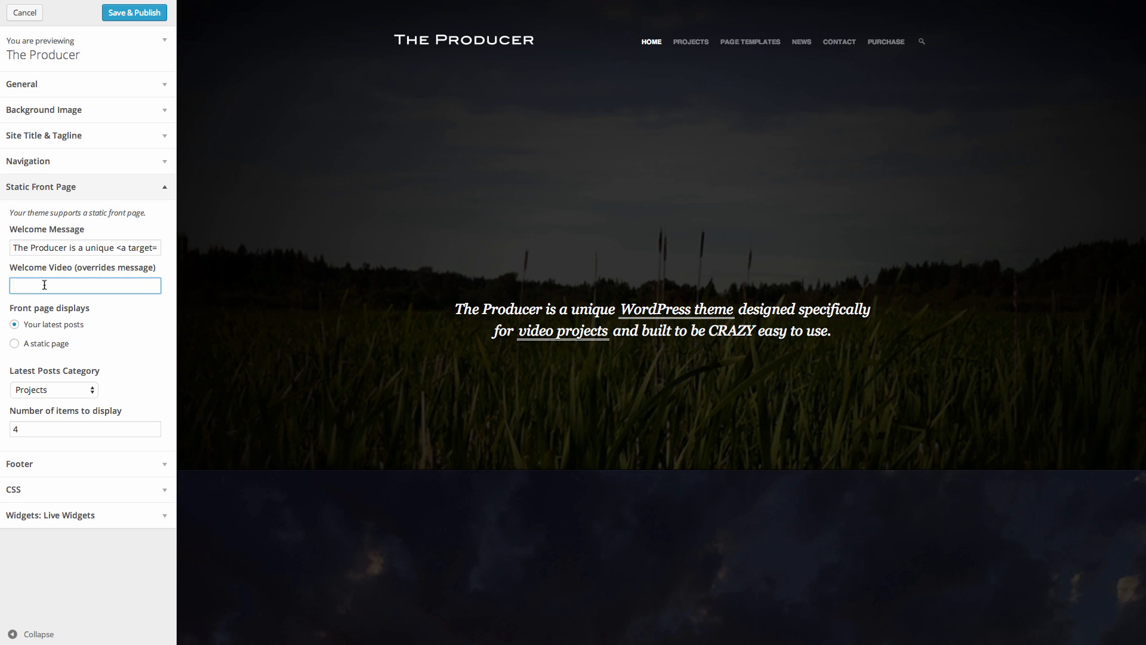
mouse_move(451, 279)
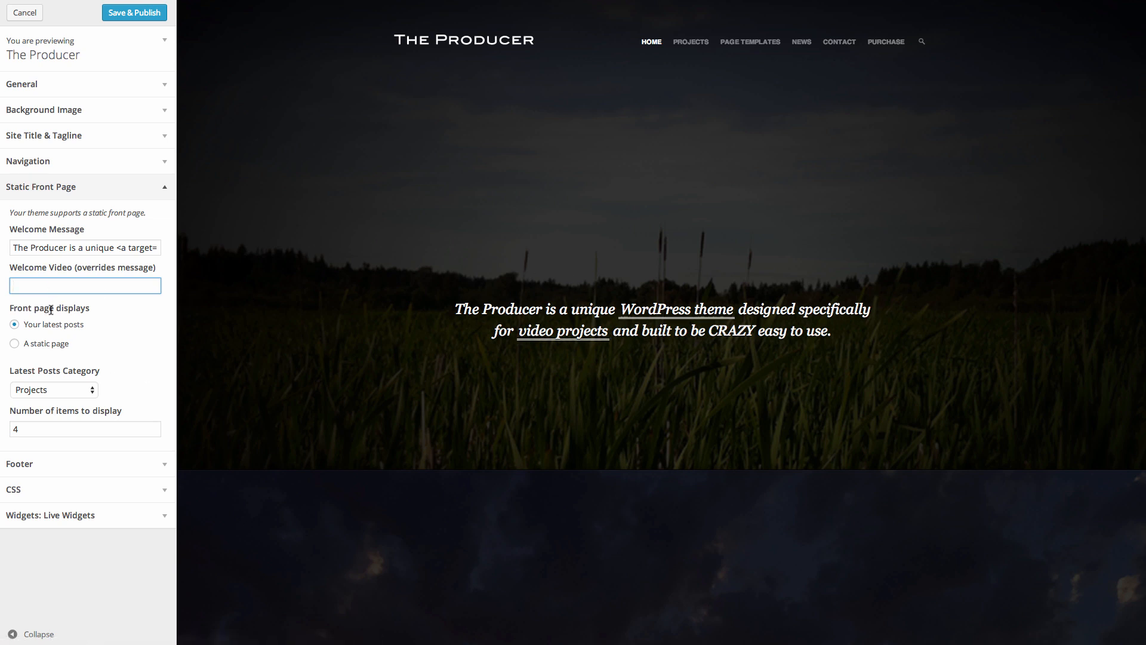
scroll("down", 3)
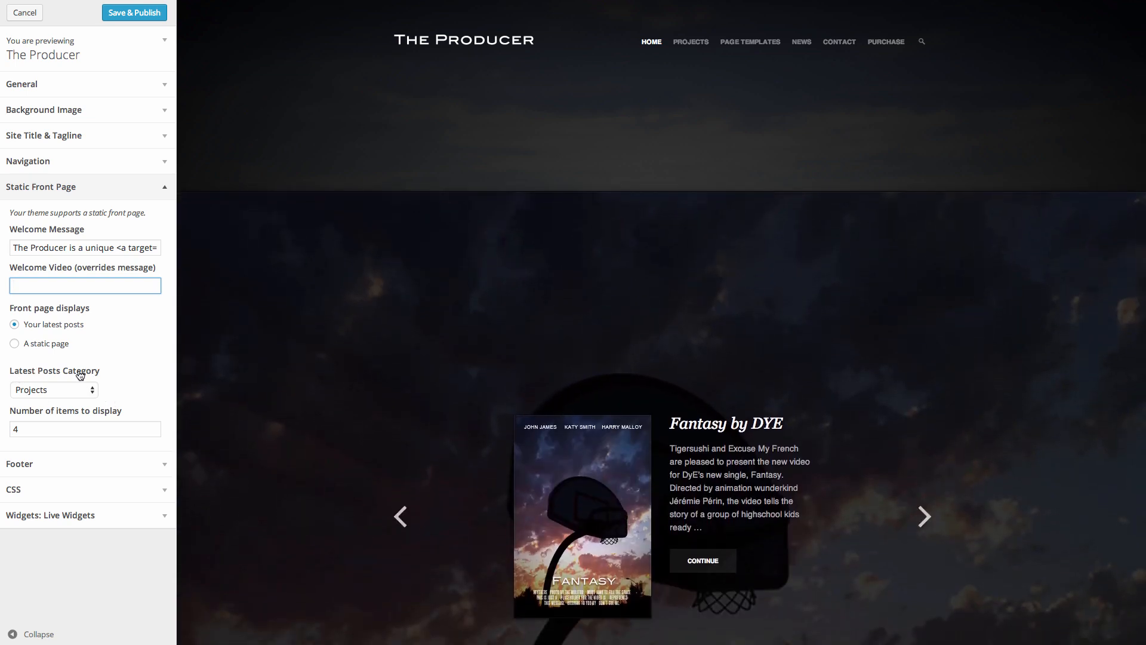
scroll("down", 3)
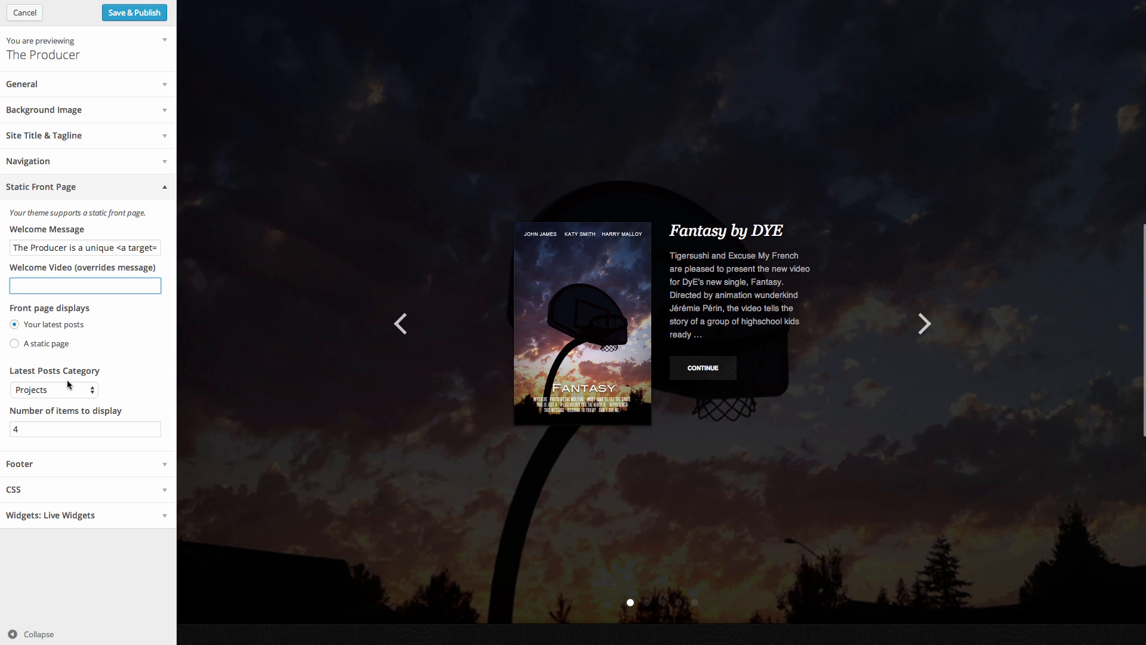
left_click(53, 389)
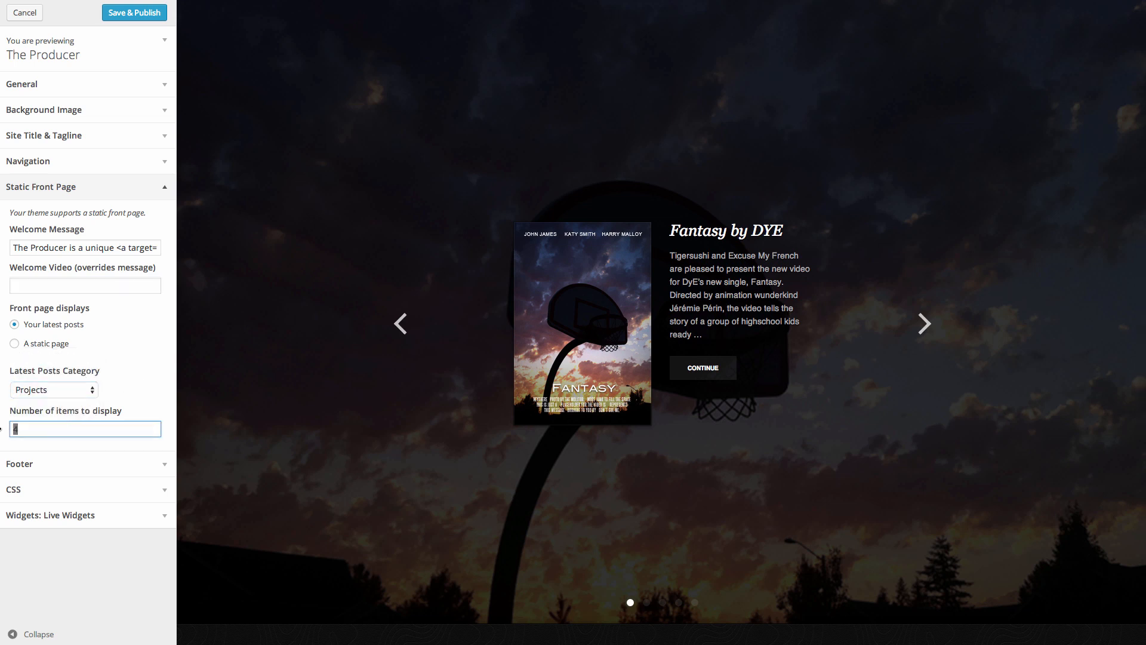
type("4")
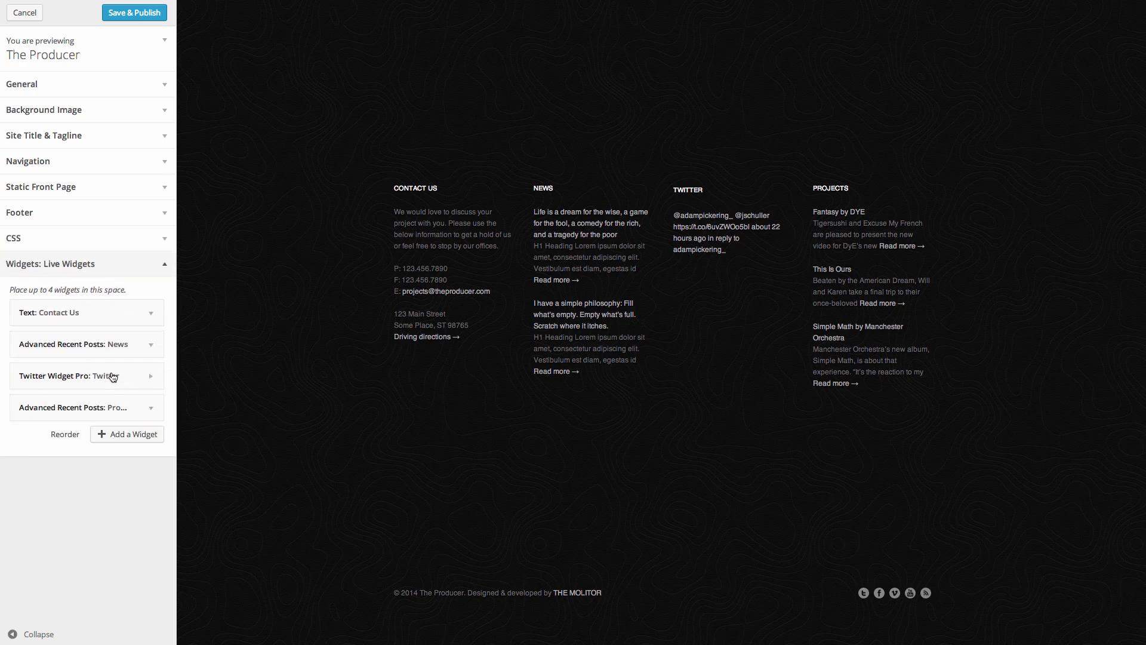
mouse_move(150, 364)
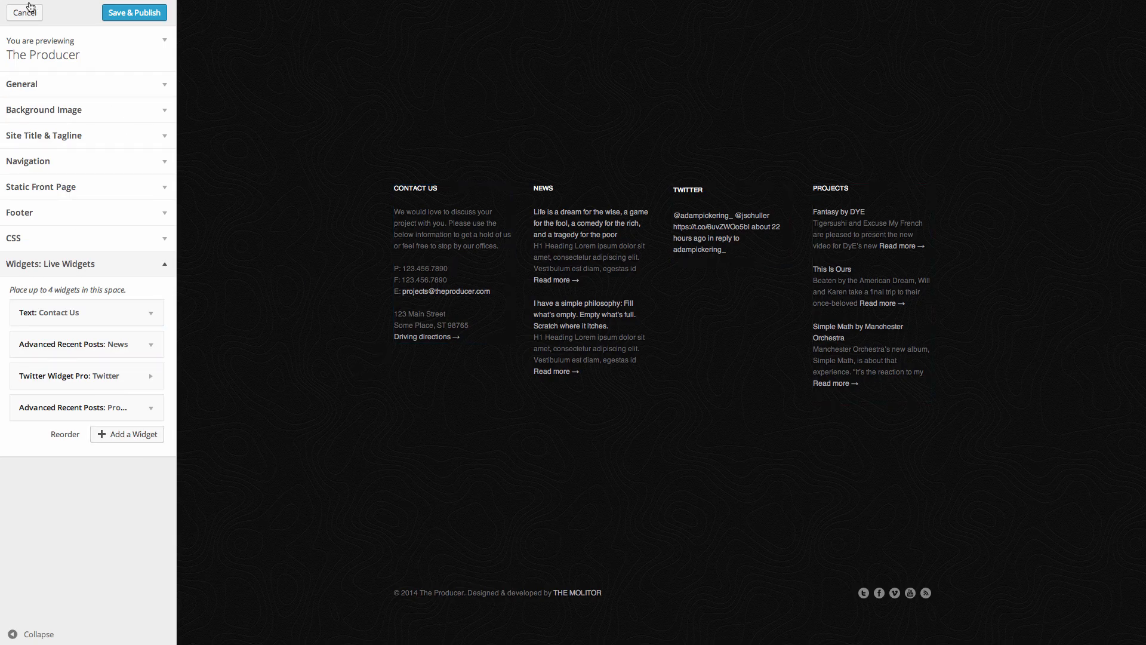
Cancel out of the Customizer and bring up the All Posts list of sixteen posts.
left_click(24, 12)
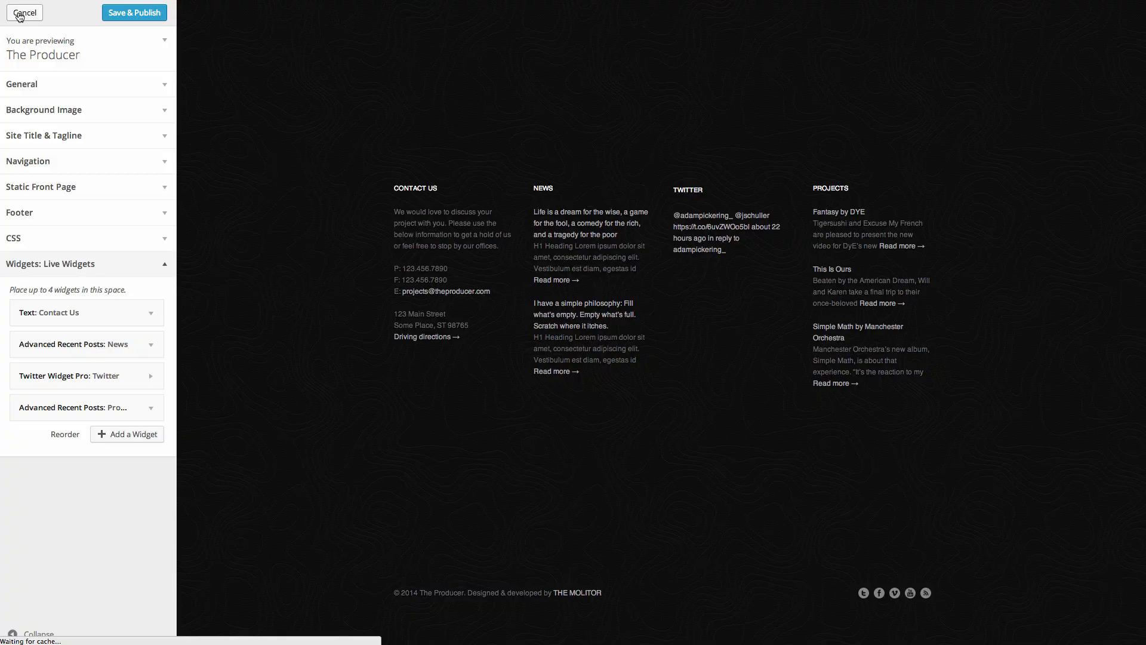
left_click(24, 12)
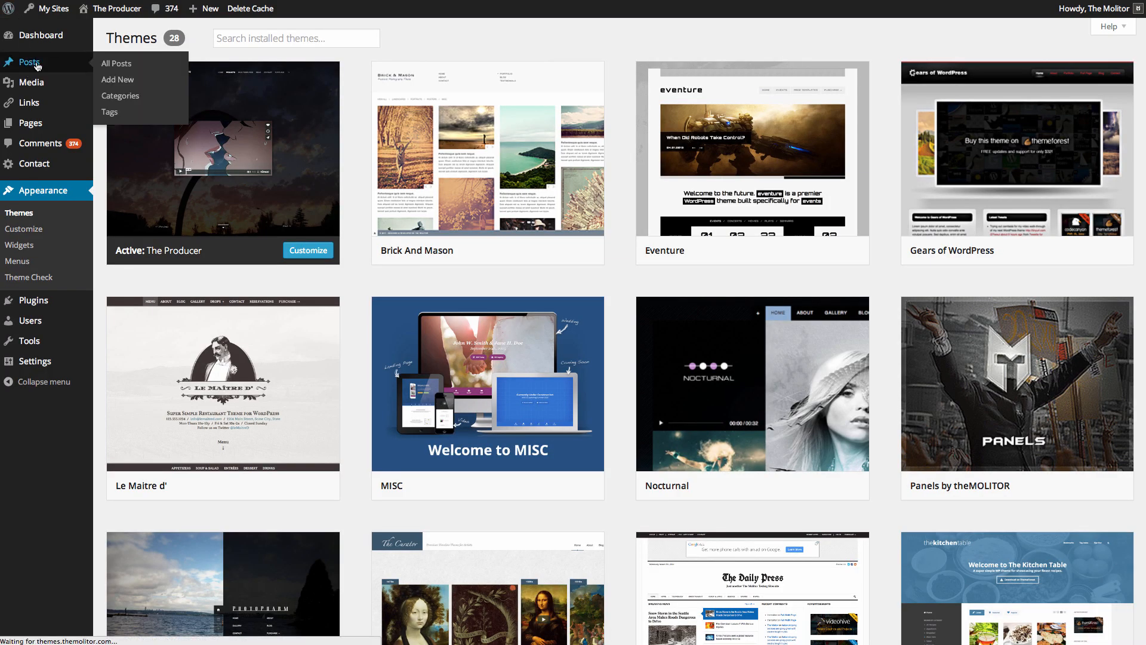
left_click(116, 63)
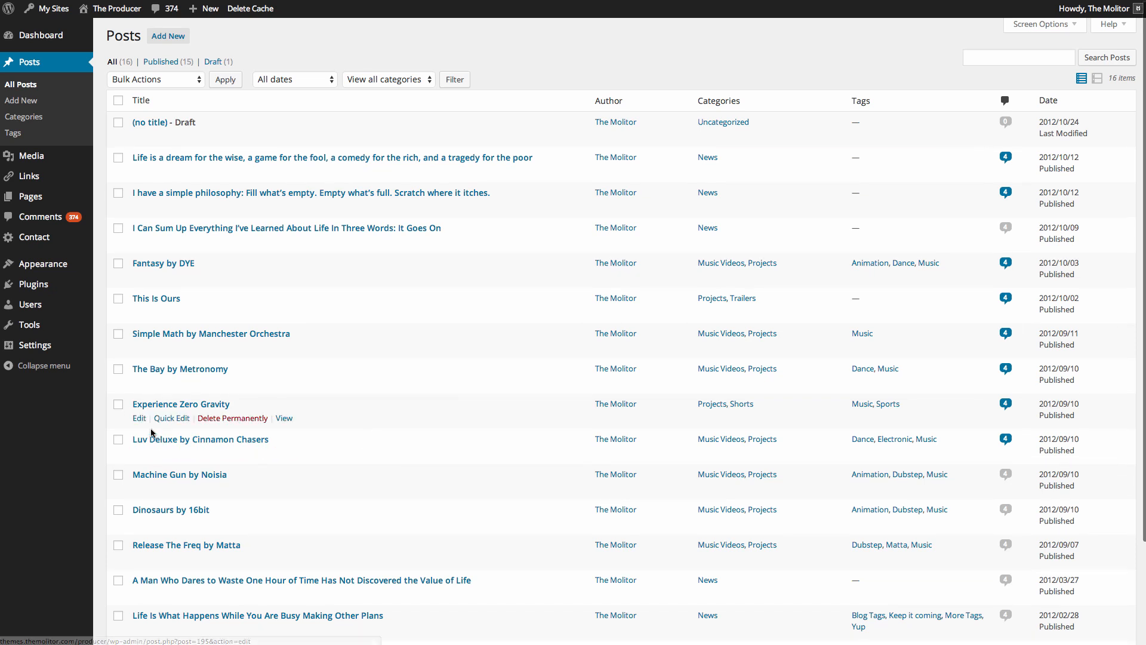
left_click(138, 418)
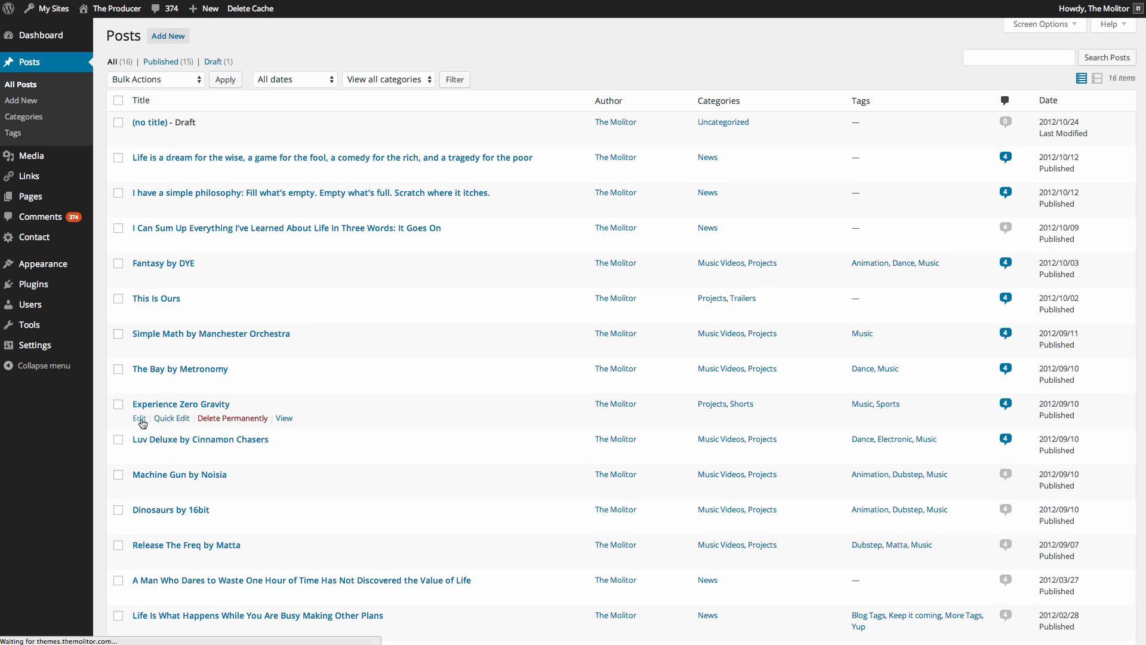
Edit Experience Zero Gravity, highlight its main video embed code, then view the post live.
left_click(138, 418)
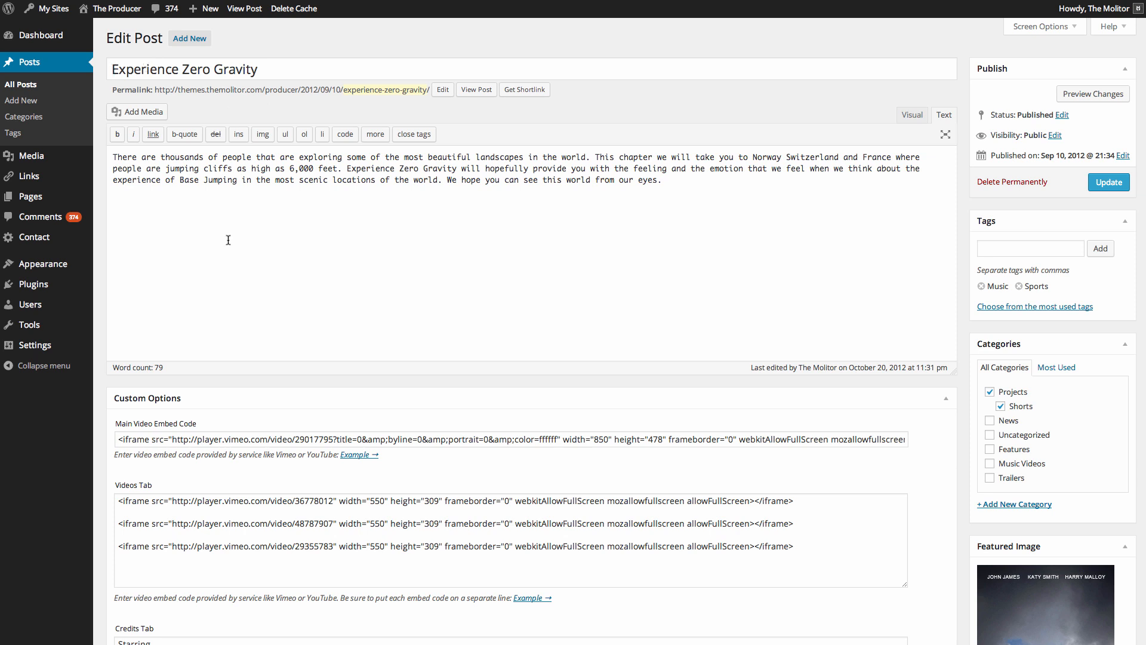
left_click_drag(298, 156, 427, 181)
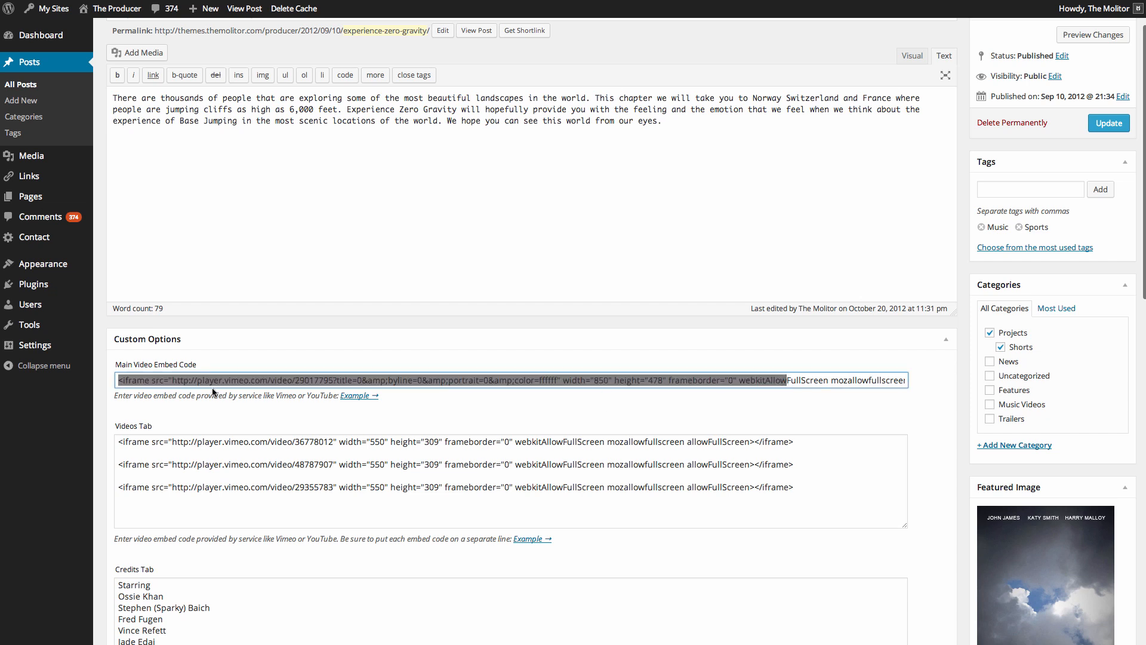
left_click(234, 379)
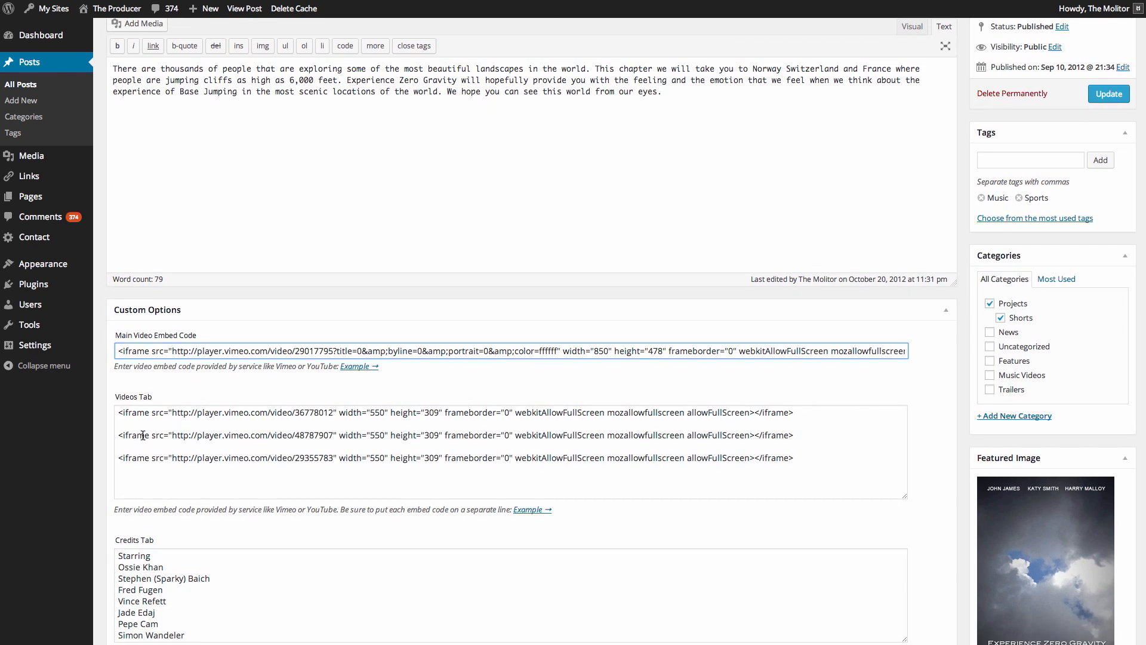
scroll("up", 3)
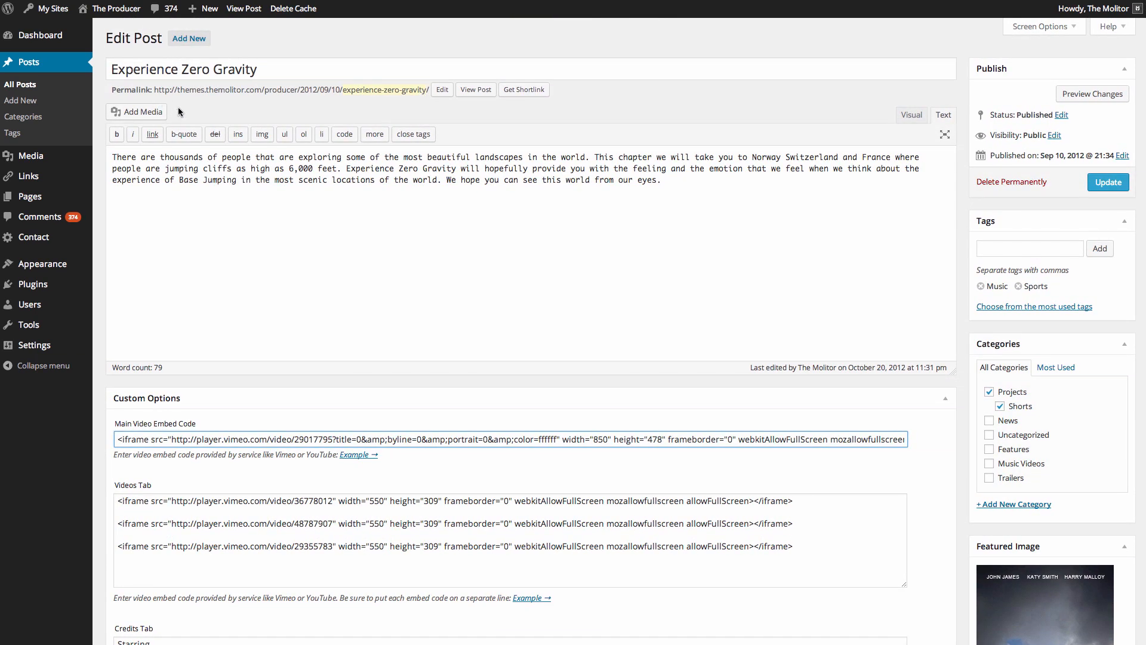
mouse_move(476, 90)
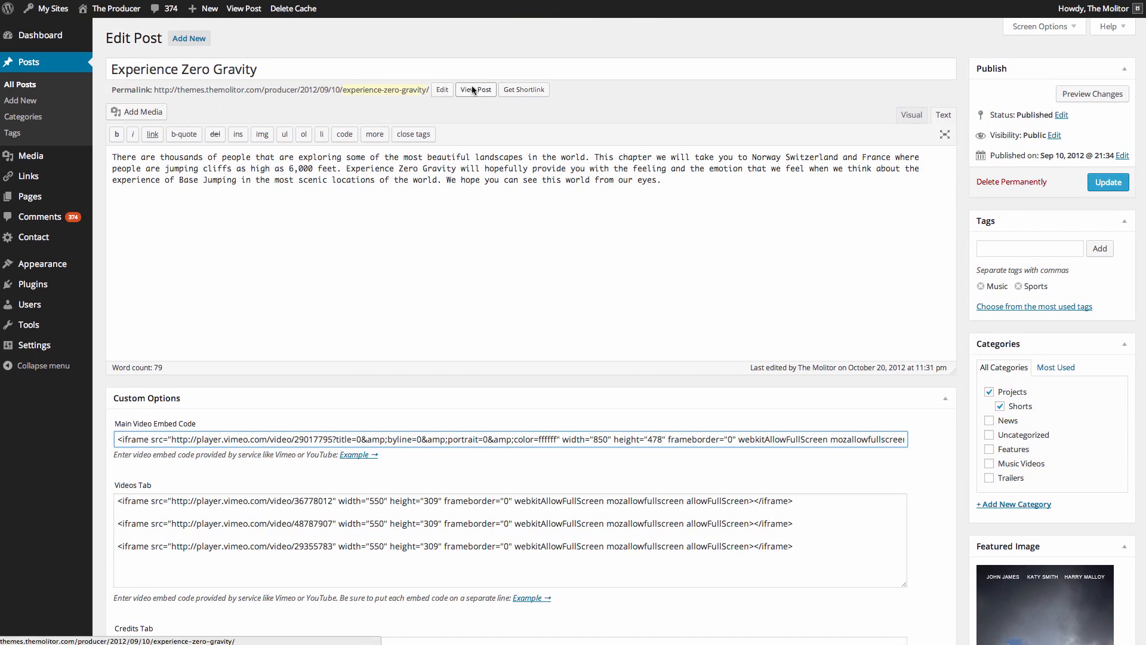
left_click(475, 90)
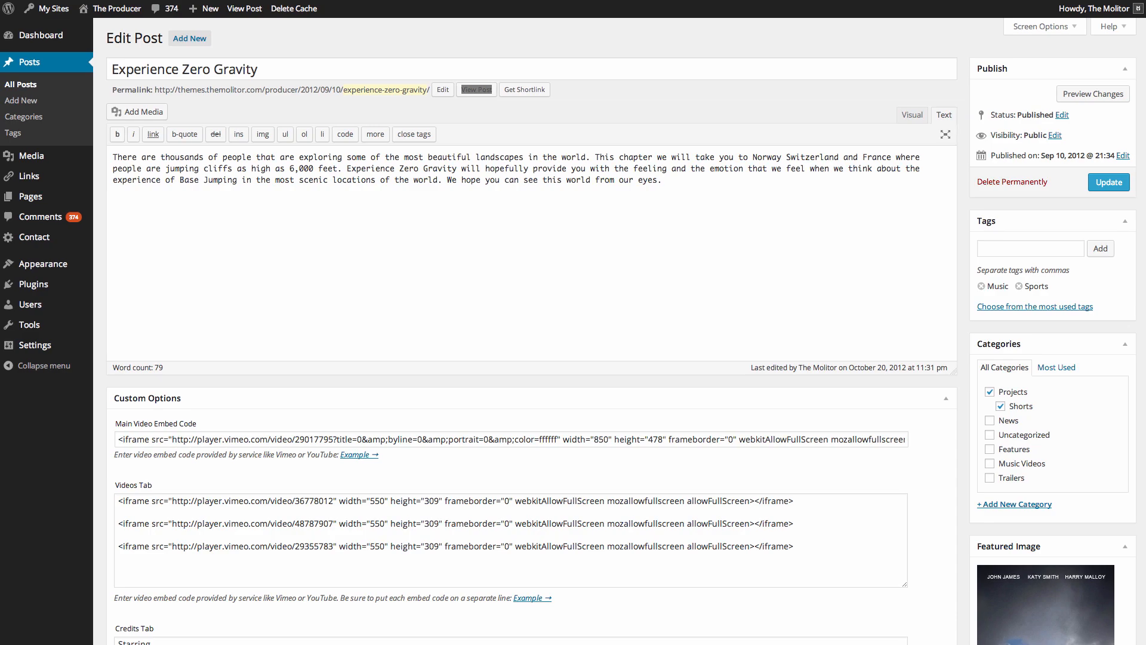
Show the Videos tab on the live Experience Zero Gravity page and scroll its Vimeo clips.
left_click(476, 90)
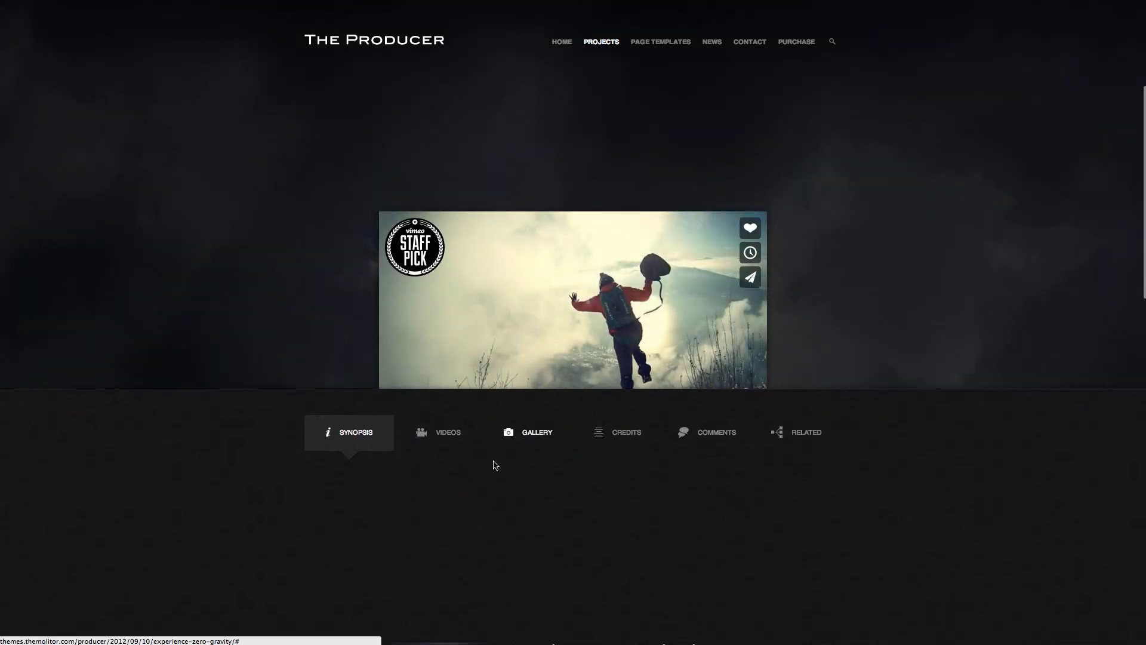
left_click(447, 432)
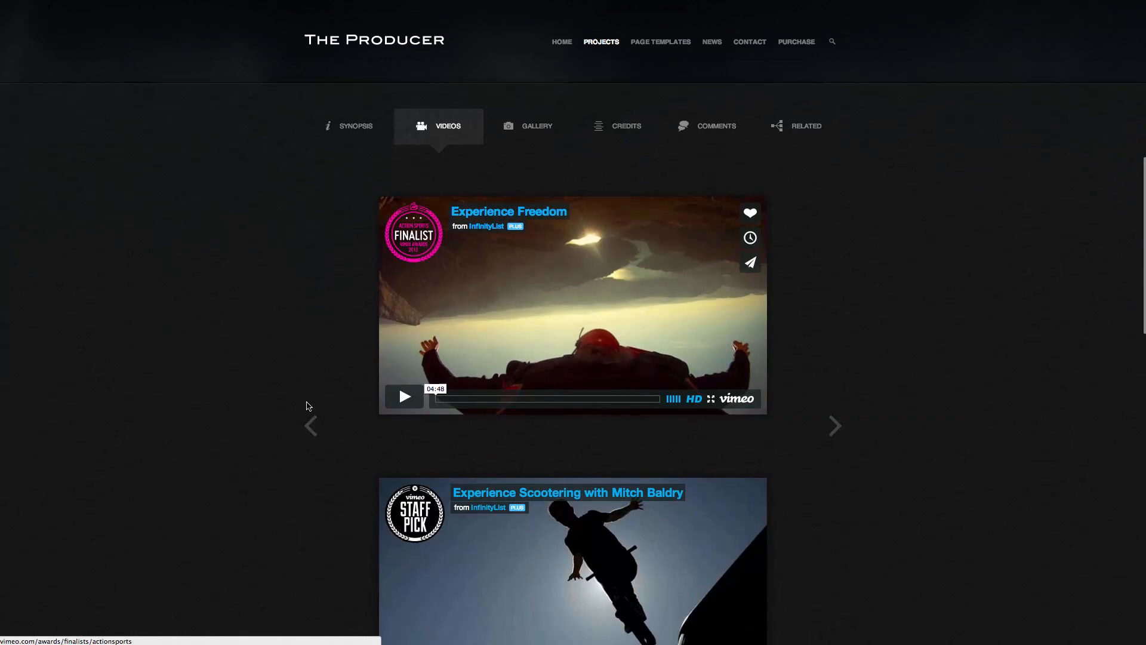
scroll("down", 3)
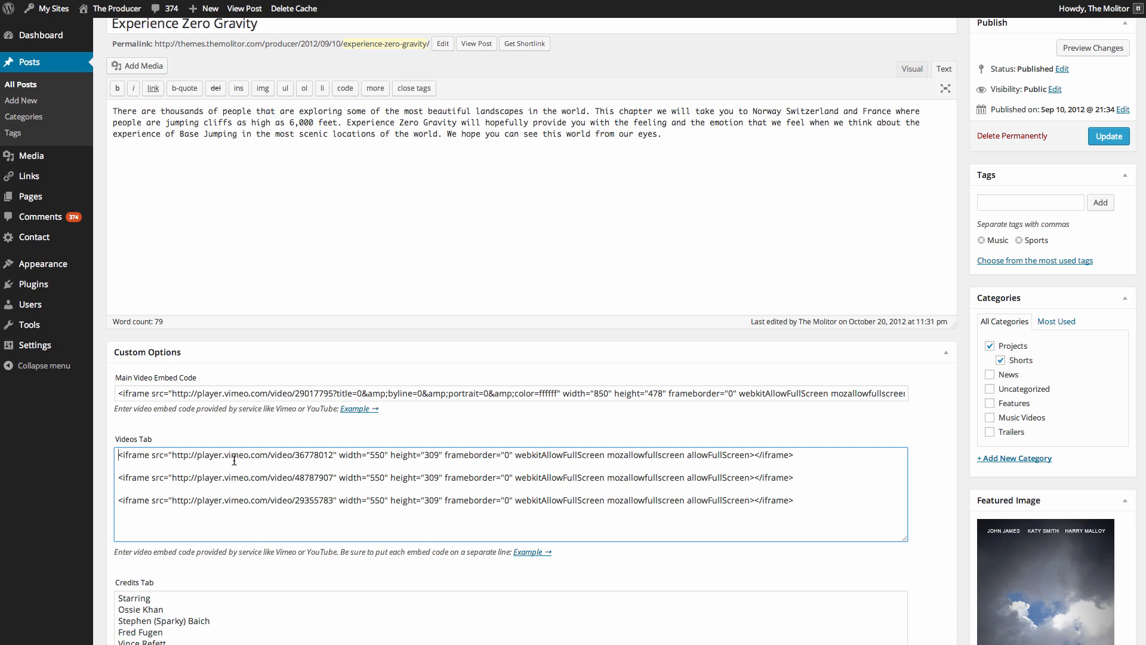
scroll("down", 3)
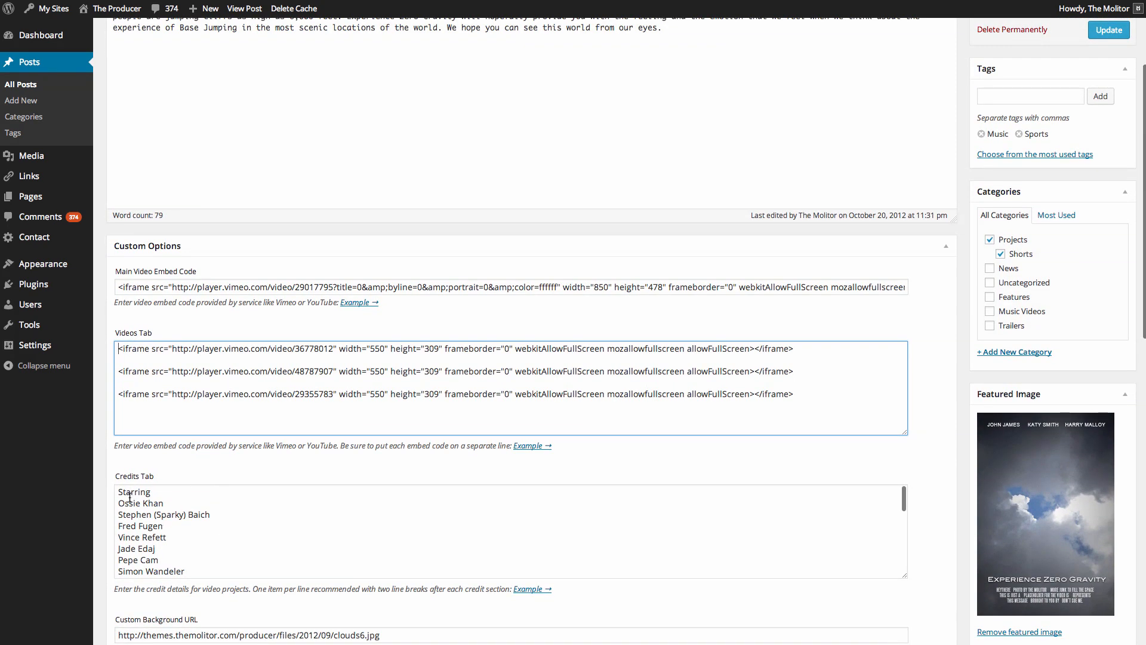
scroll("down", 3)
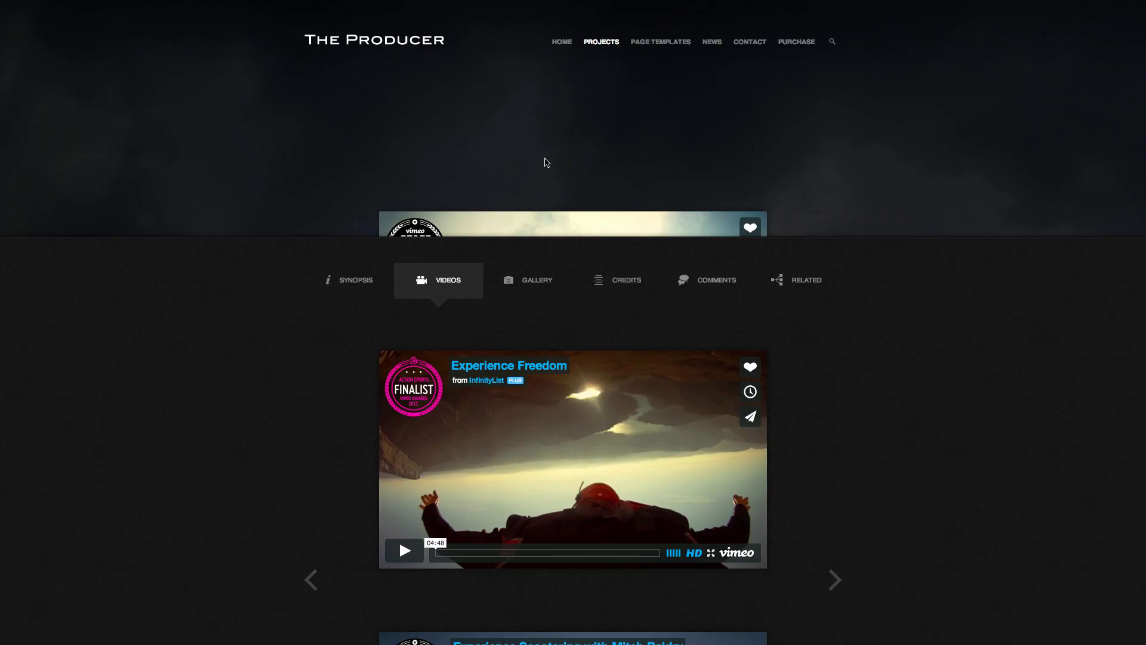
left_click(626, 122)
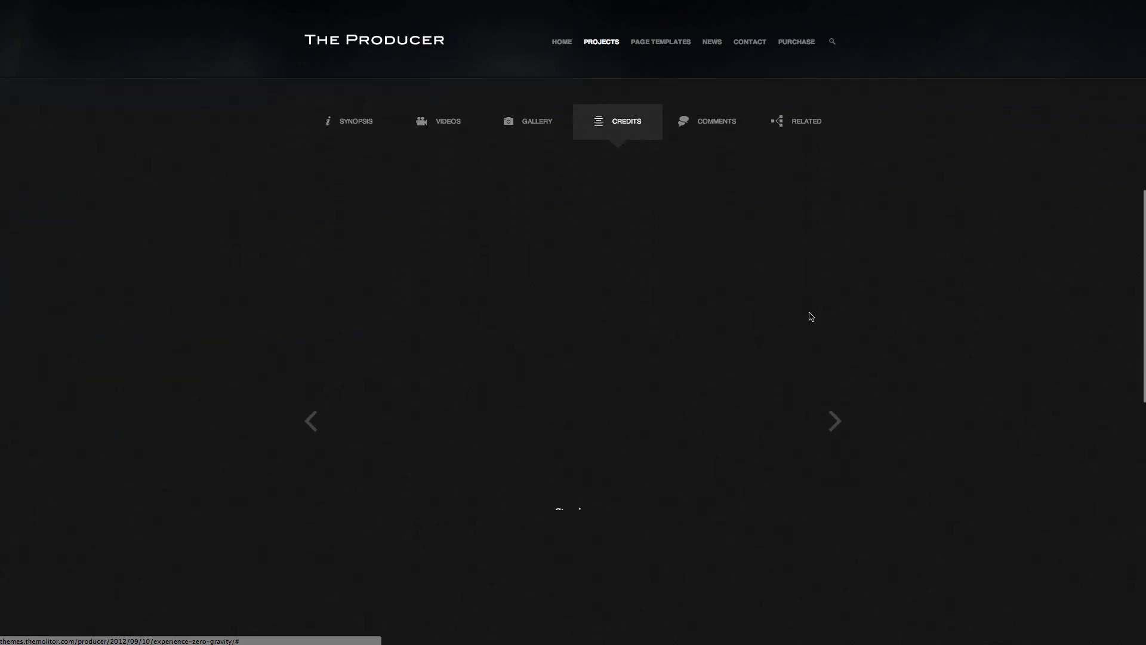
scroll("down", 3)
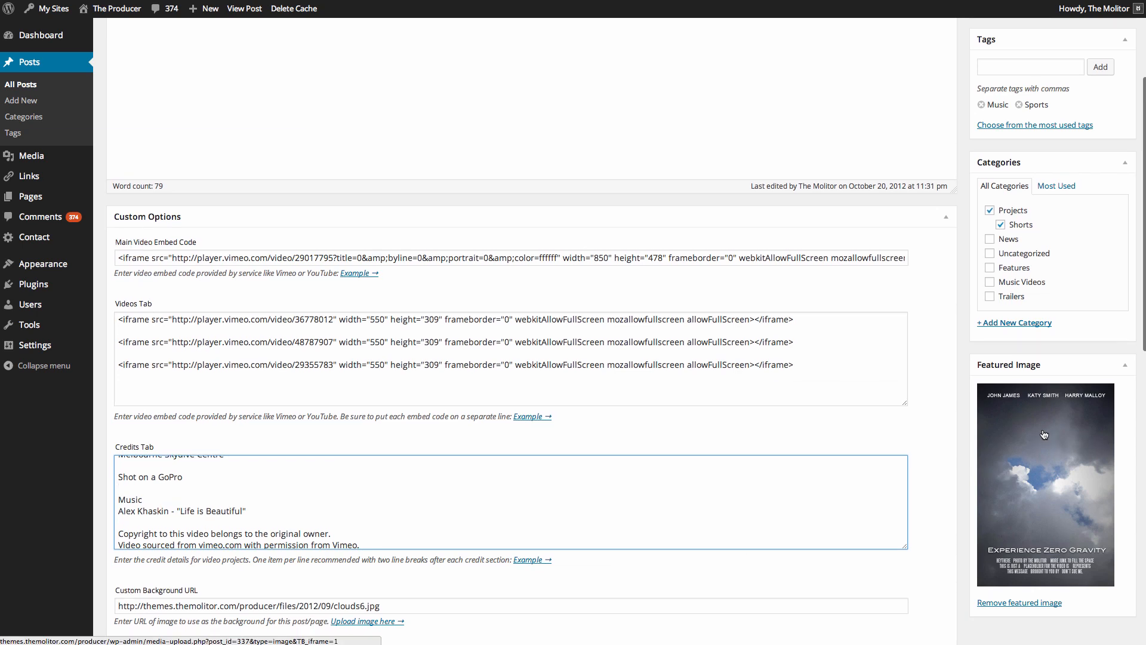
scroll("up", 3)
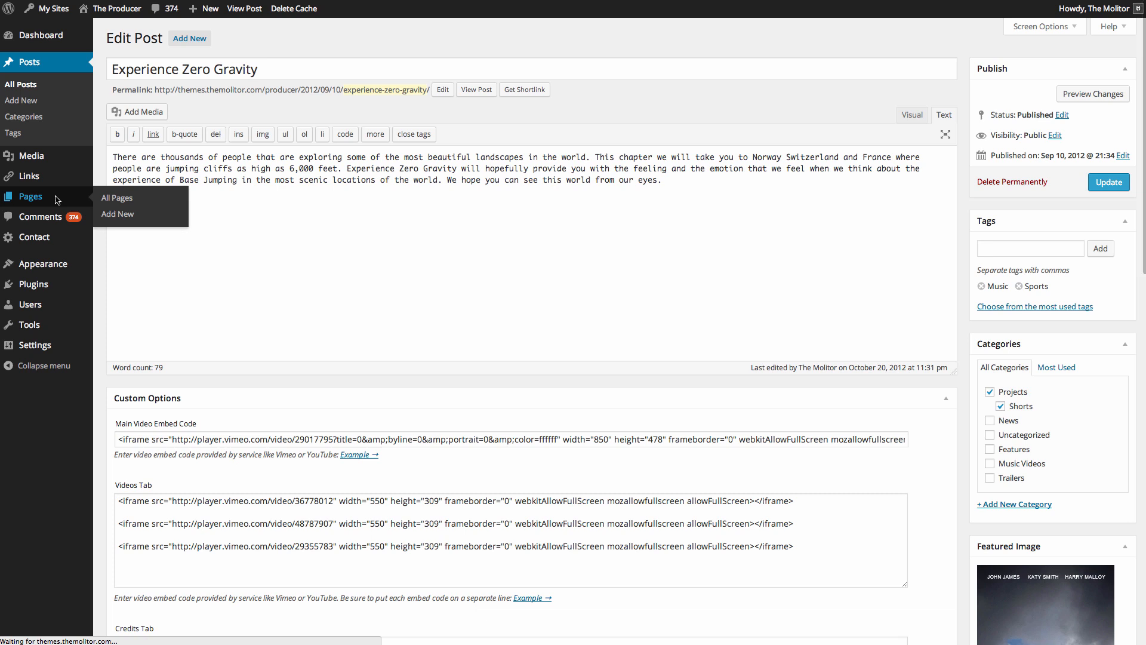
left_click(116, 197)
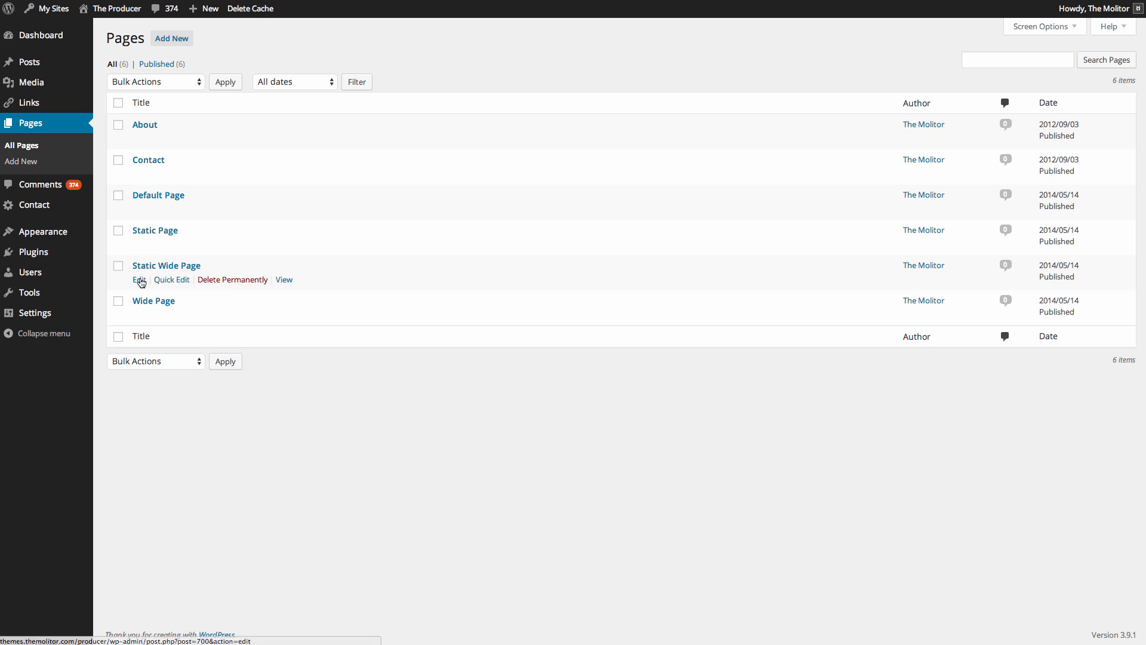
Edit the Static Page, keep its Static Page template and inspect the page description and background URL field.
left_click(139, 279)
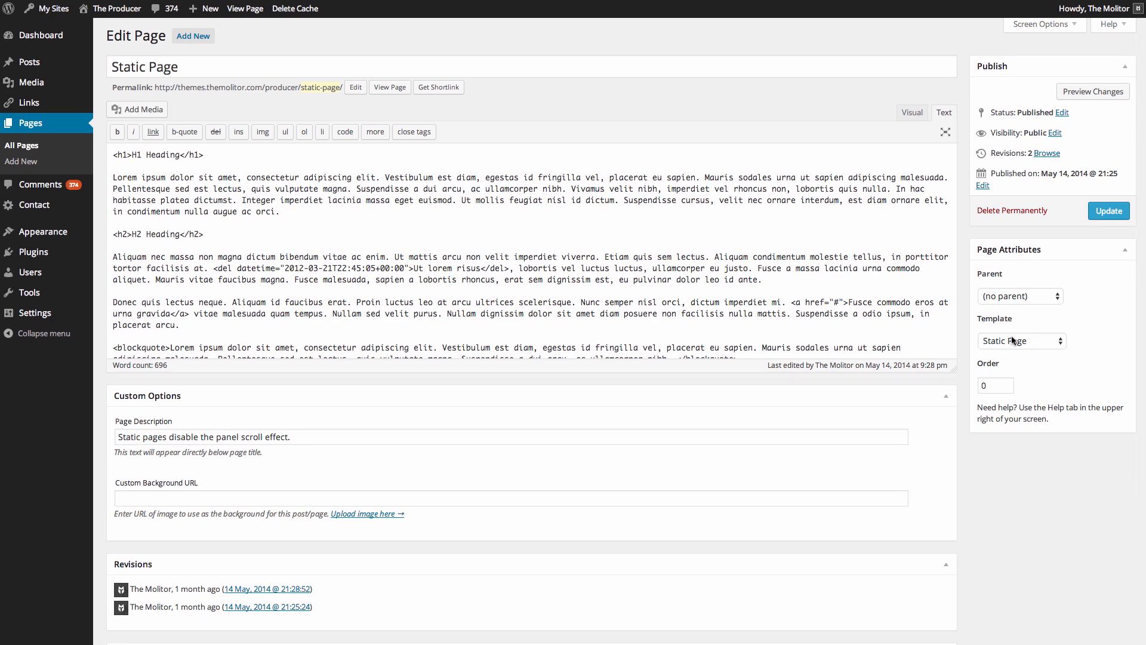
left_click(1020, 340)
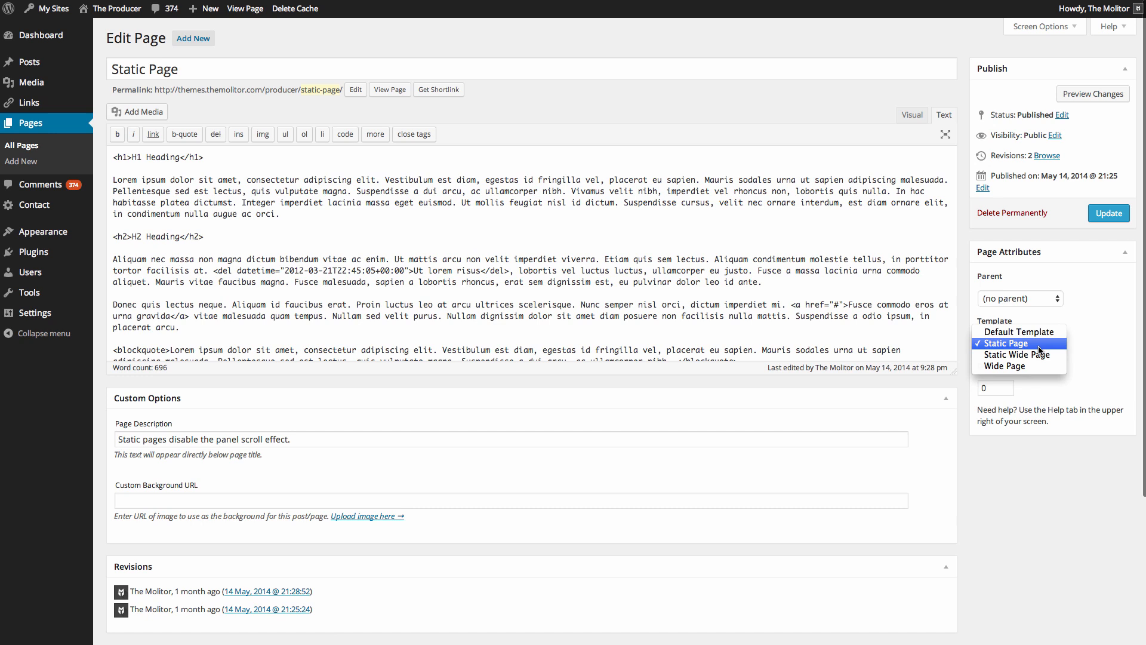
mouse_move(1017, 355)
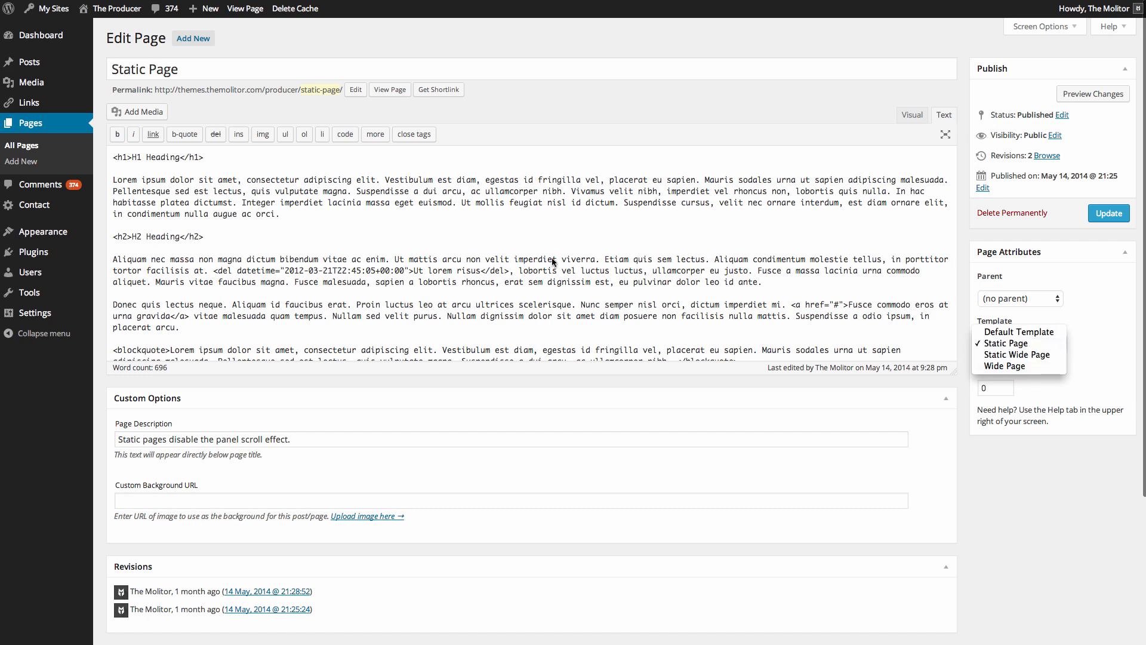
left_click(1006, 343)
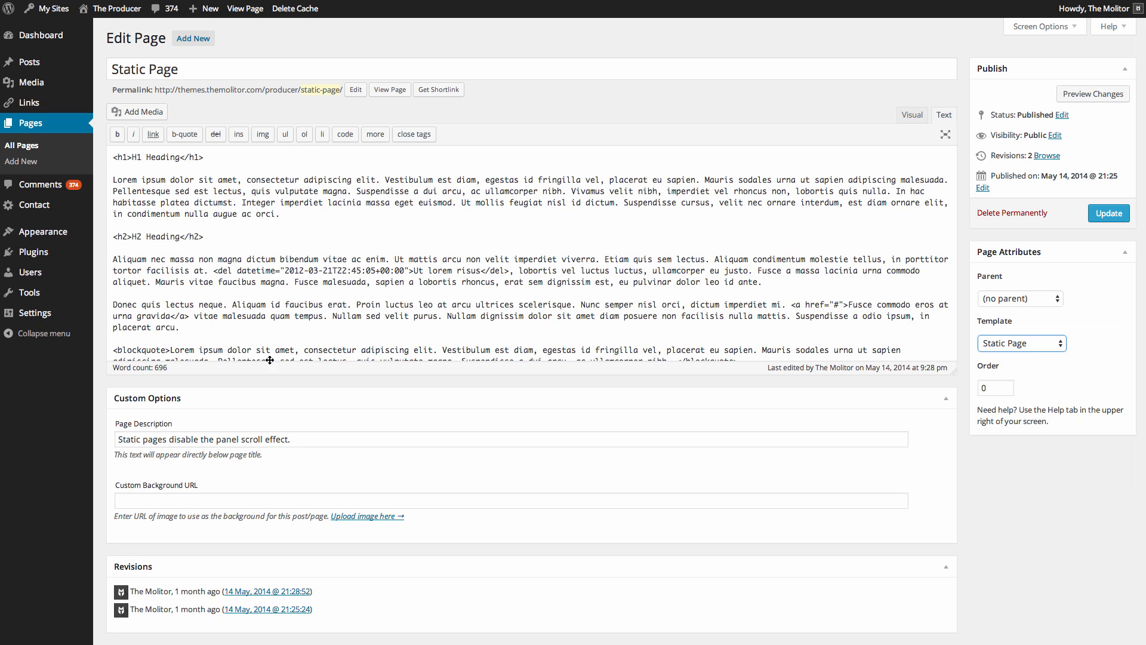
triple_click(203, 438)
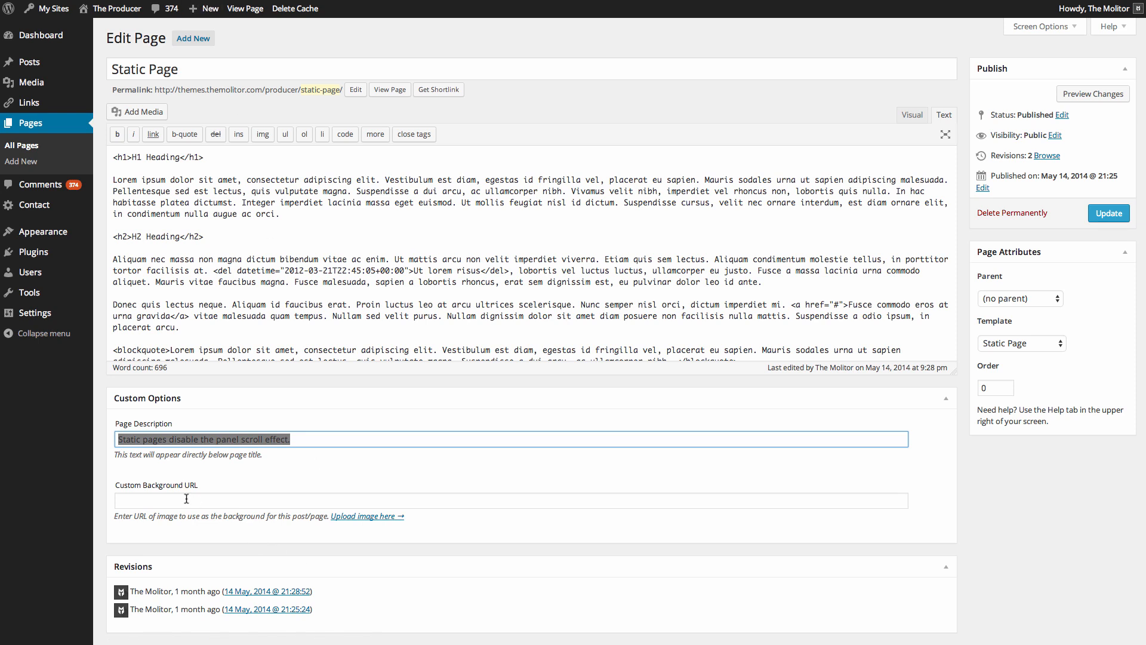
left_click(511, 500)
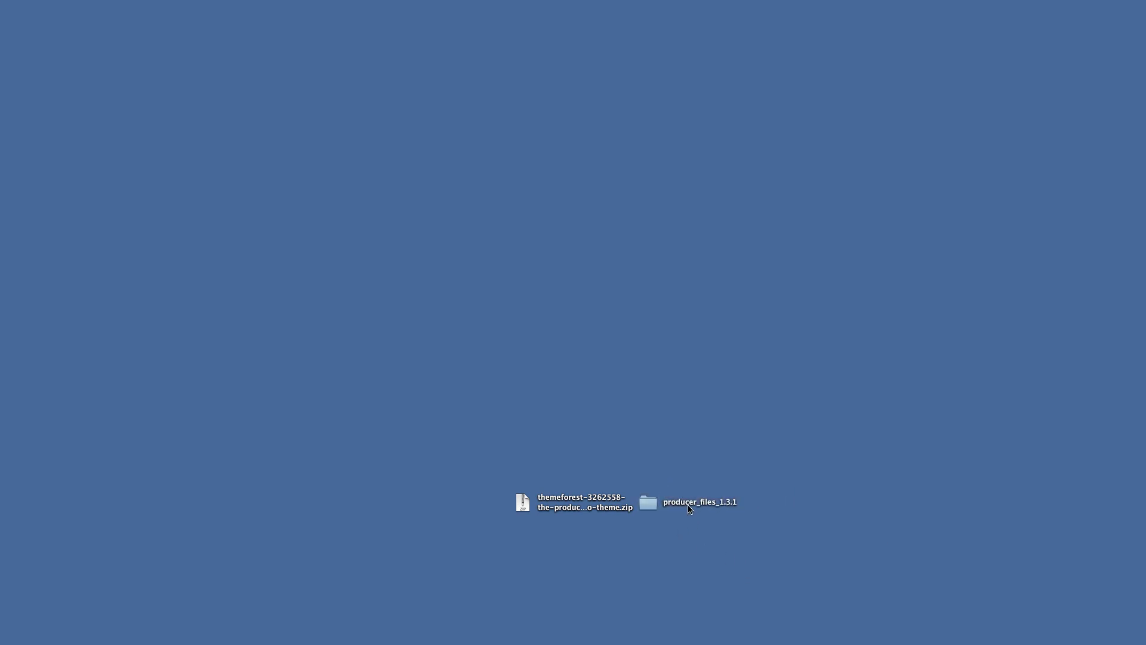
mouse_move(736, 508)
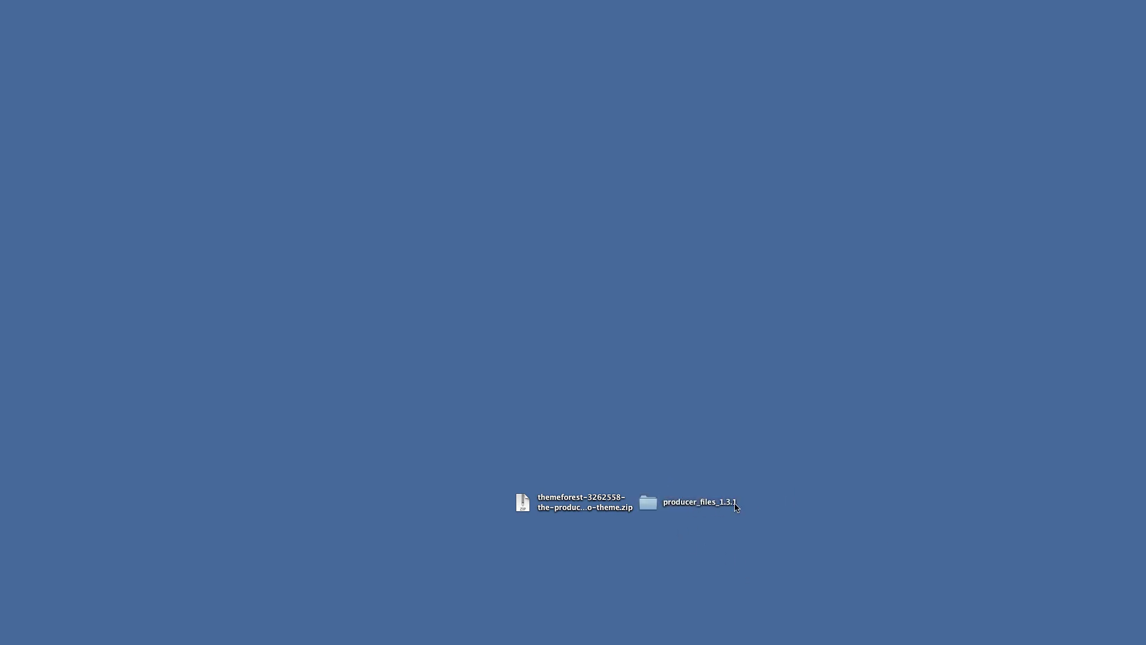
mouse_move(722, 525)
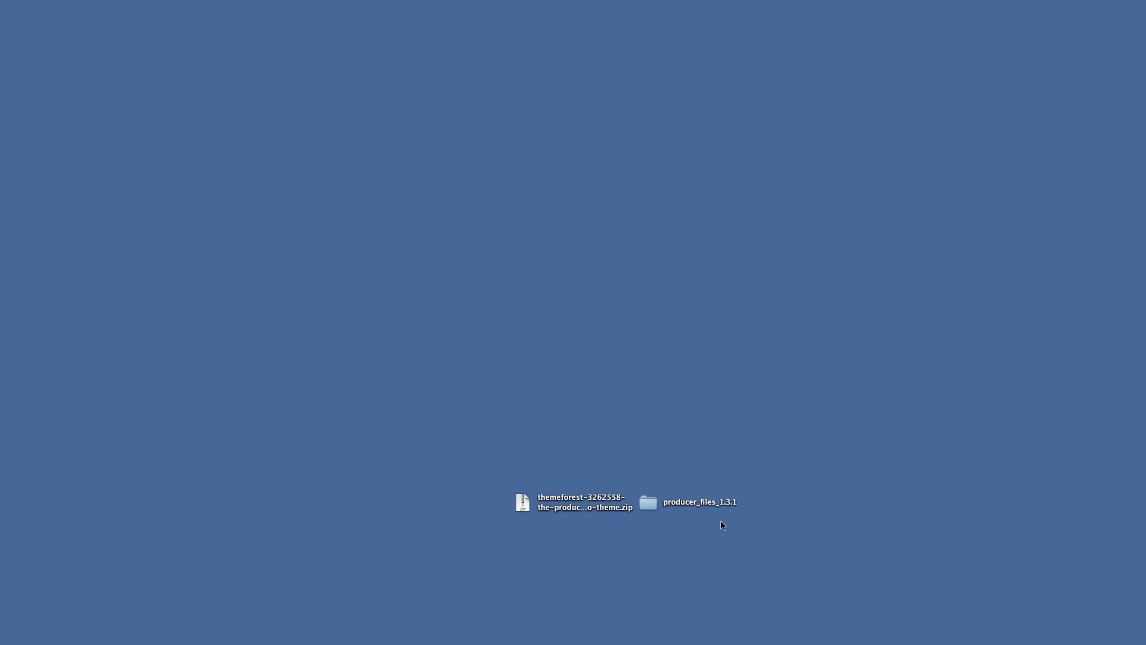
mouse_move(659, 507)
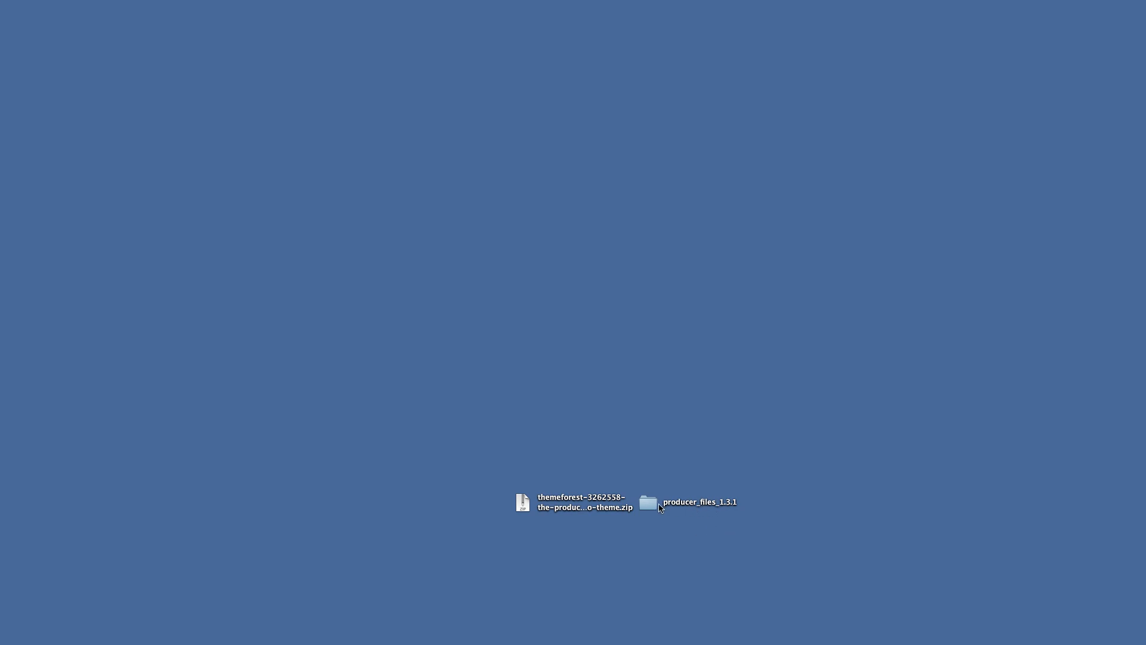
mouse_move(649, 508)
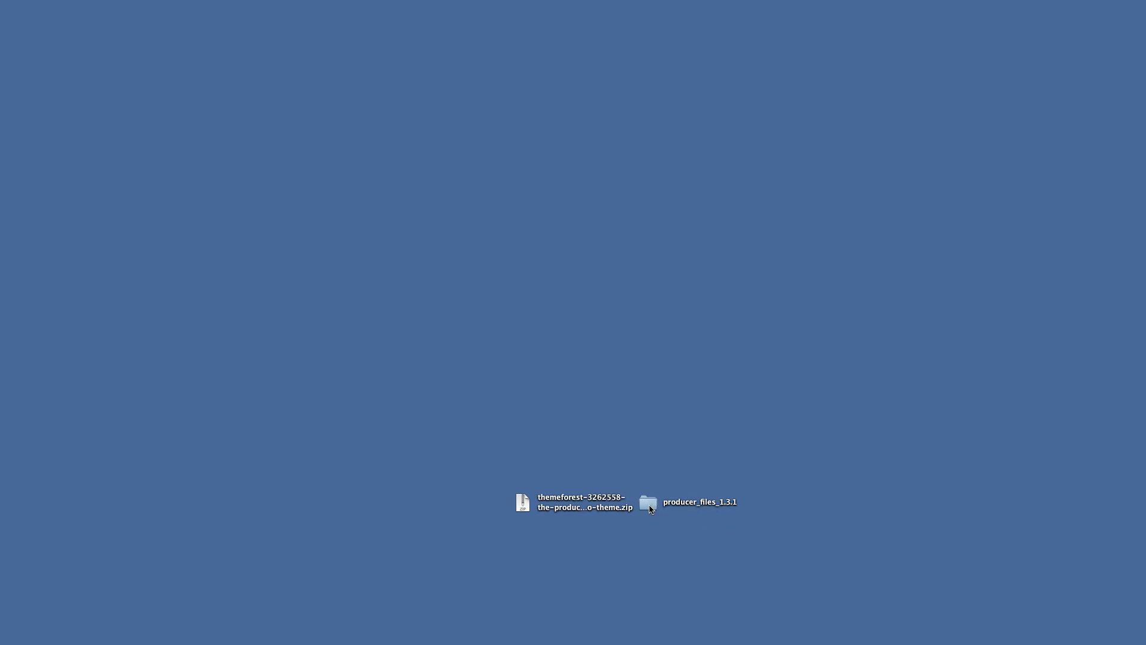
Browse the producer_files_1.3.1 package and expand HELP to reveal images and index.html.
double_click(647, 502)
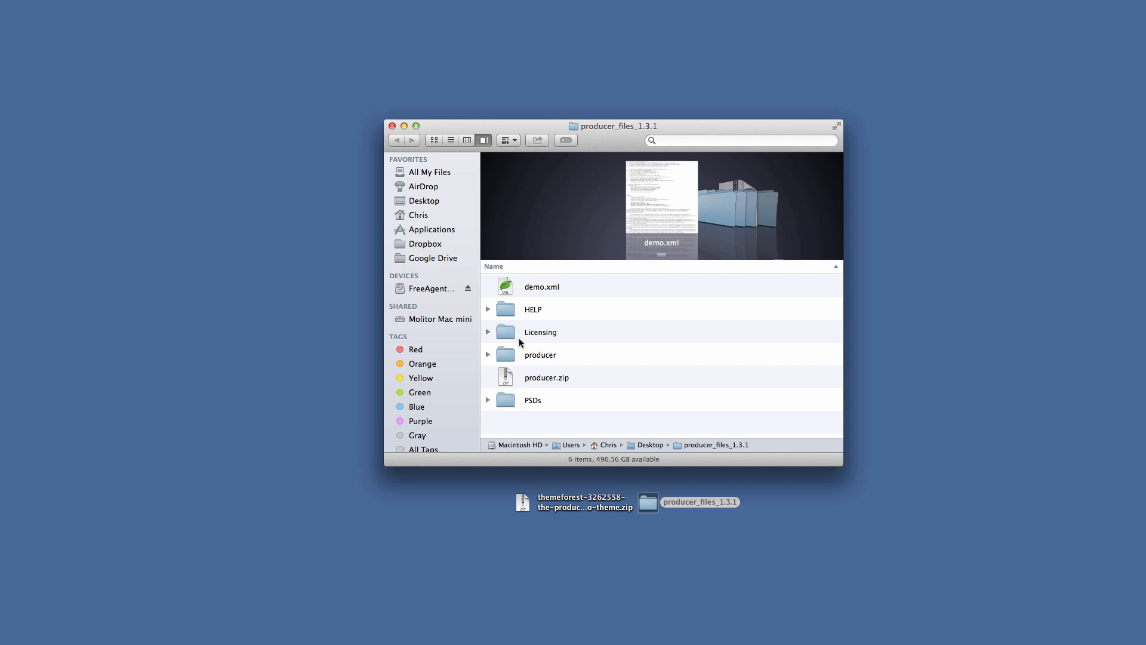
left_click(542, 287)
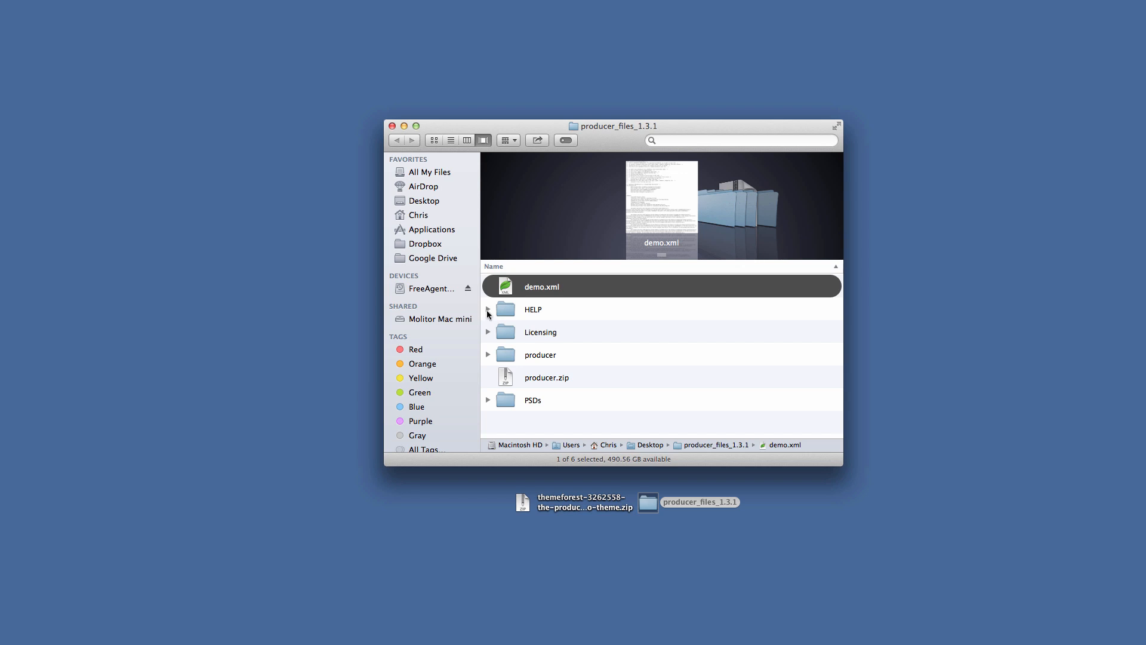
left_click(487, 310)
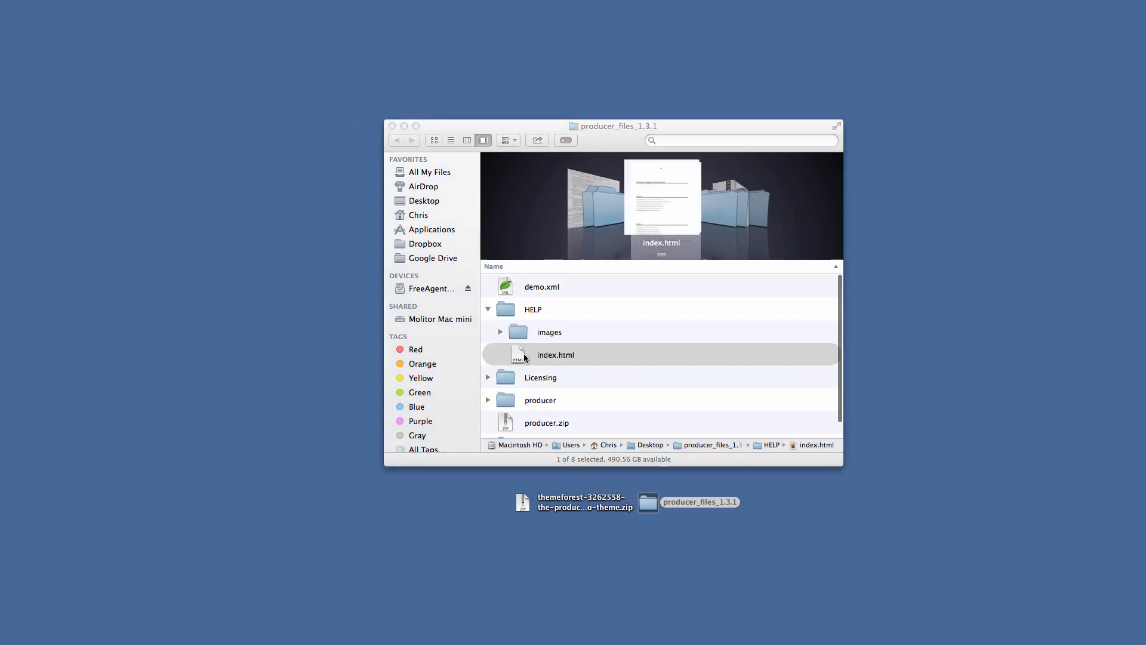
View the index.html help file and browse down through its sections to the Credit Roll Tab.
double_click(555, 355)
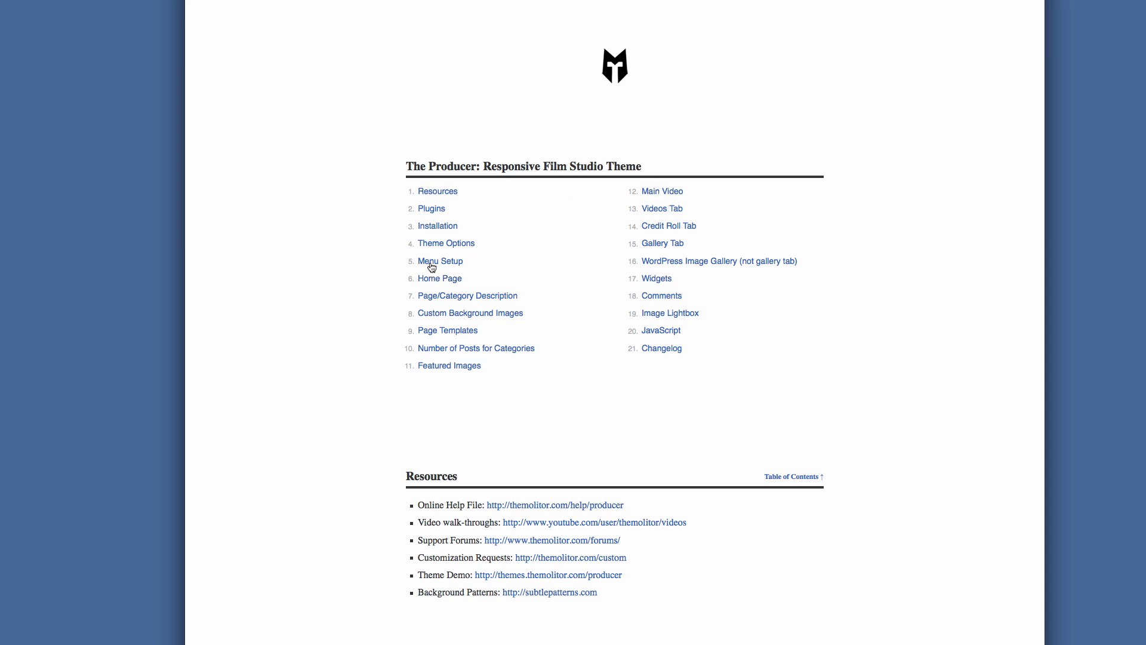
scroll("down", 3)
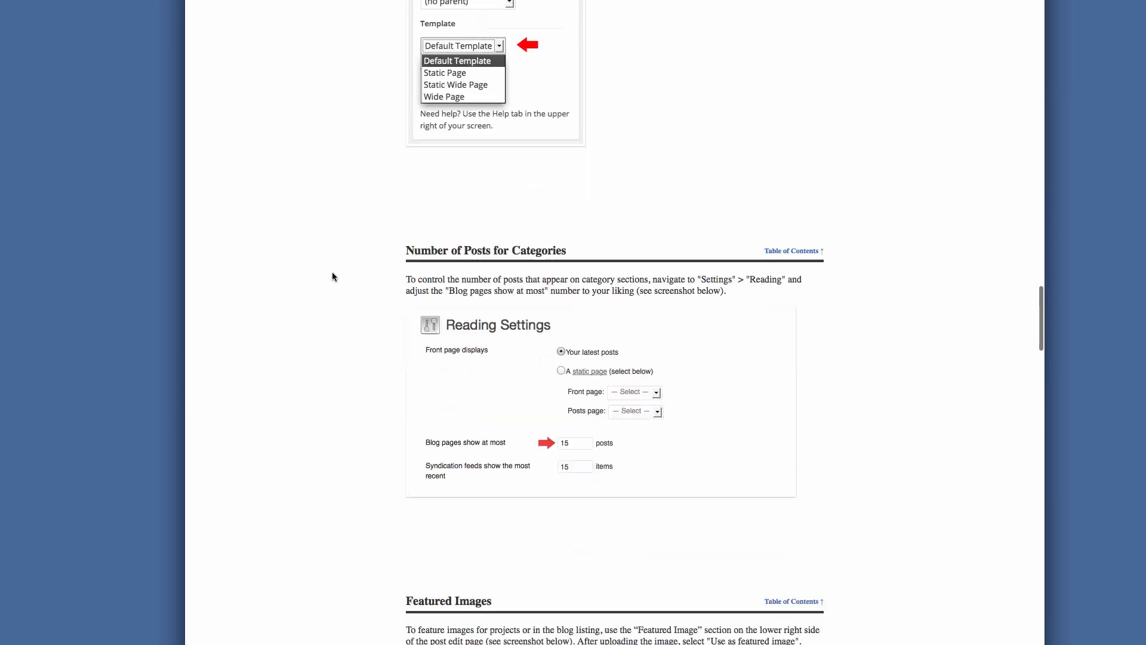
scroll("down", 3)
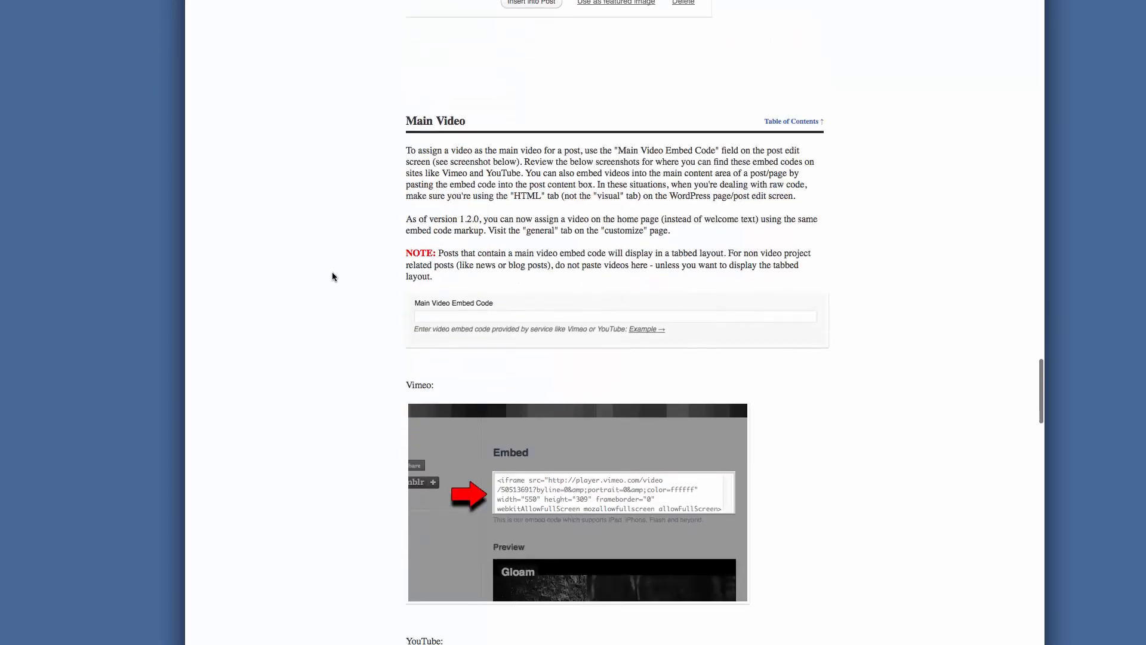
scroll("down", 3)
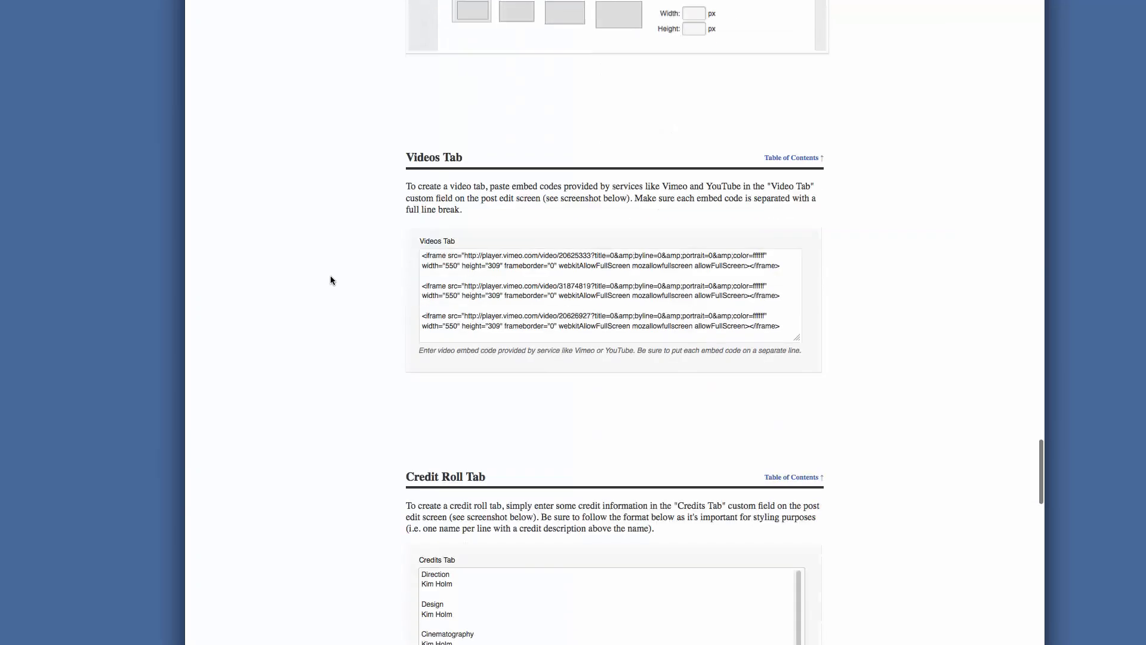
scroll("down", 3)
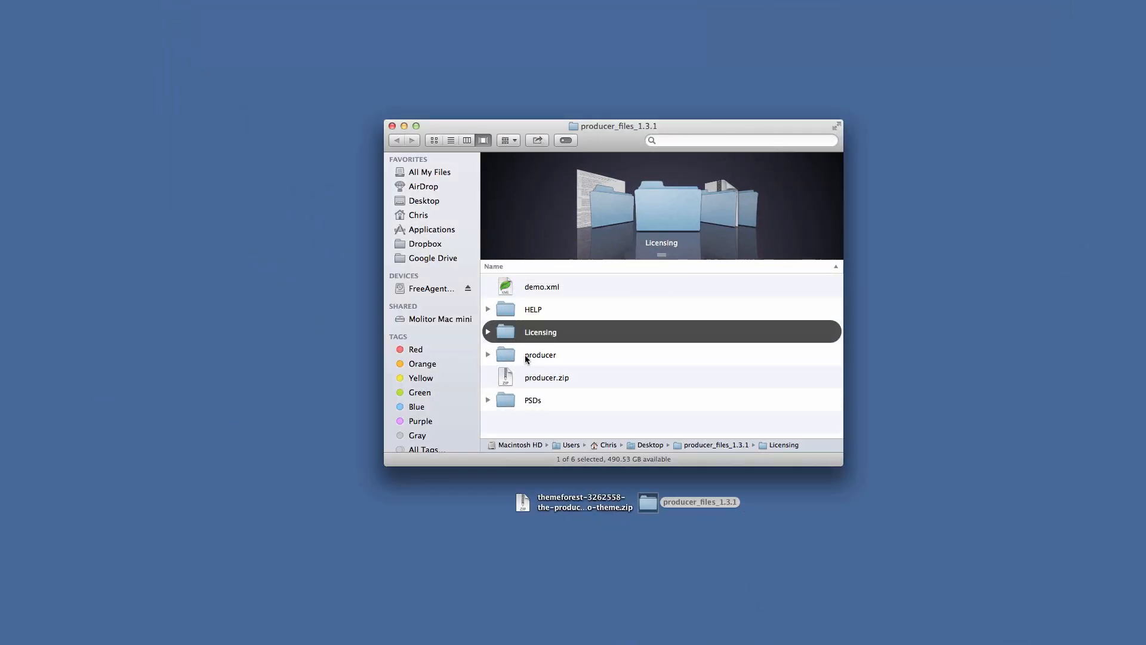
Review the producer folder and producer.zip, then expand the PSDs folder.
left_click(539, 355)
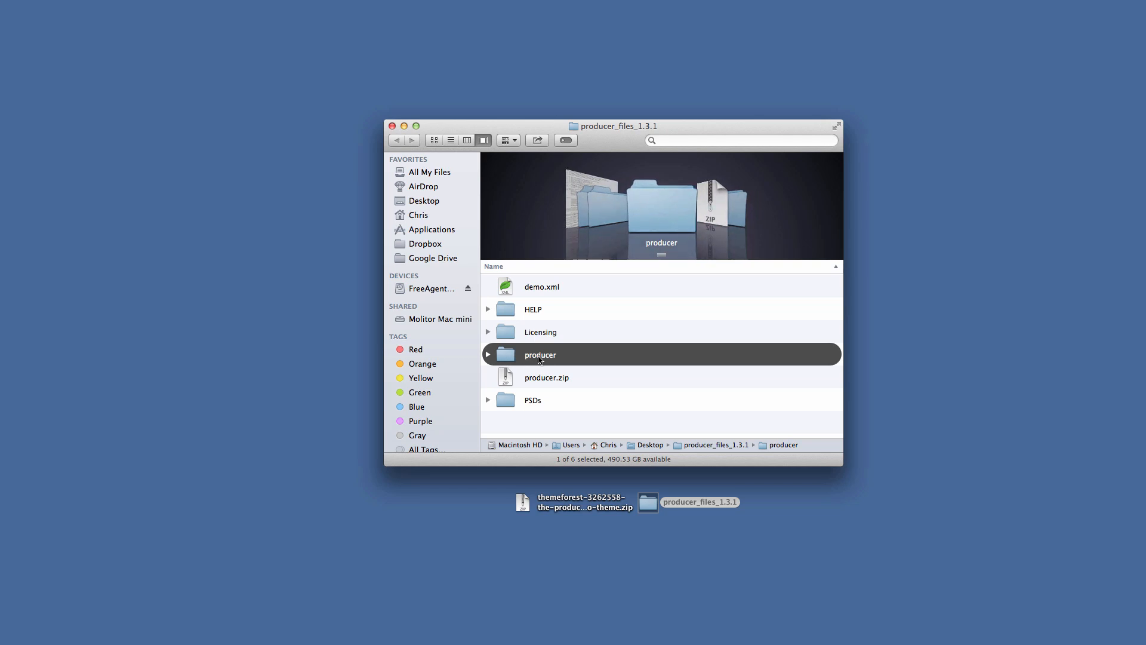
mouse_move(471, 392)
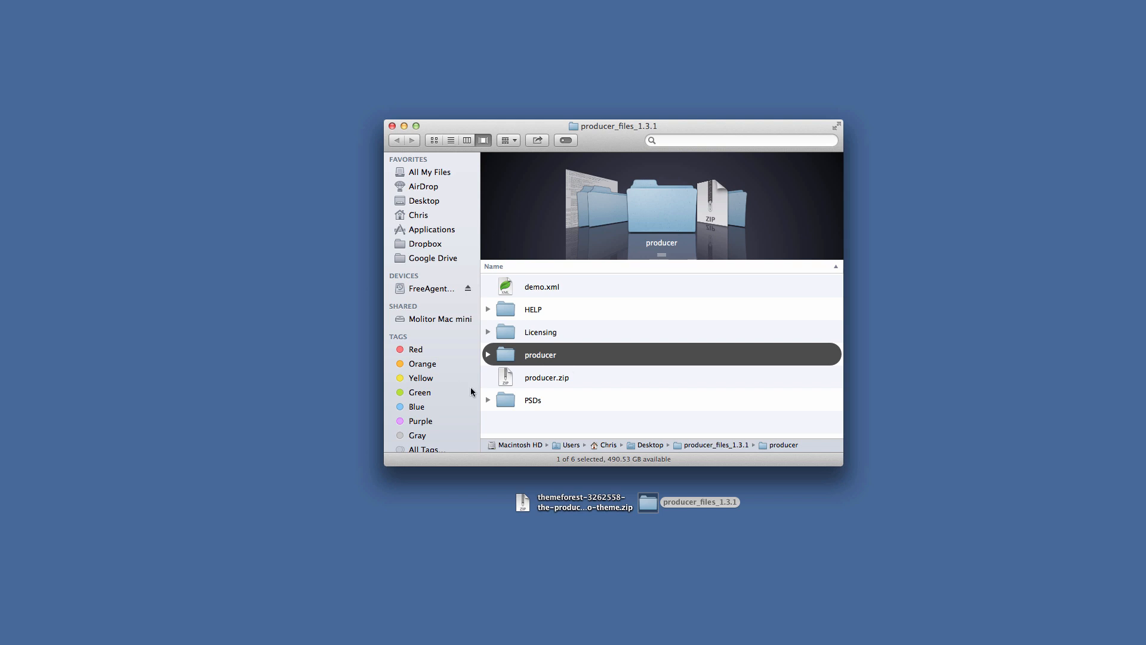
left_click(546, 377)
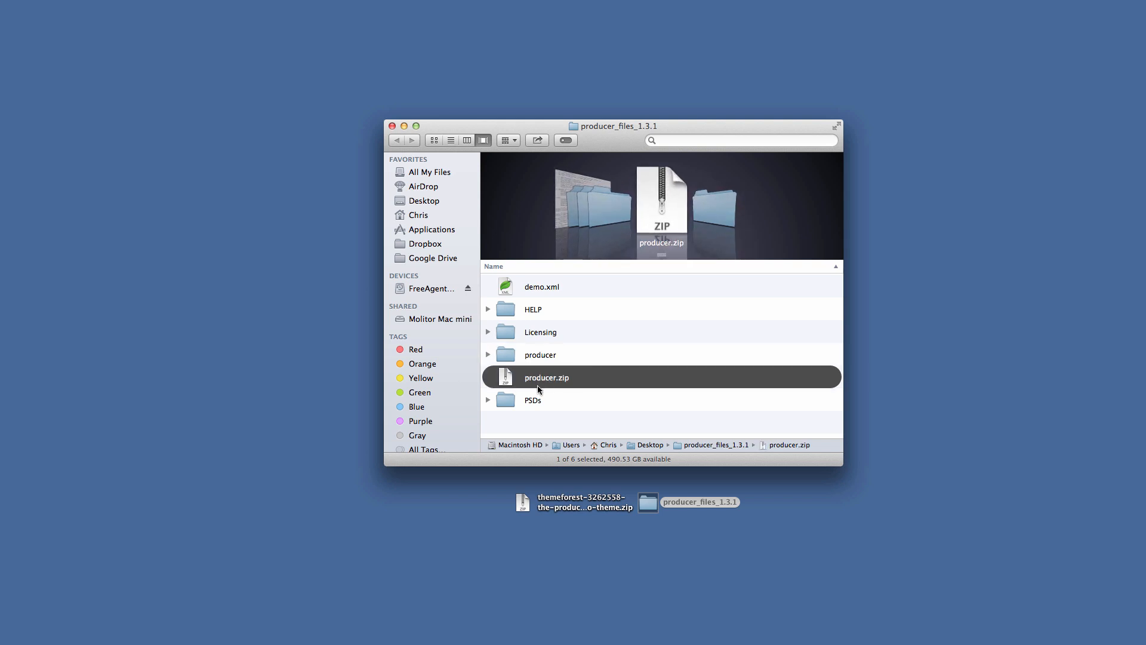
left_click(487, 400)
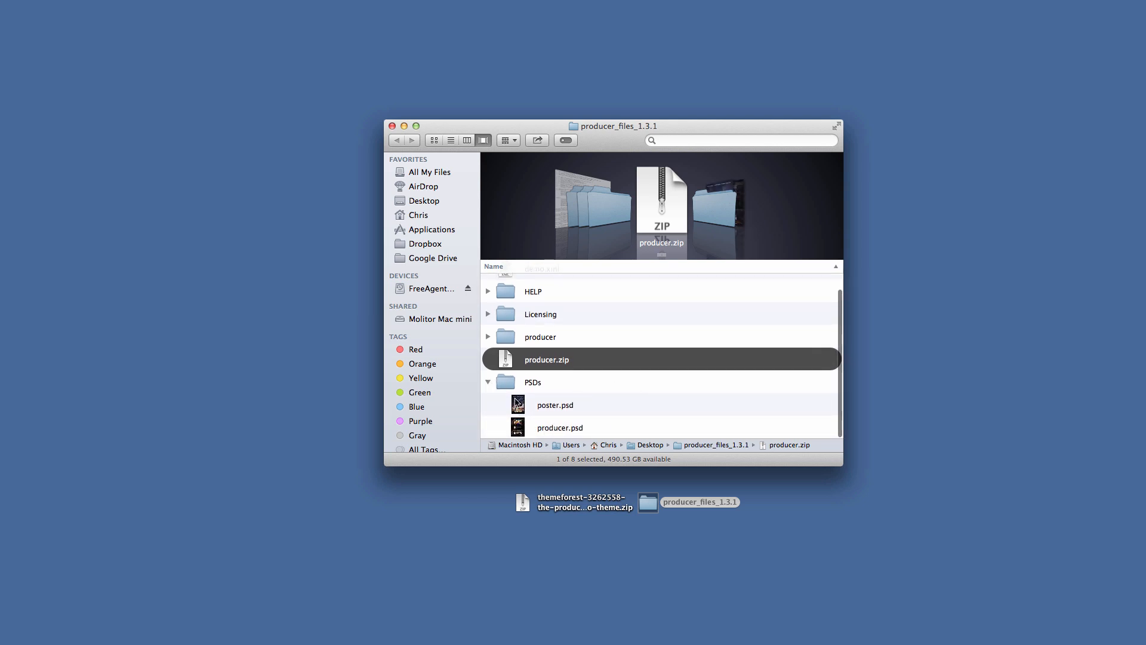
Quick Look poster.psd, move the preview aside, and close the package folder window.
left_click(554, 404)
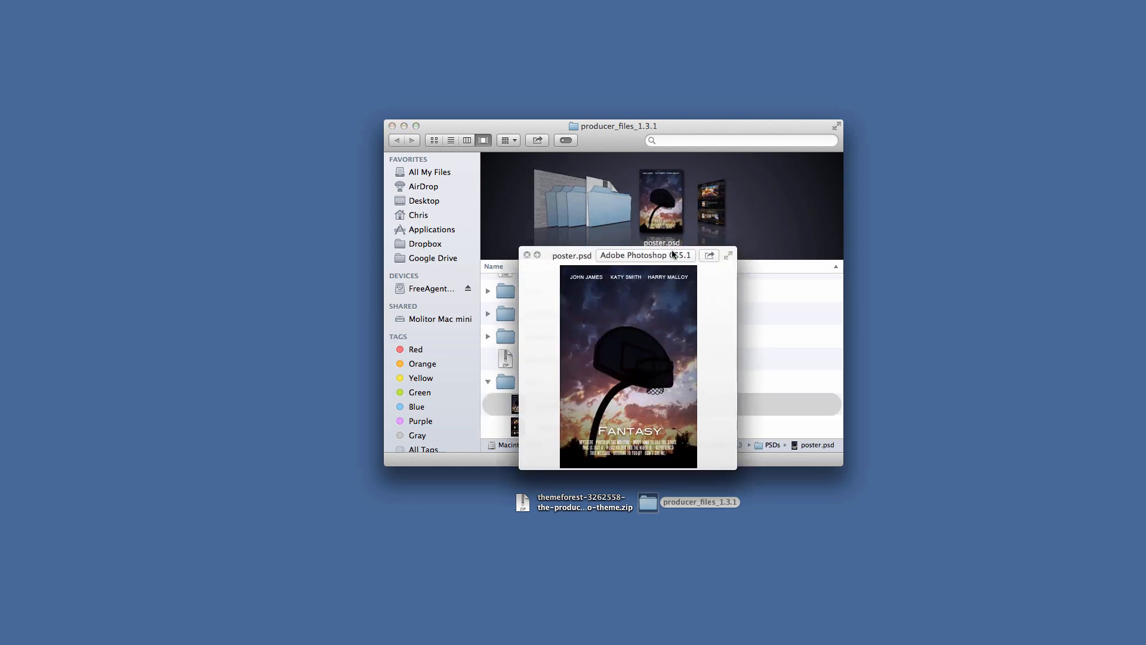
left_click_drag(627, 256, 201, 238)
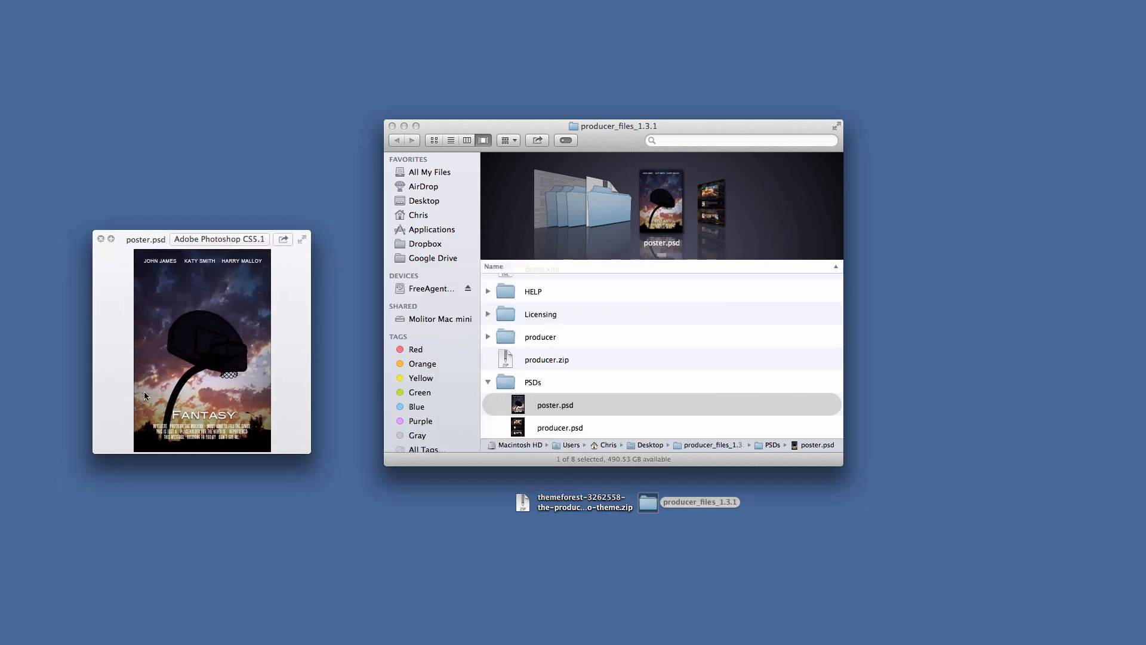
mouse_move(169, 379)
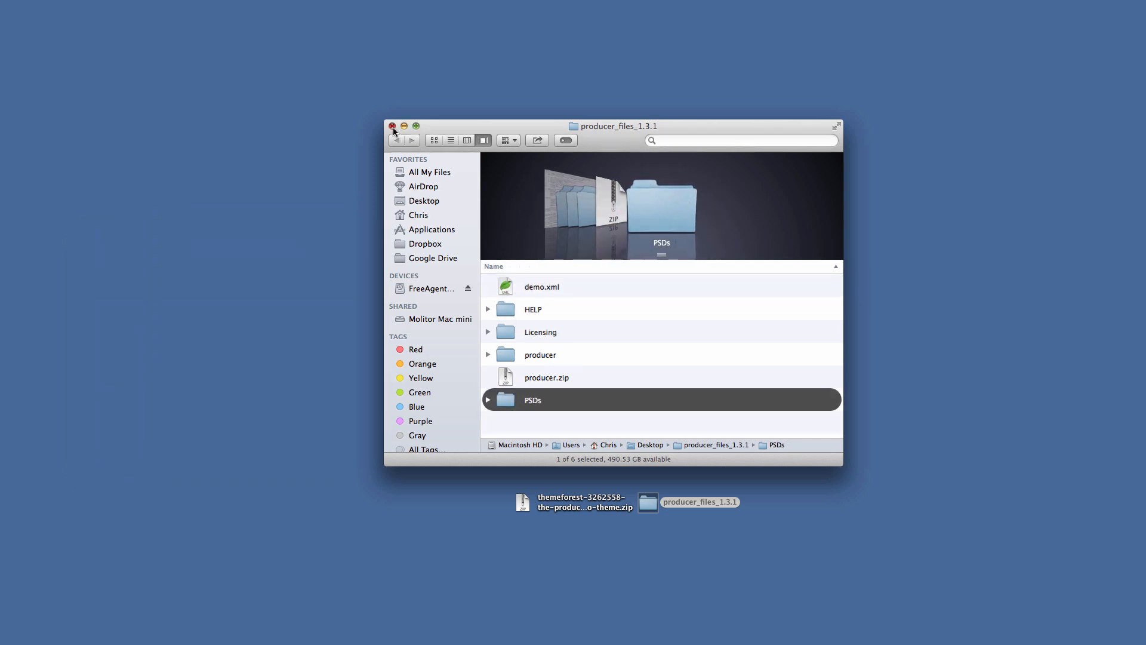
left_click(392, 128)
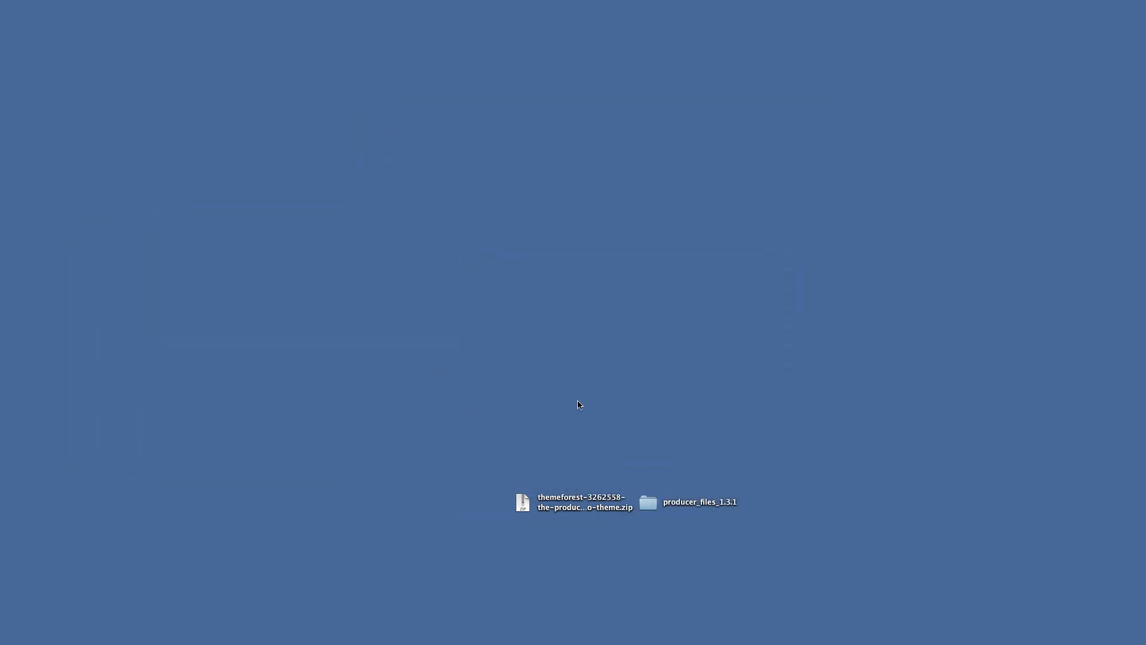
mouse_move(794, 468)
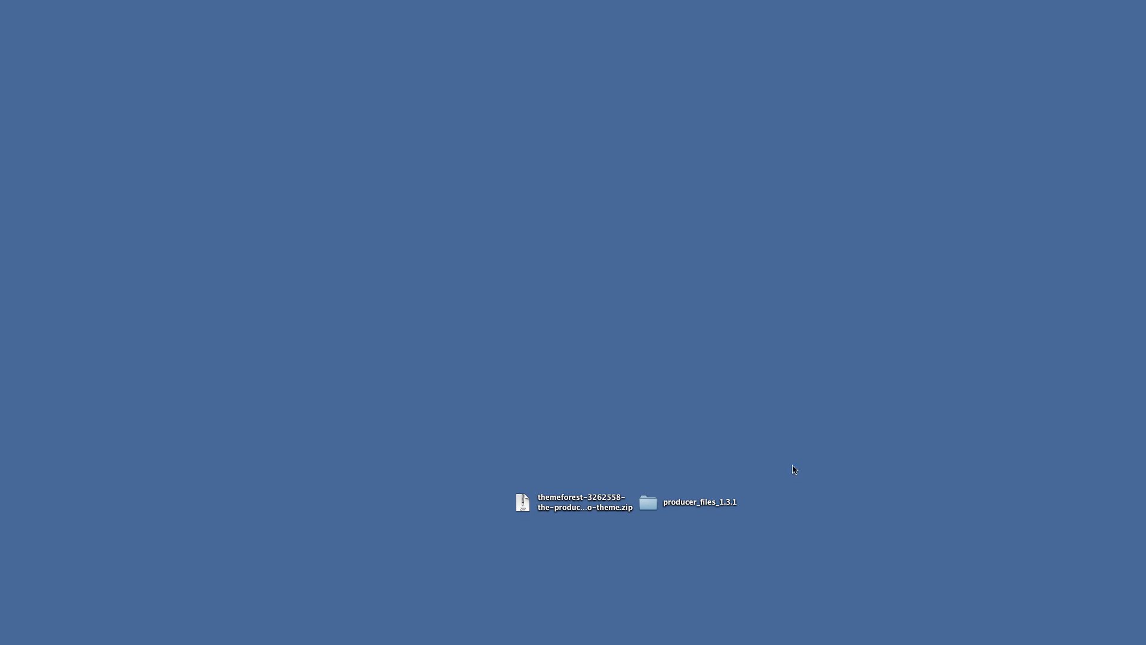